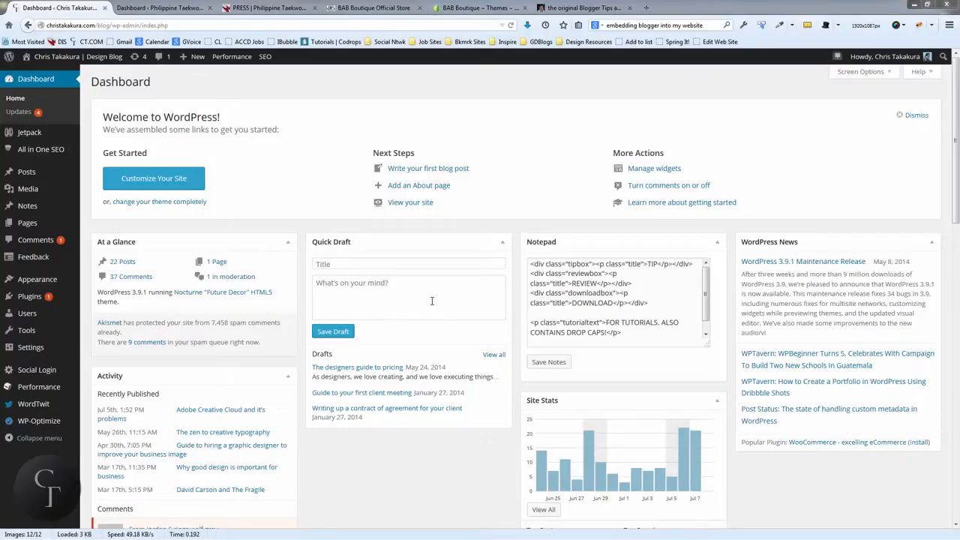
pyautogui.moveTo(470, 295)
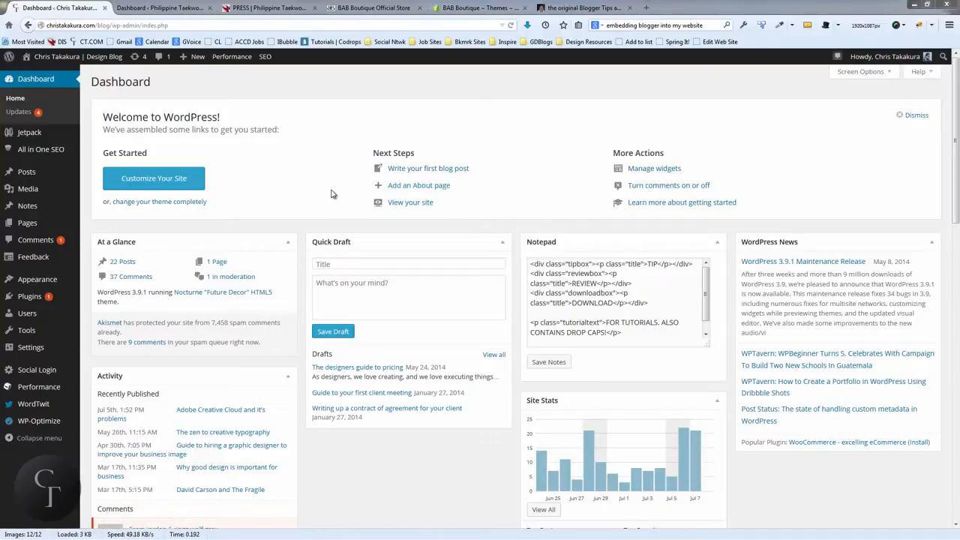
pyautogui.moveTo(233, 213)
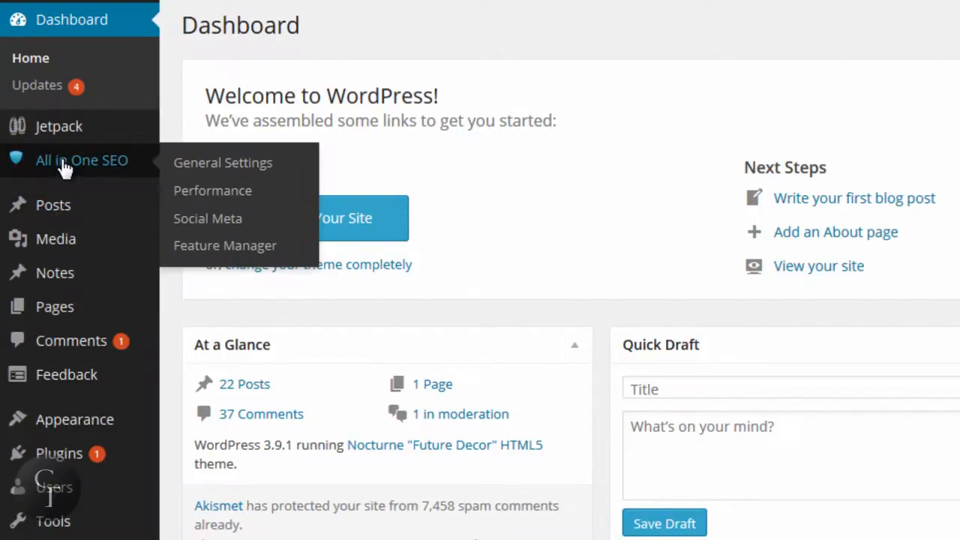
pyautogui.moveTo(239, 195)
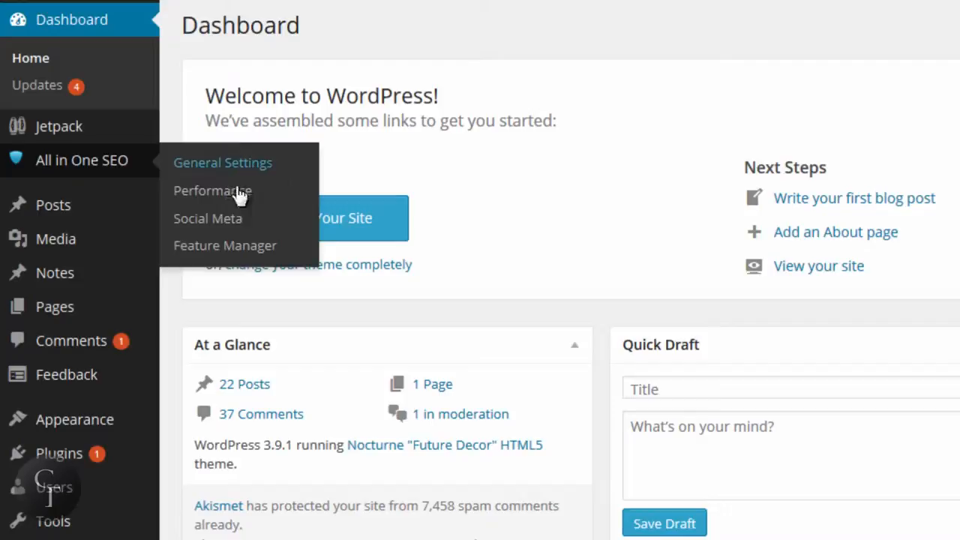
pyautogui.moveTo(231, 210)
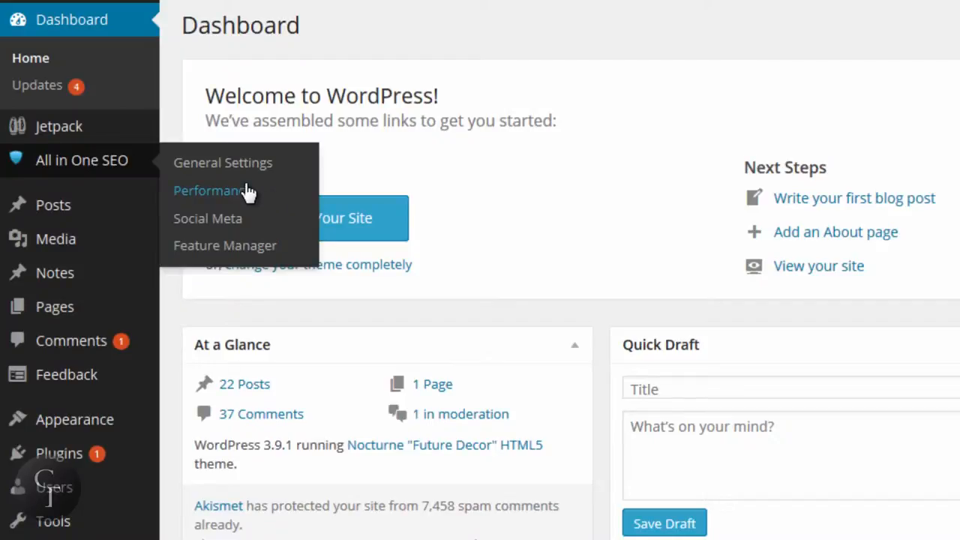
pyautogui.moveTo(223, 163)
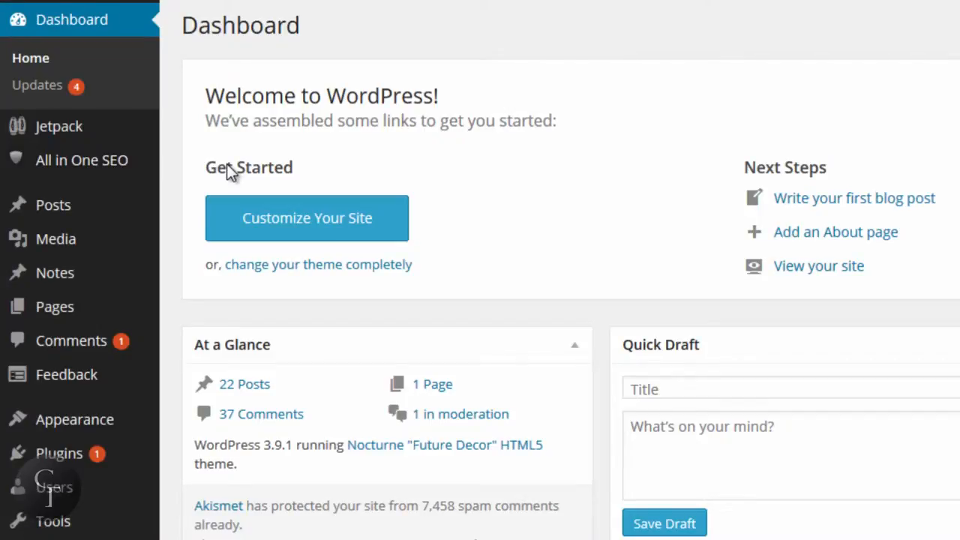
# Step: Open All in One SEO General Settings and scroll through its keyword and title options
pyautogui.click(81, 160)
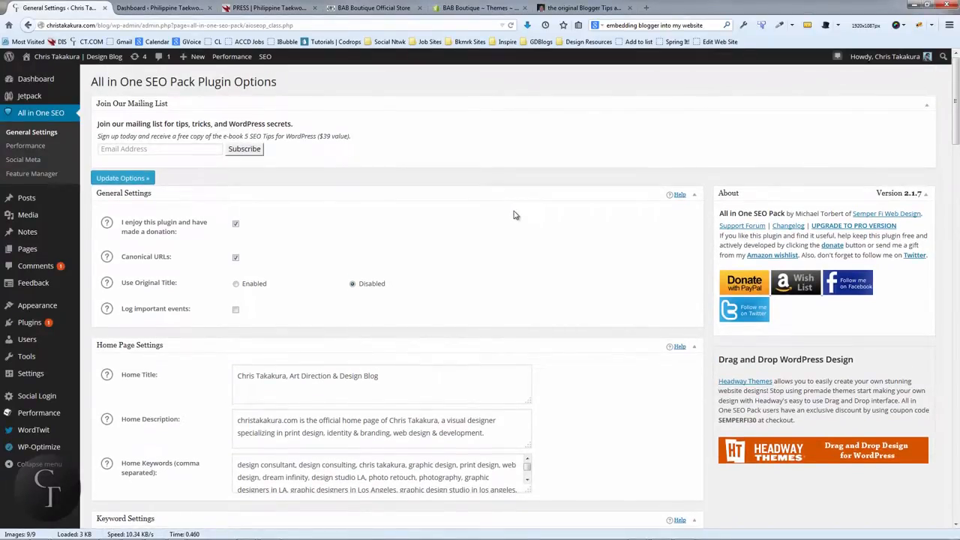
pyautogui.scroll(-3)
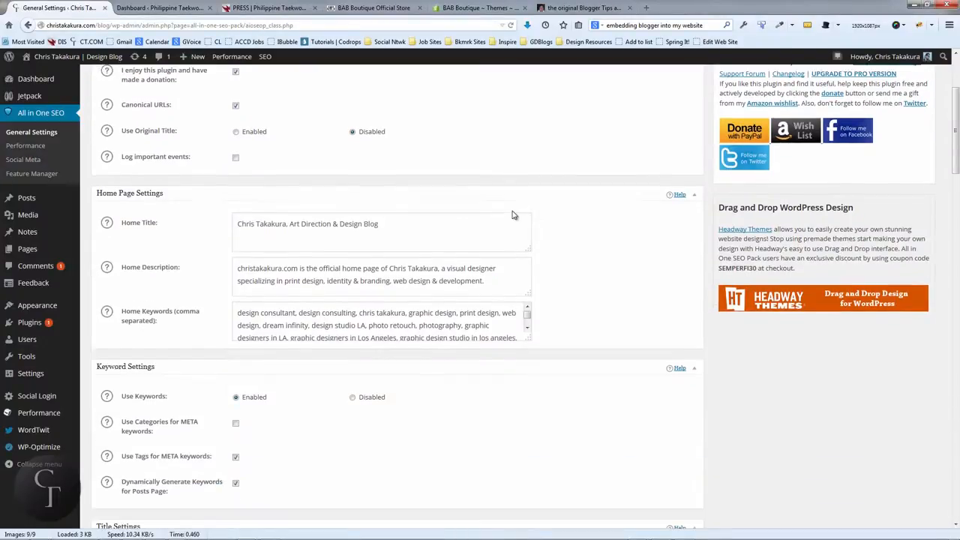
pyautogui.scroll(3)
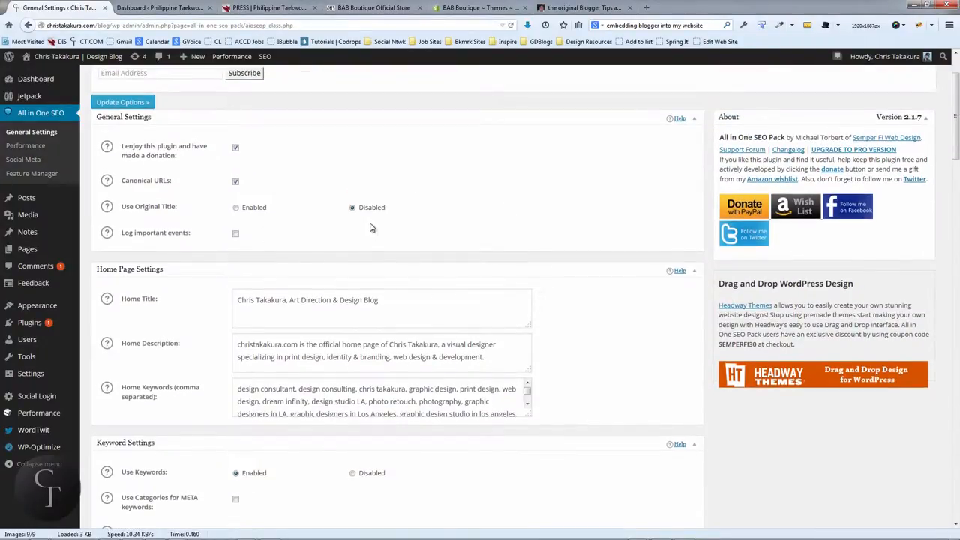
pyautogui.scroll(-3)
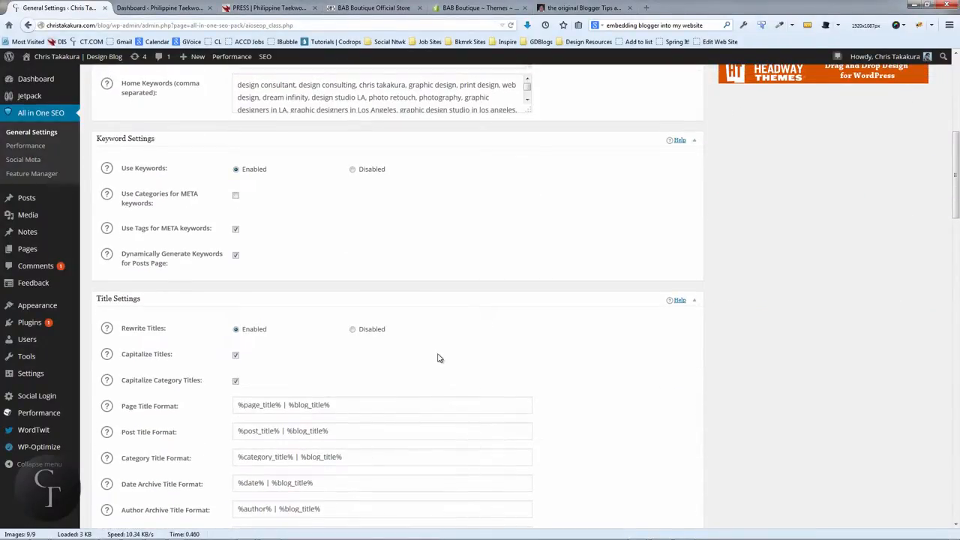
pyautogui.scroll(3)
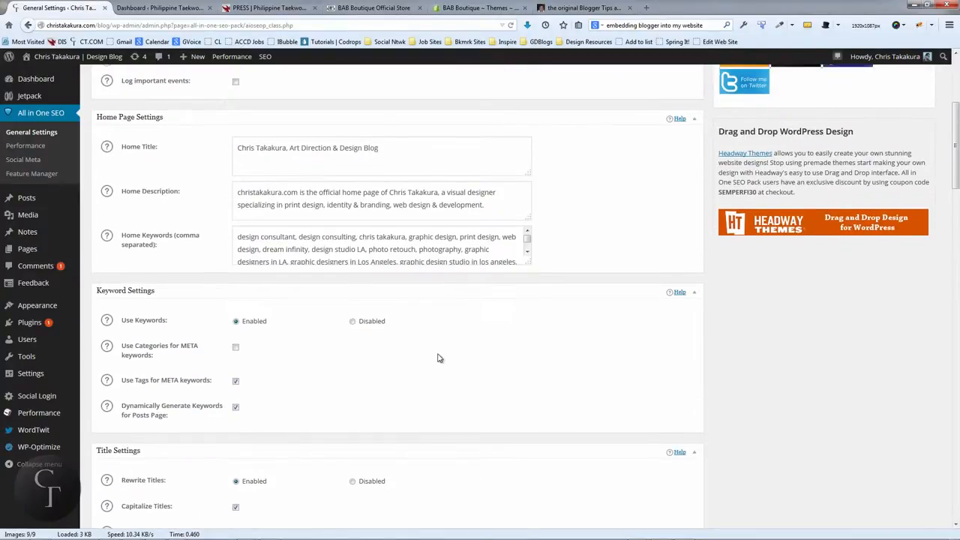
pyautogui.scroll(3)
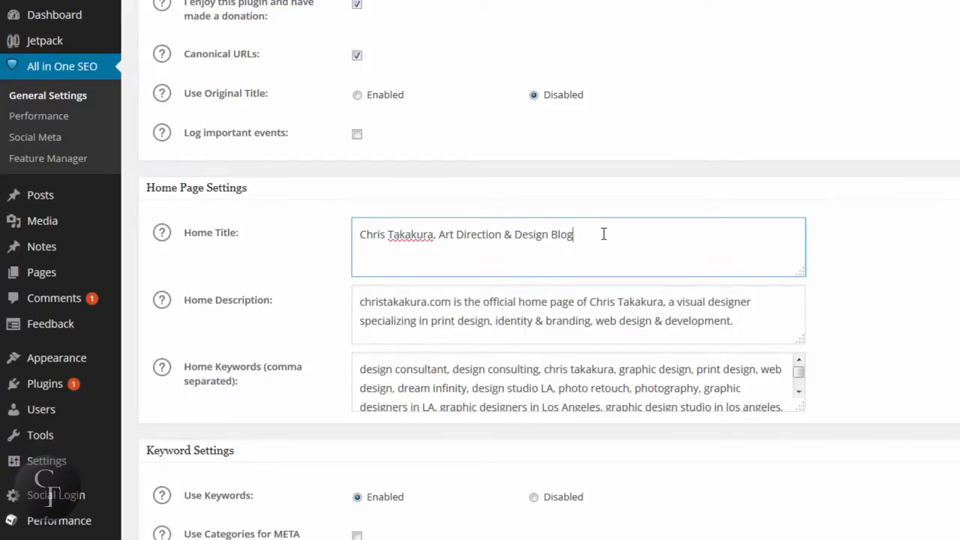
pyautogui.moveTo(623, 195)
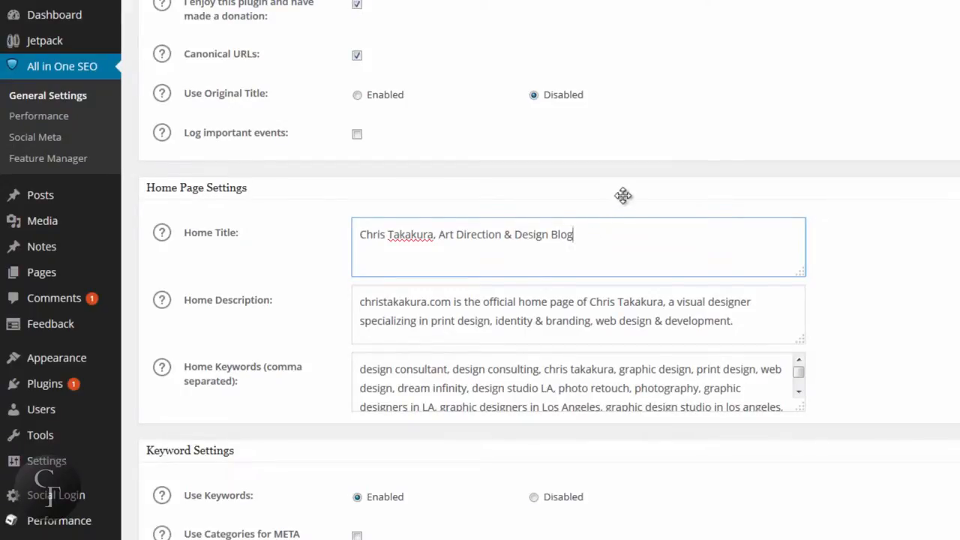
pyautogui.moveTo(265, 208)
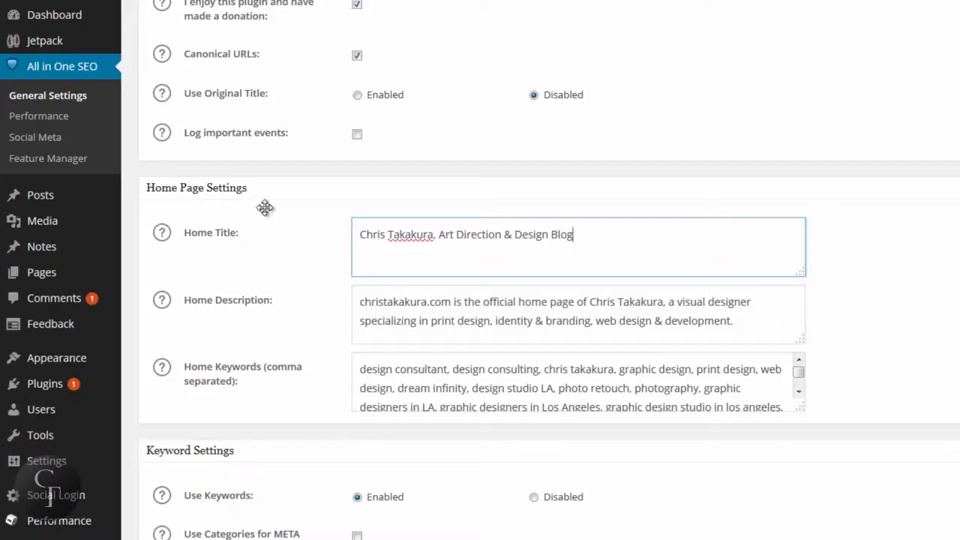
pyautogui.moveTo(579, 234)
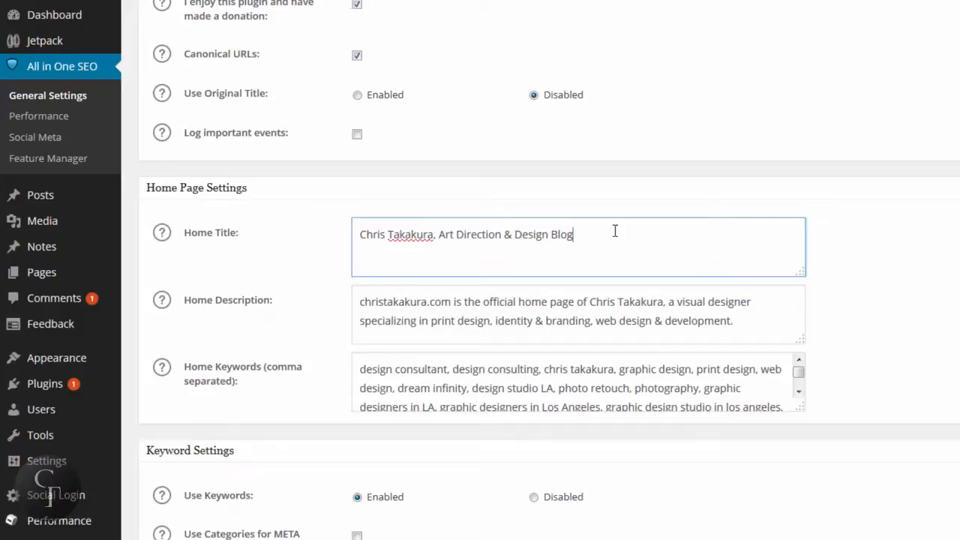
pyautogui.tripleClick(466, 234)
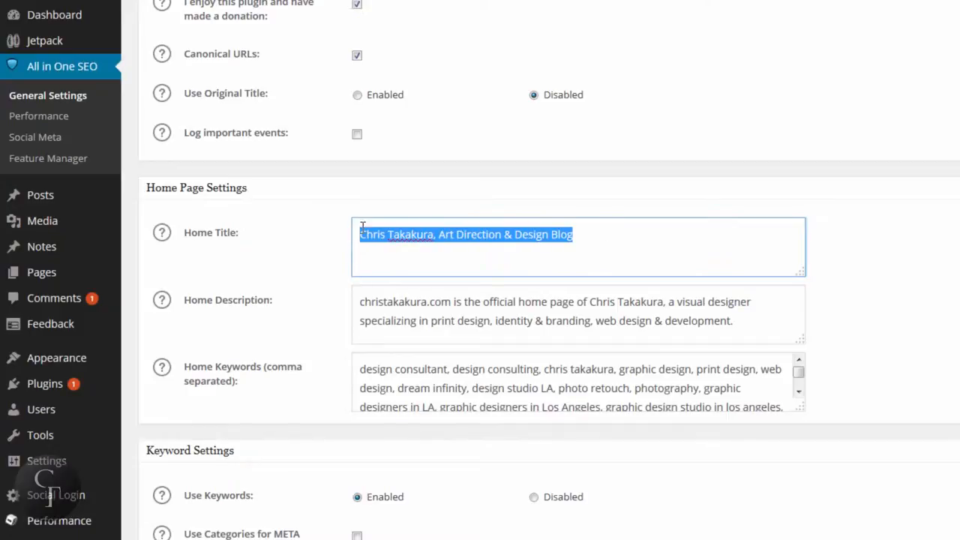
pyautogui.click(614, 238)
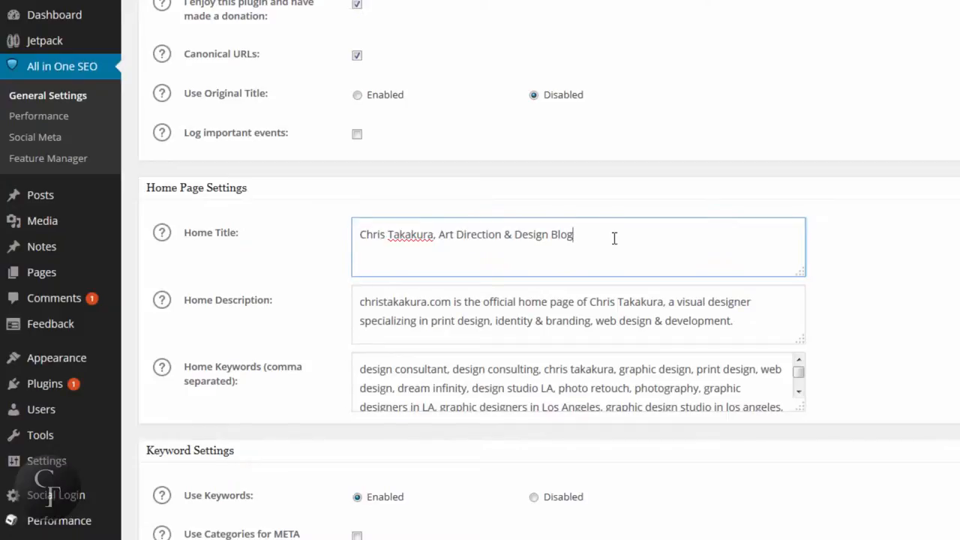
pyautogui.moveTo(599, 235)
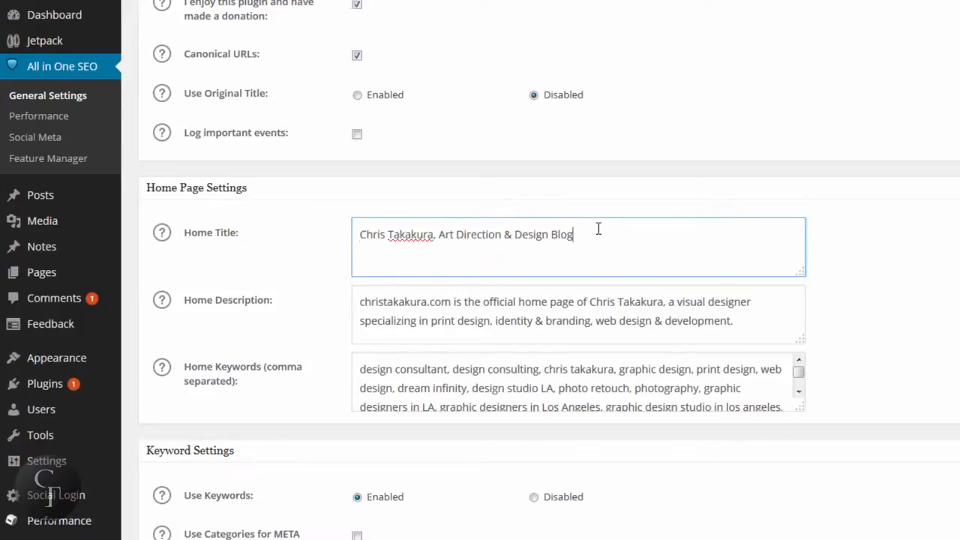
pyautogui.tripleClick(466, 234)
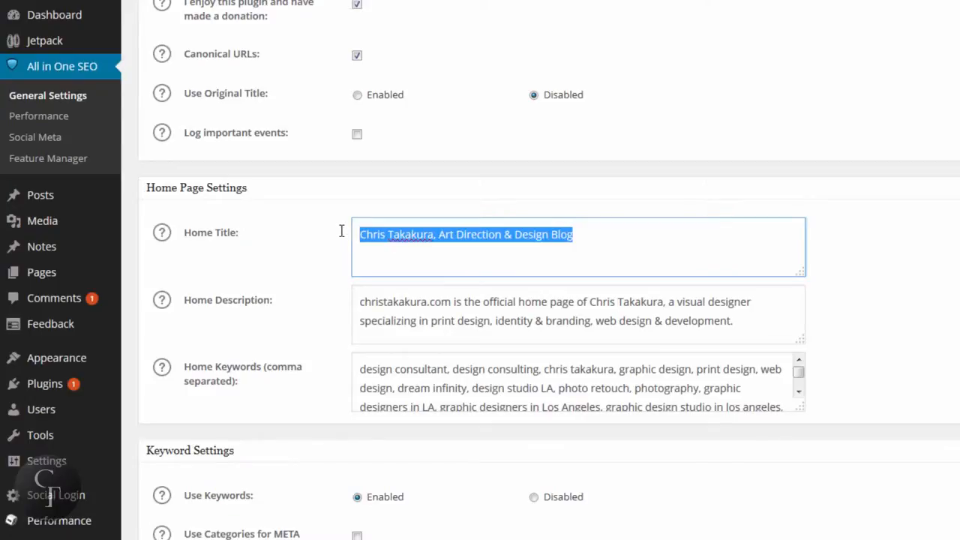
pyautogui.click(639, 234)
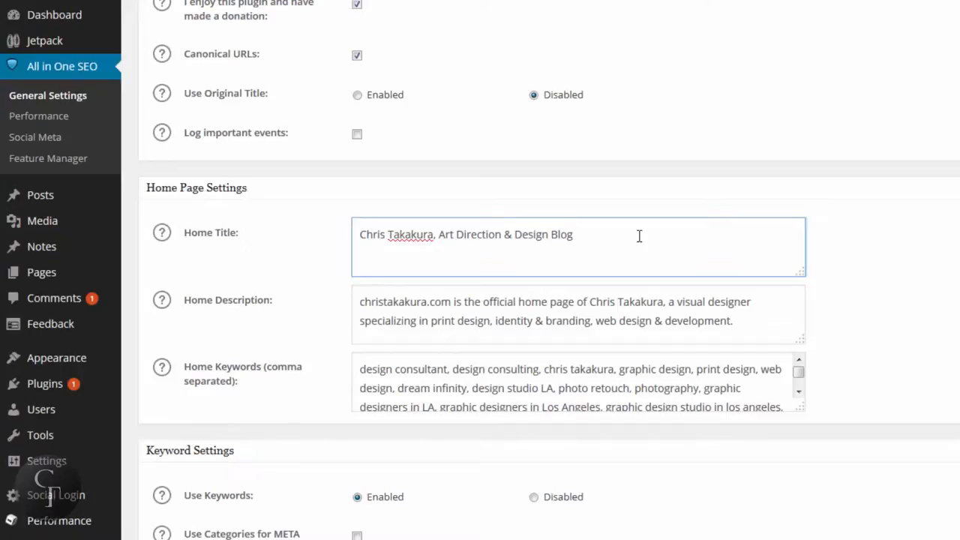
pyautogui.click(555, 311)
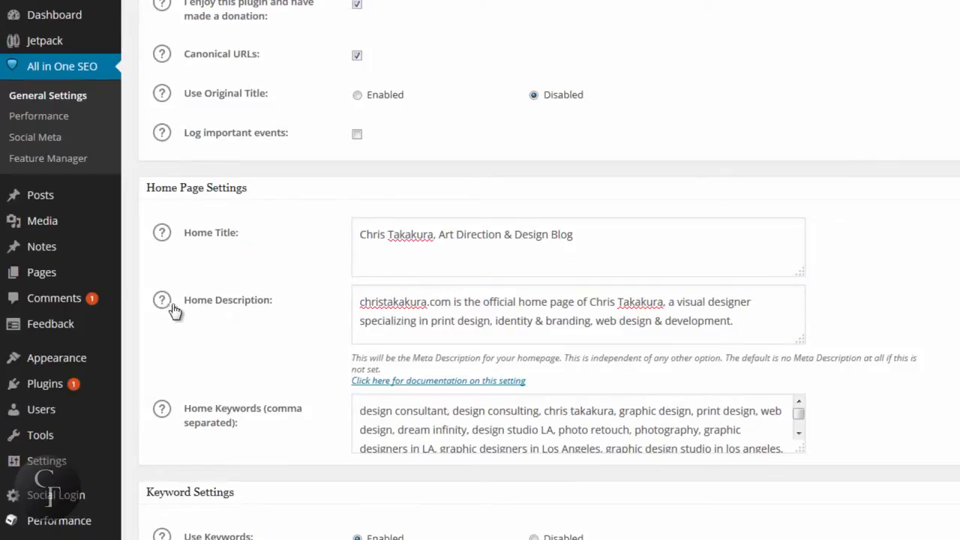
pyautogui.moveTo(415, 308)
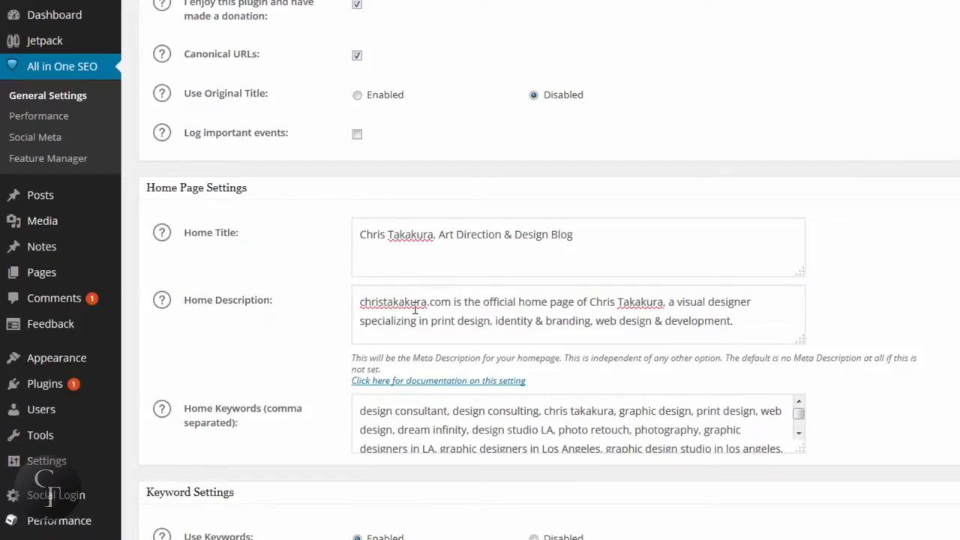
# Step: Move through the existing Home Description text, leaving it unchanged
pyautogui.click(477, 310)
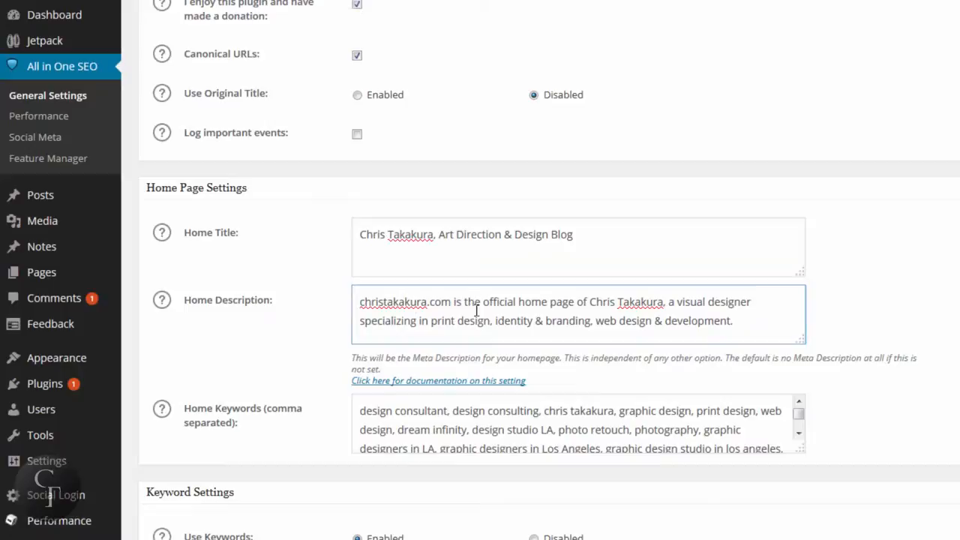
pyautogui.click(735, 320)
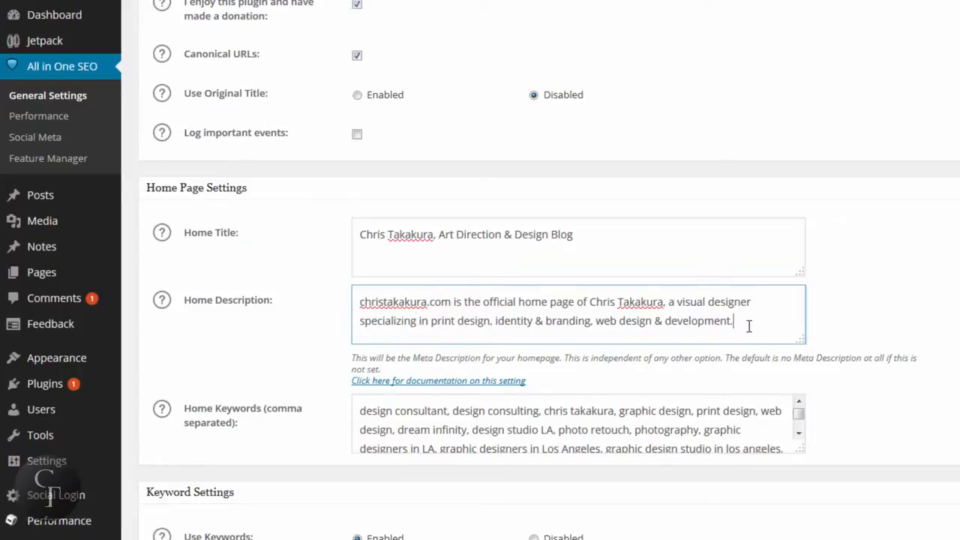
pyautogui.click(360, 302)
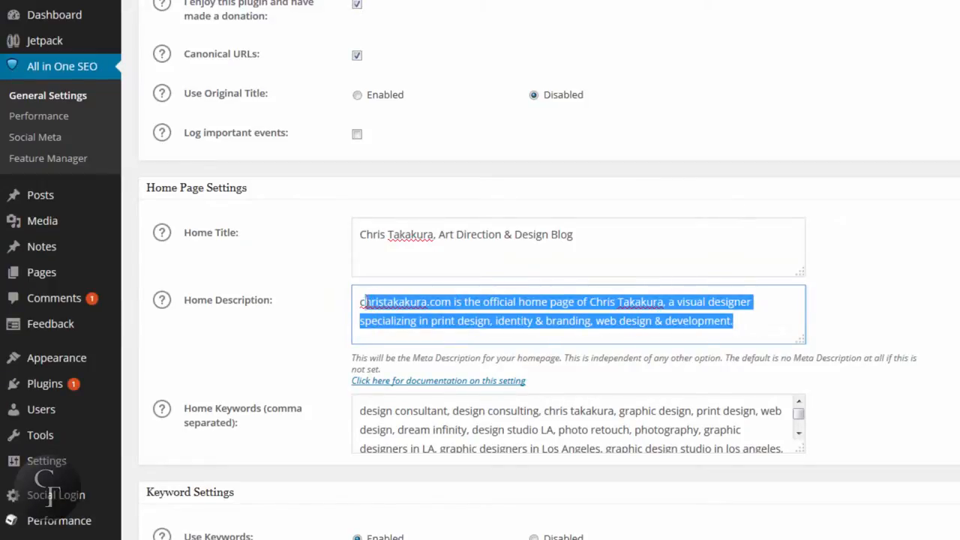
pyautogui.click(566, 320)
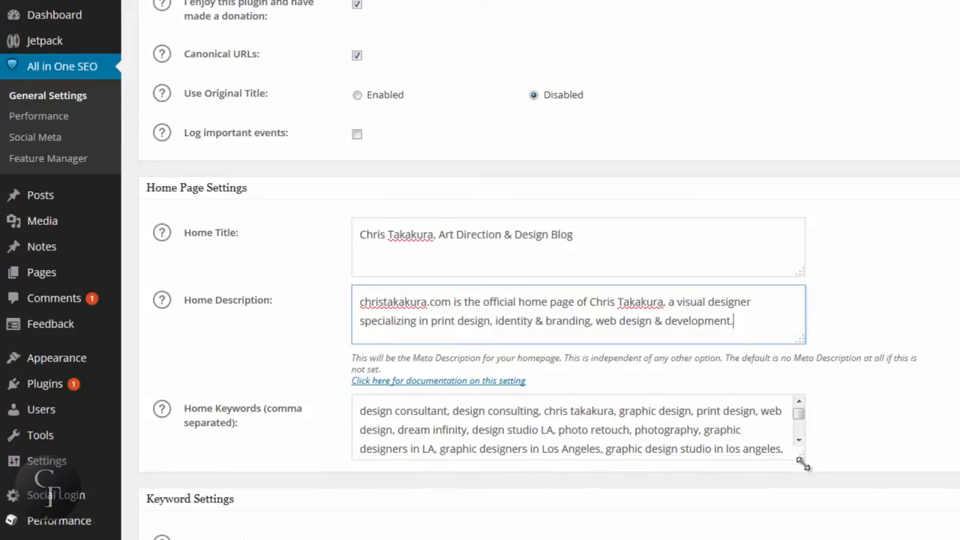
pyautogui.moveTo(801, 459); pyautogui.dragTo(810, 512)
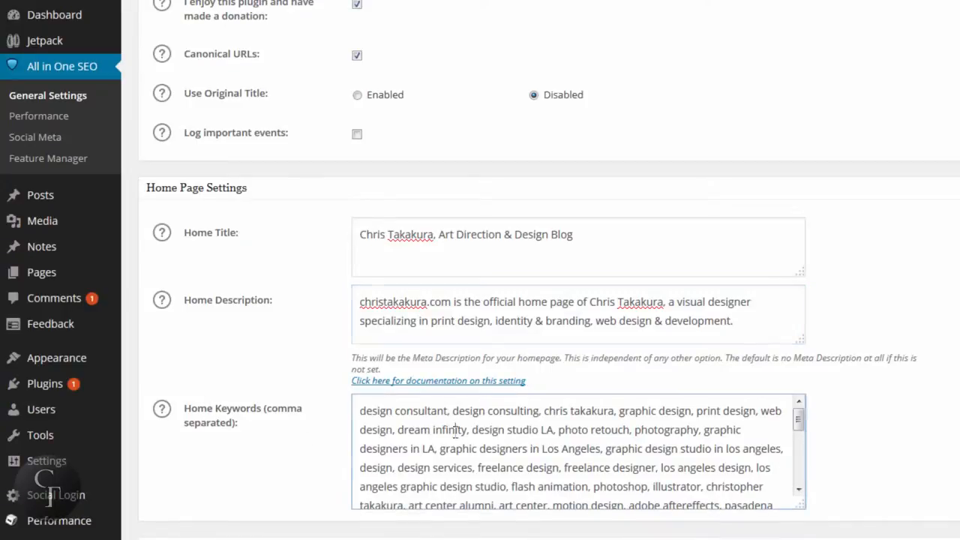
pyautogui.moveTo(359, 411); pyautogui.dragTo(643, 448)
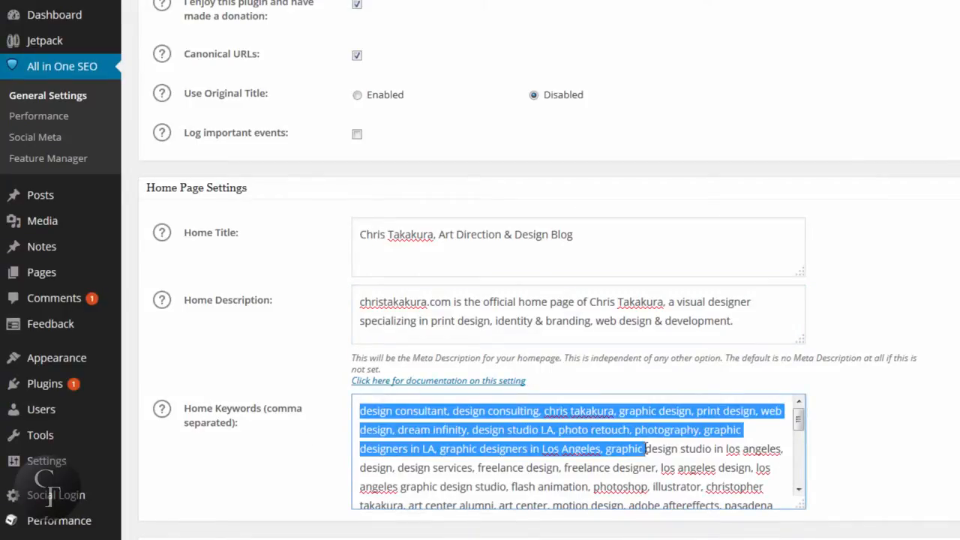
pyautogui.click(645, 449)
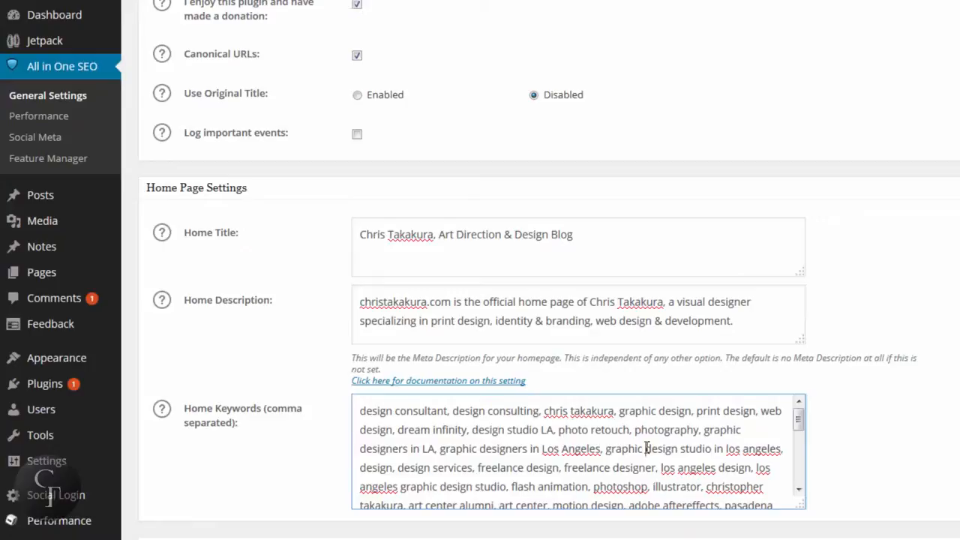
pyautogui.moveTo(389, 412)
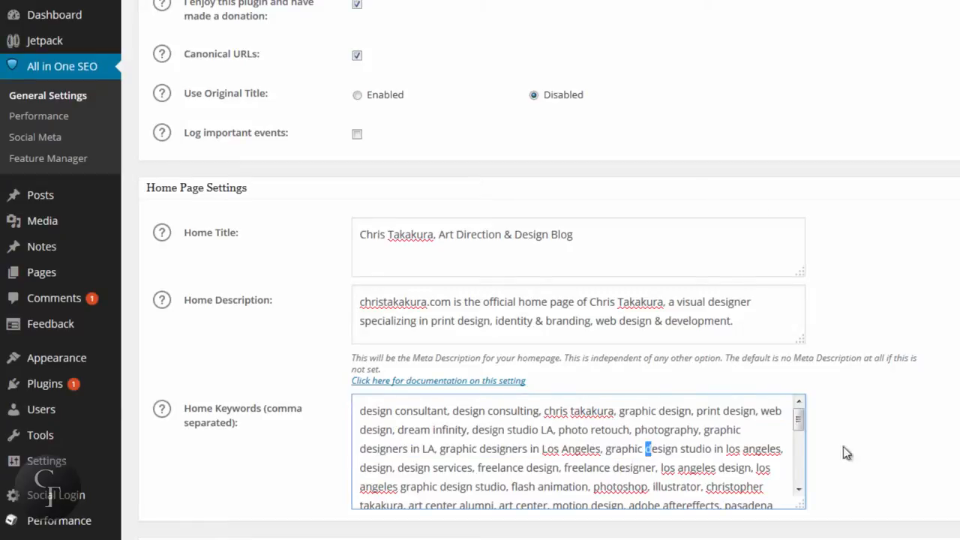
pyautogui.scroll(-3)
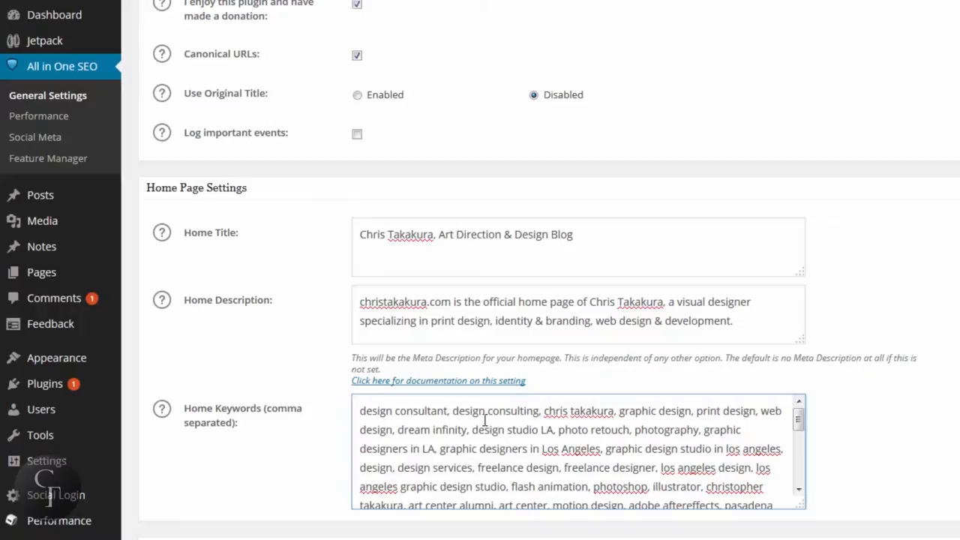
pyautogui.scroll(-3)
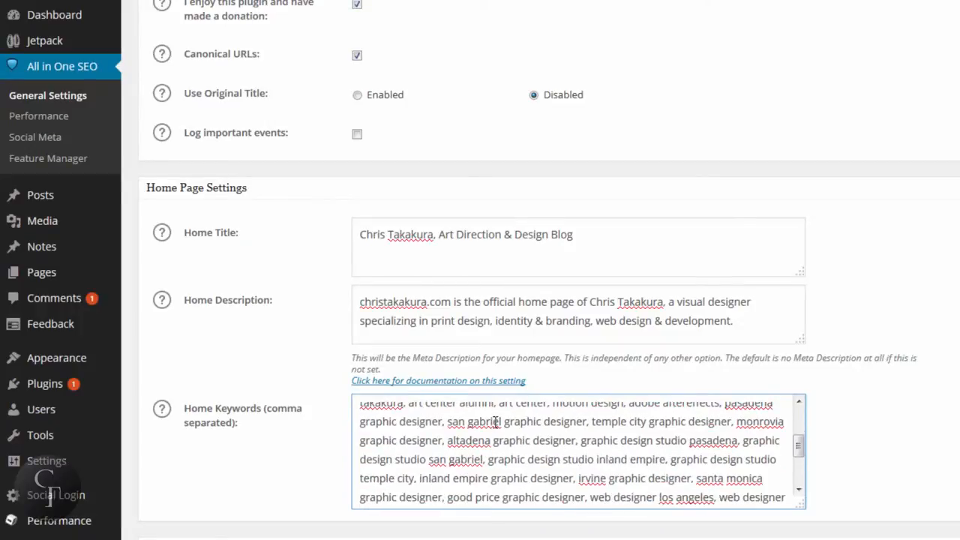
pyautogui.scroll(-3)
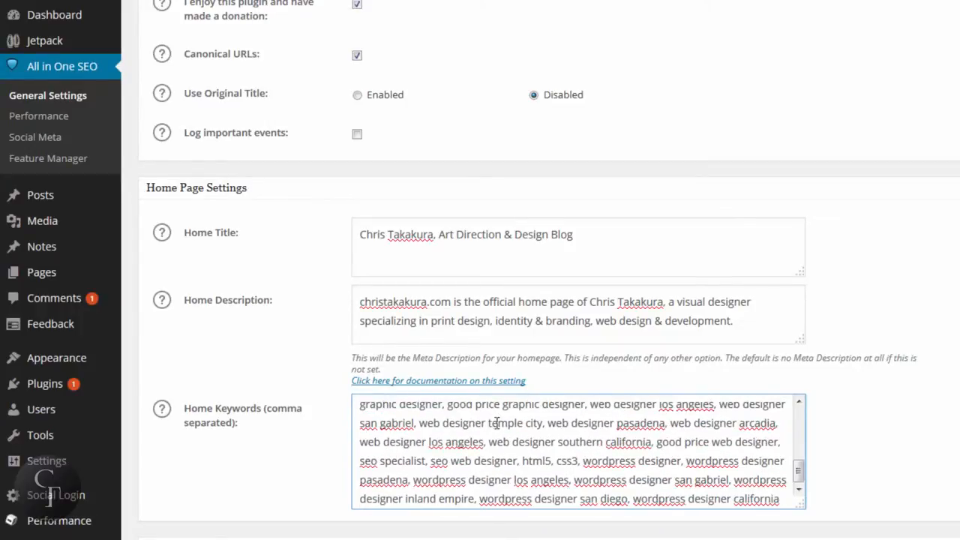
pyautogui.scroll(3)
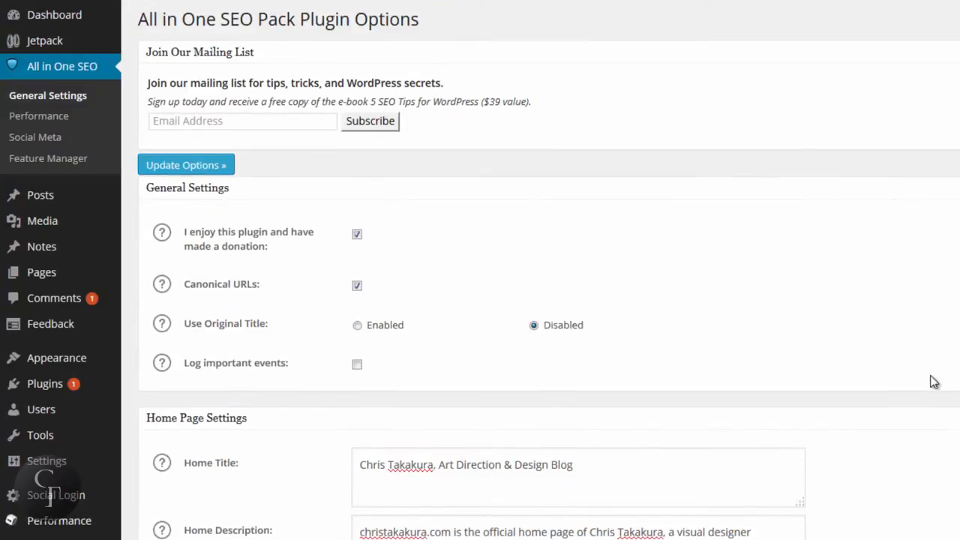
# Step: Go to the All Posts list showing published and draft posts
pyautogui.scroll(-3)
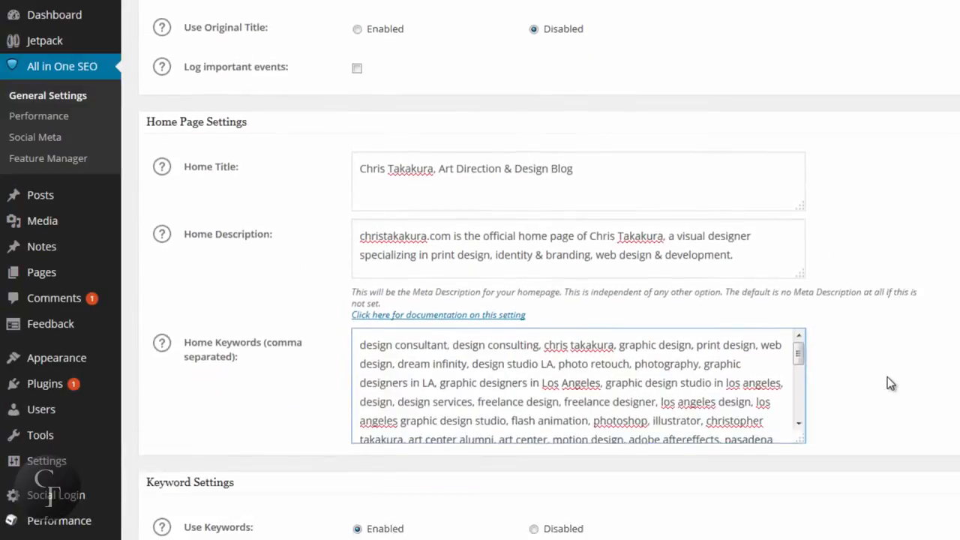
pyautogui.scroll(3)
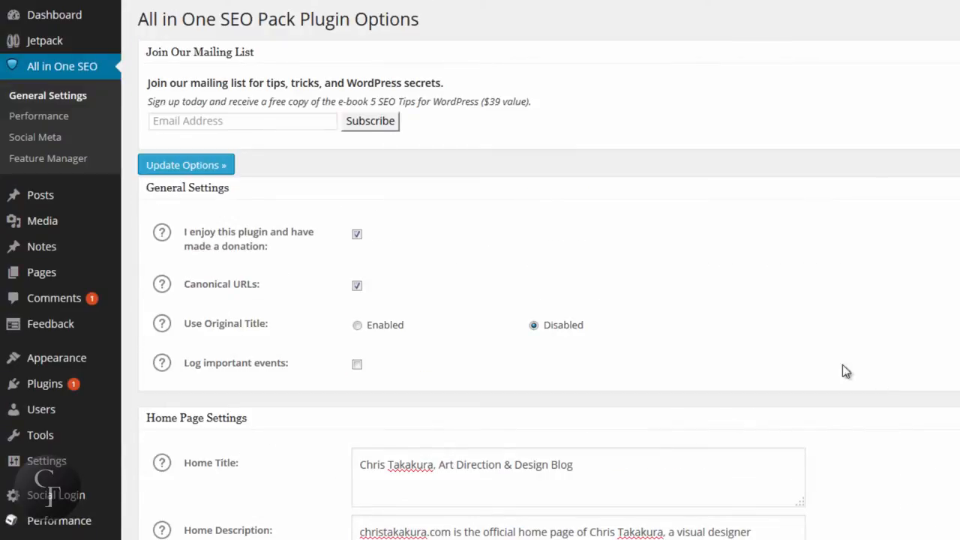
pyautogui.moveTo(408, 180)
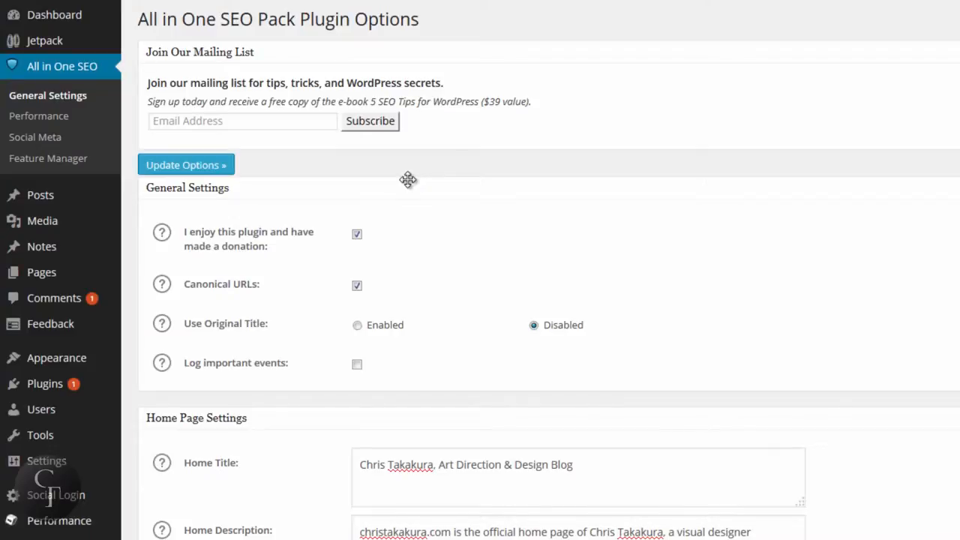
pyautogui.moveTo(428, 180)
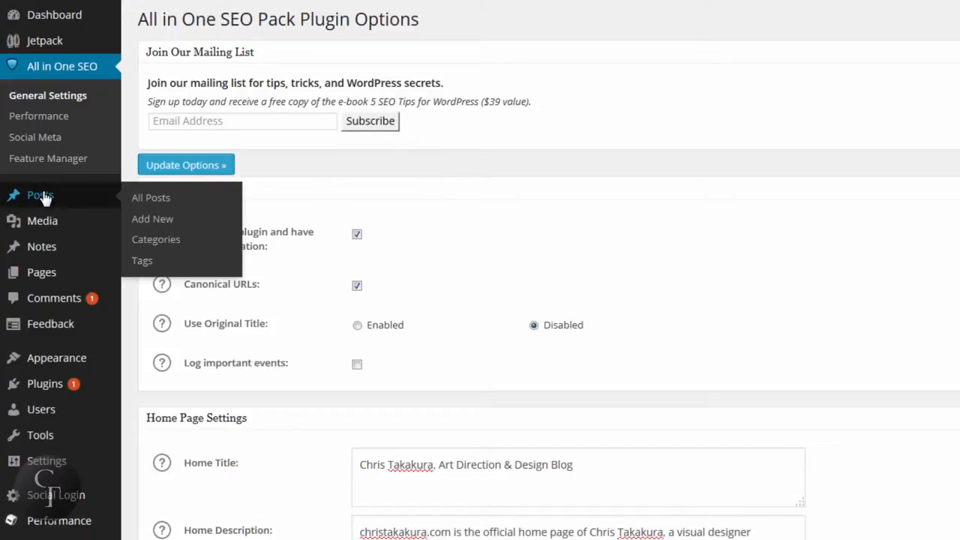
pyautogui.moveTo(45, 196)
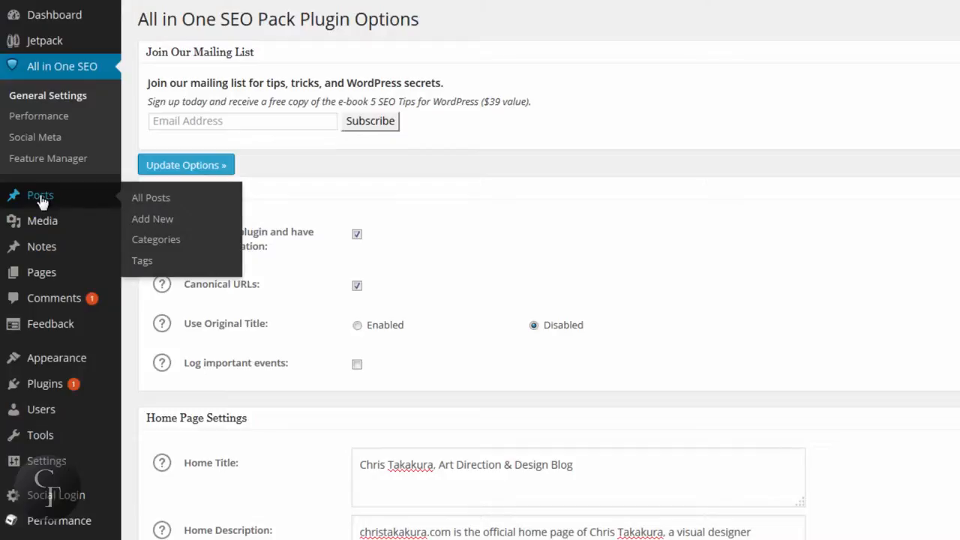
pyautogui.moveTo(44, 201)
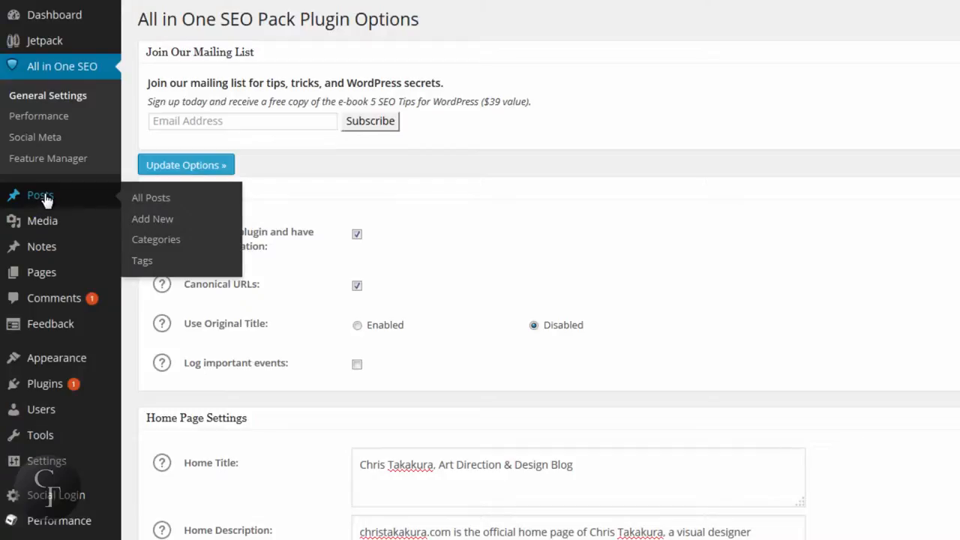
pyautogui.click(151, 197)
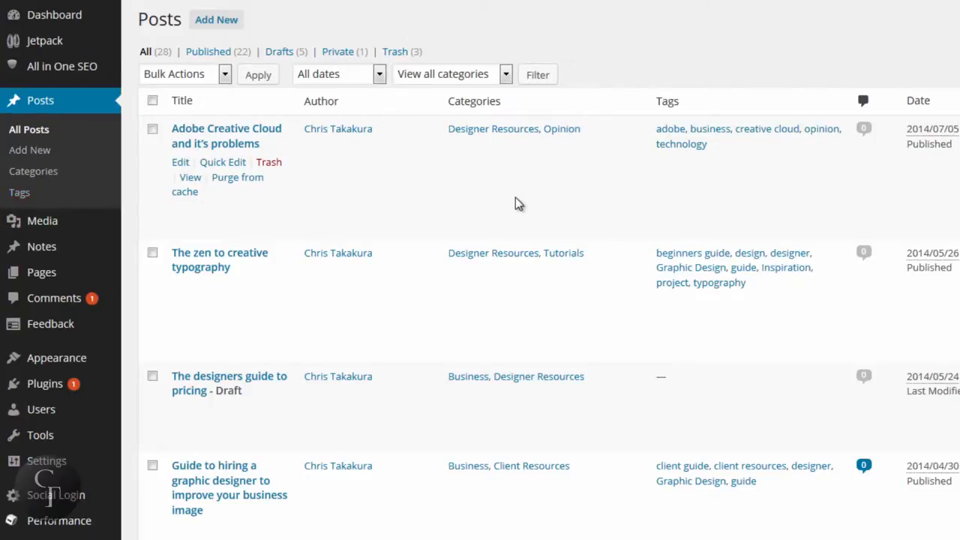
pyautogui.scroll(-3)
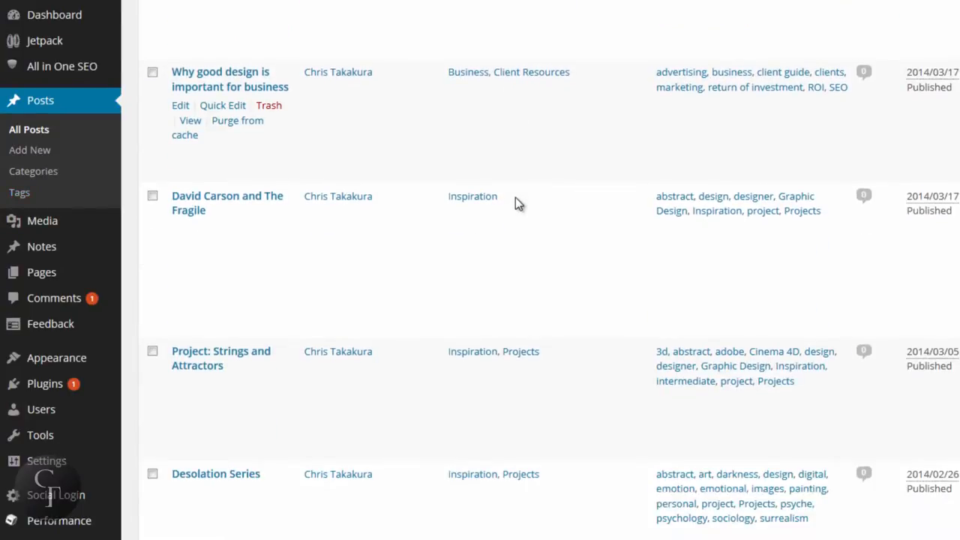
pyautogui.scroll(-3)
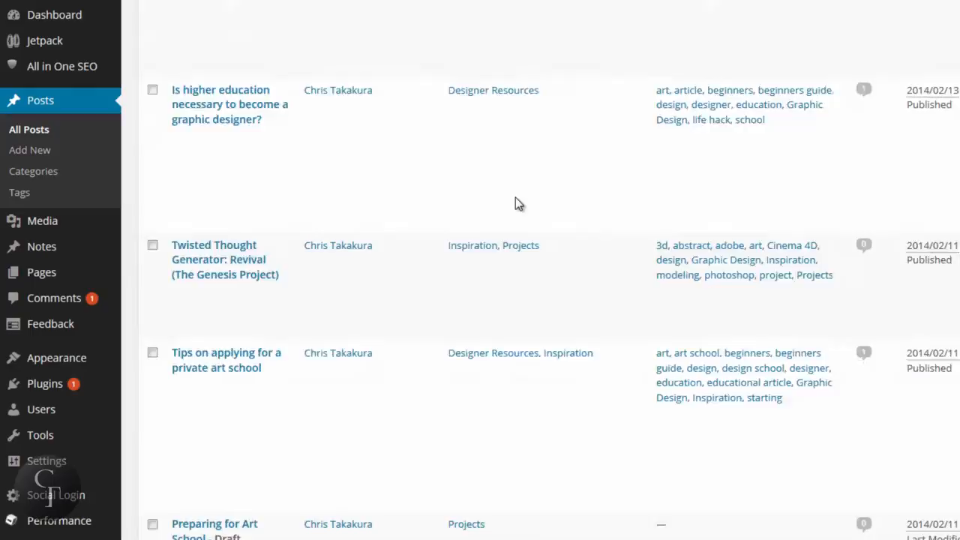
pyautogui.scroll(3)
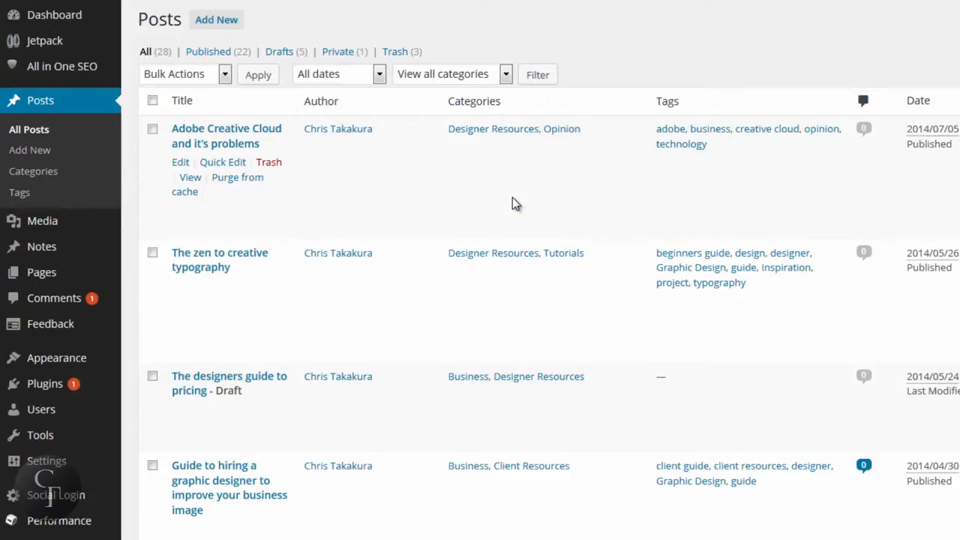
pyautogui.moveTo(515, 204)
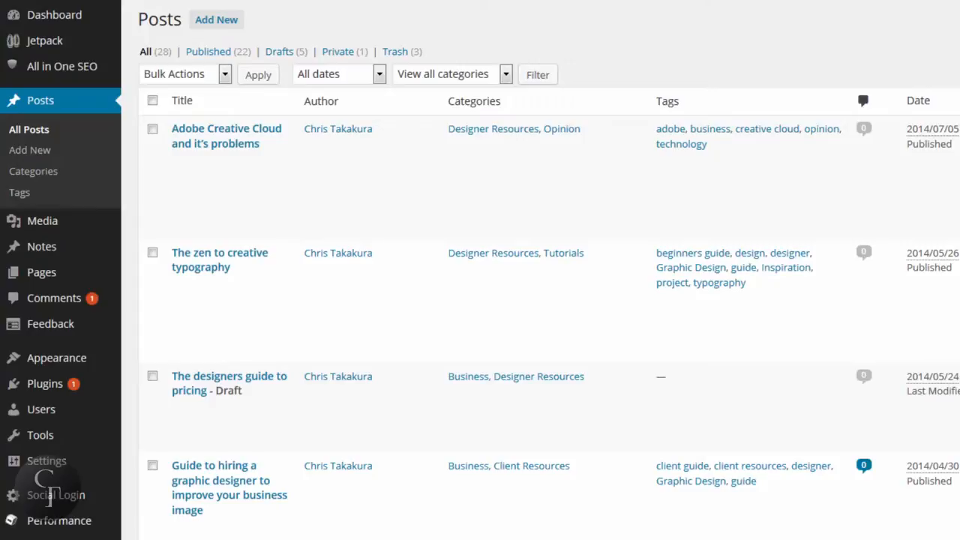
pyautogui.moveTo(226, 136)
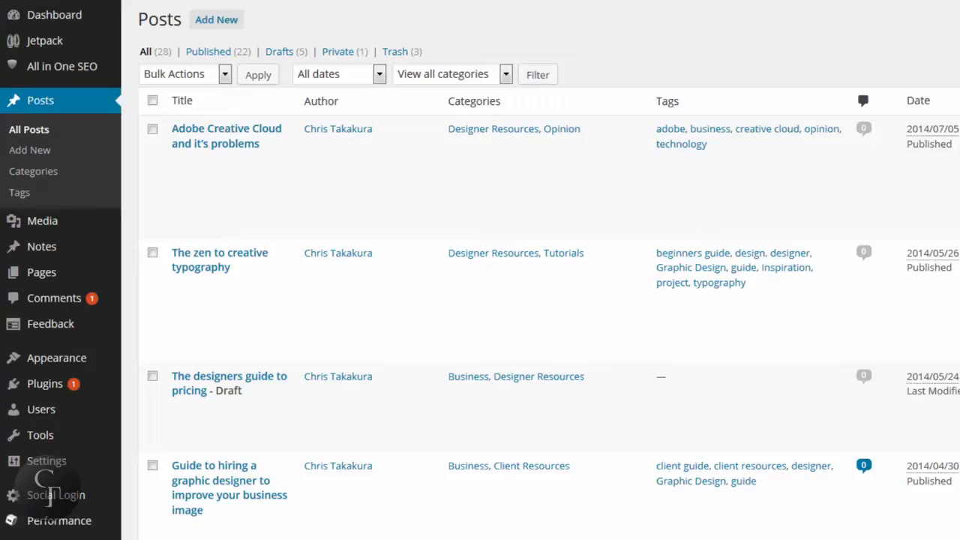
pyautogui.moveTo(226, 136)
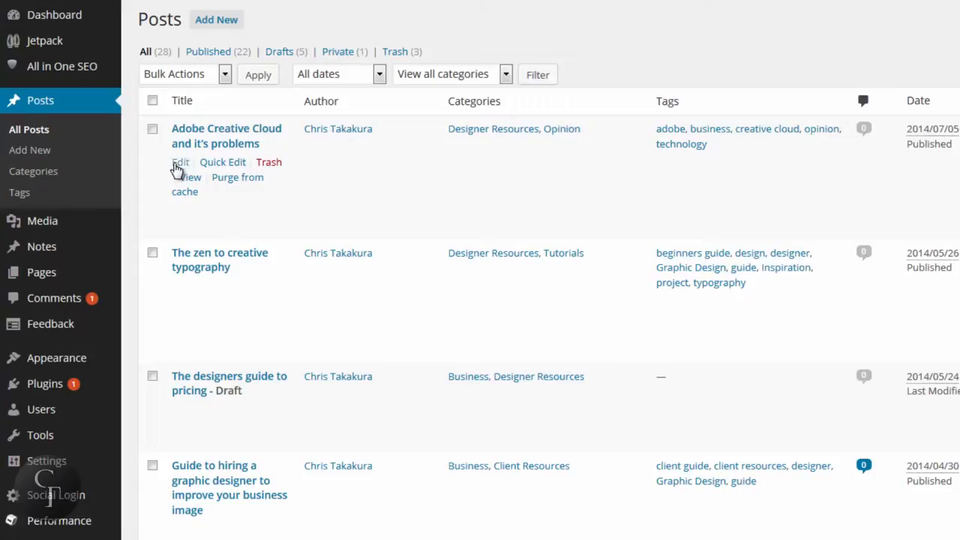
# Step: Edit the 'Adobe Creative Cloud and it's problems' post and scroll to its All in One SEO Pack box
pyautogui.click(180, 162)
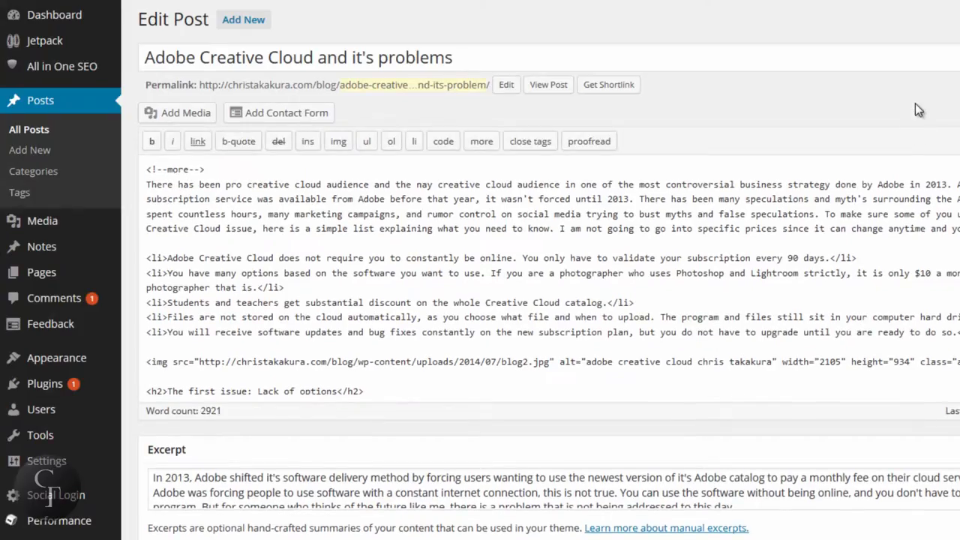
pyautogui.scroll(-3)
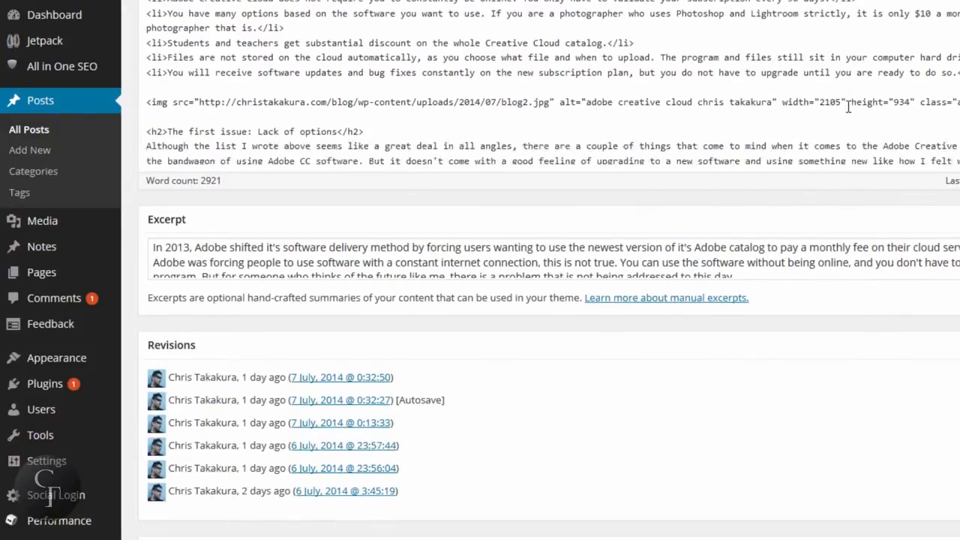
pyautogui.scroll(3)
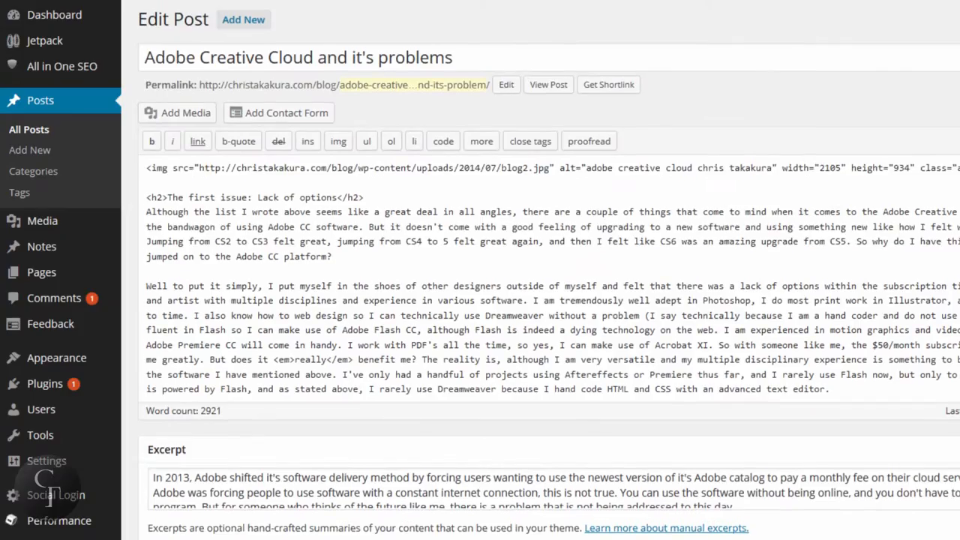
pyautogui.scroll(-3)
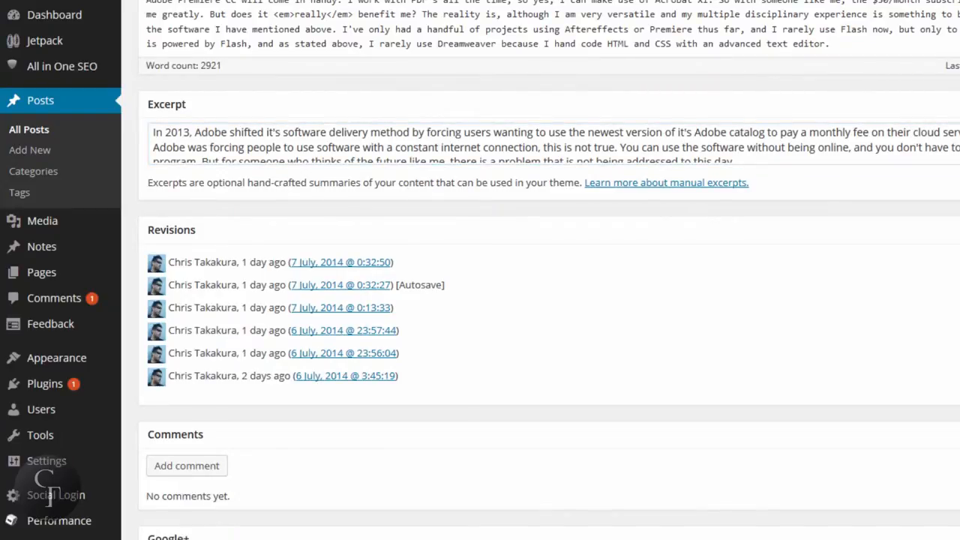
pyautogui.scroll(-3)
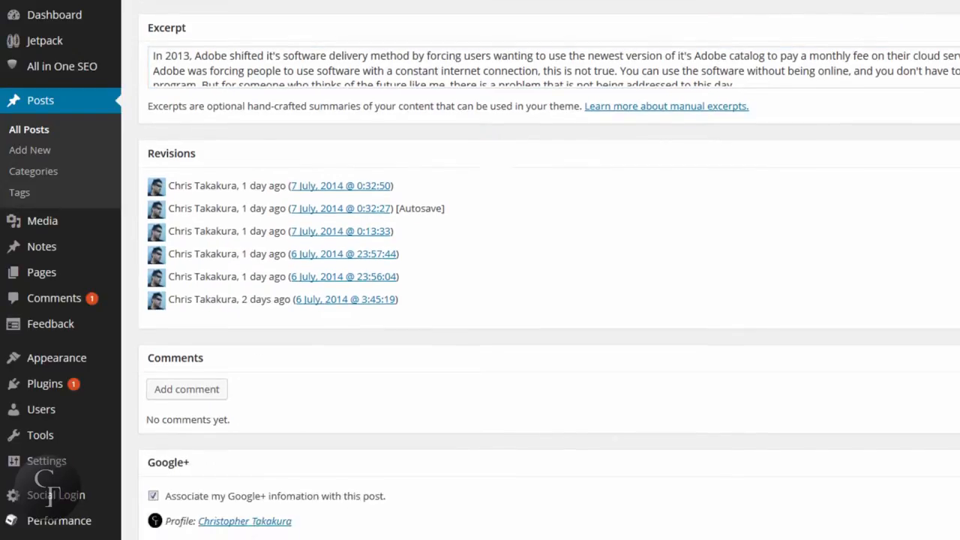
pyautogui.scroll(-3)
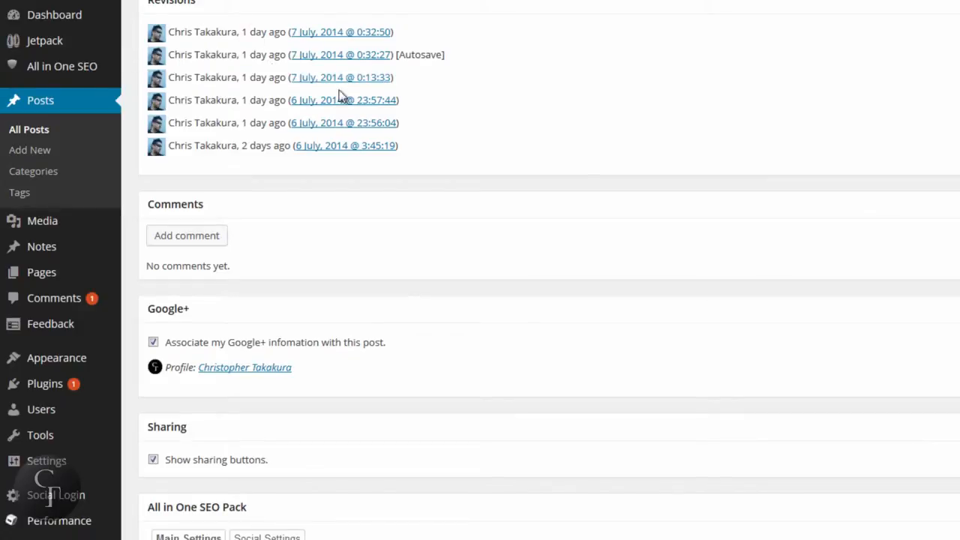
pyautogui.scroll(-3)
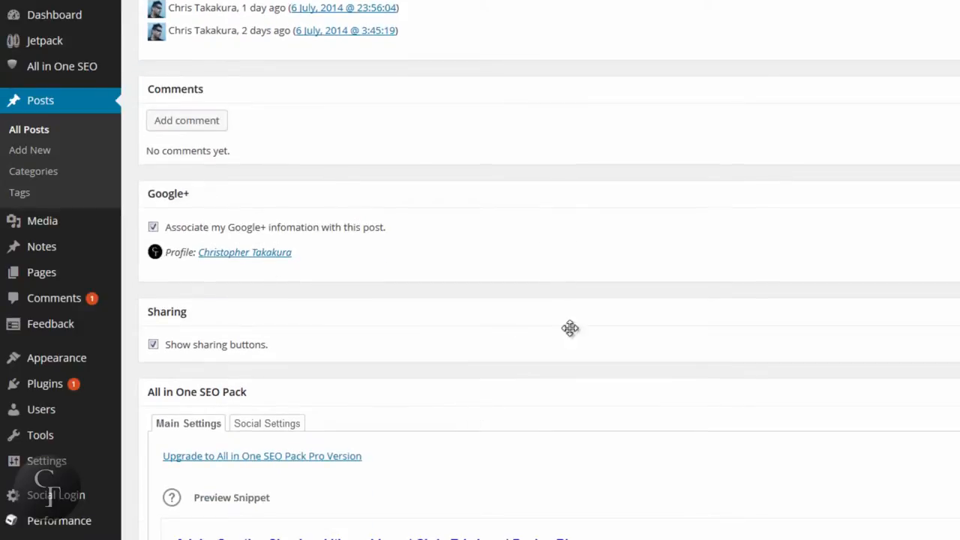
pyautogui.moveTo(357, 180)
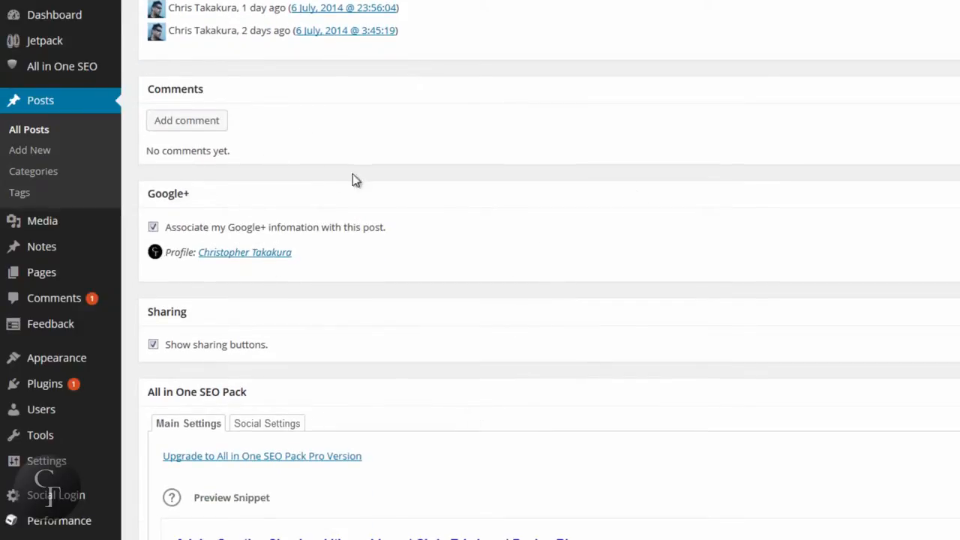
pyautogui.scroll(-3)
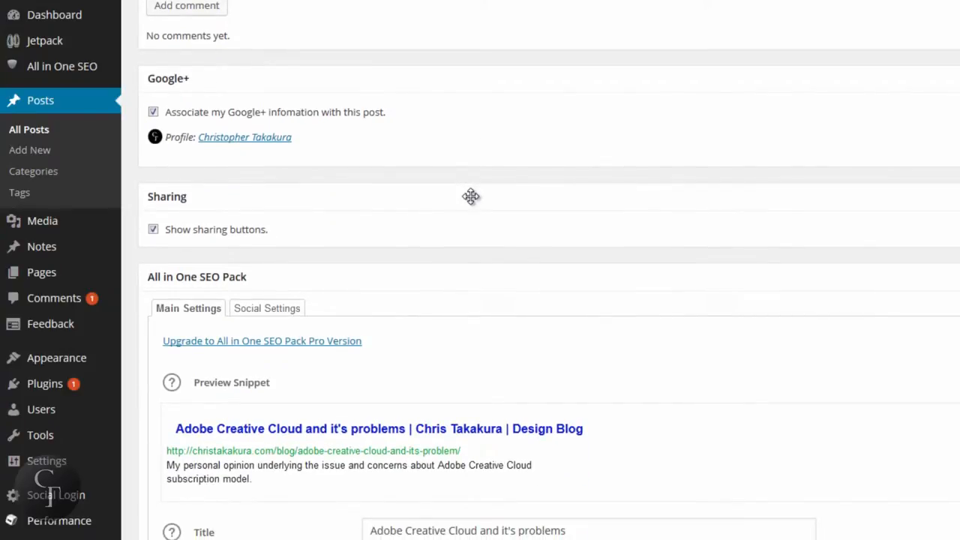
pyautogui.scroll(-3)
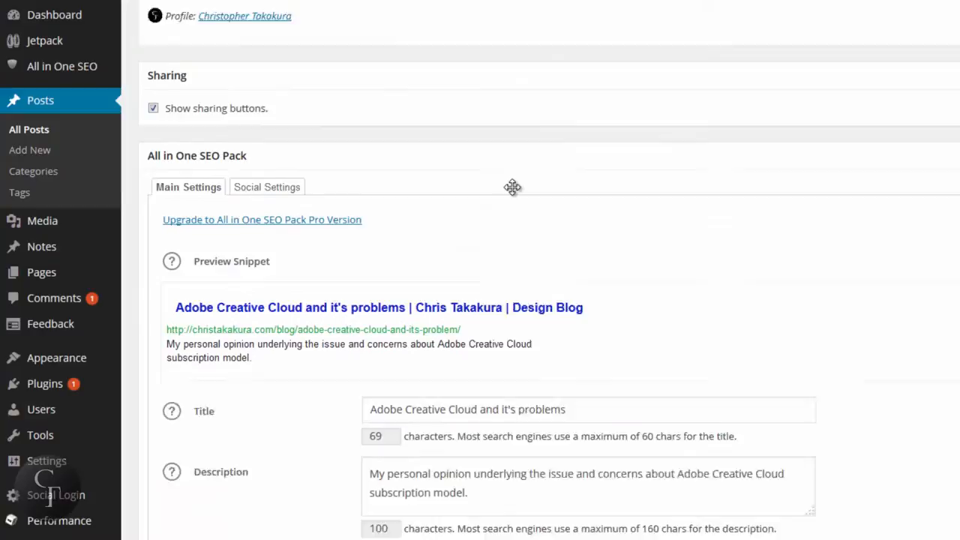
pyautogui.scroll(-3)
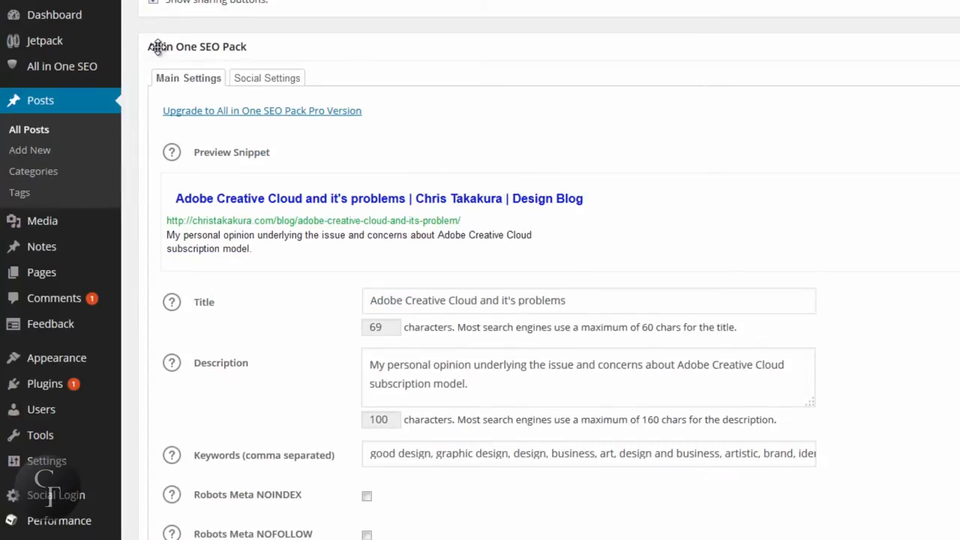
pyautogui.moveTo(627, 72)
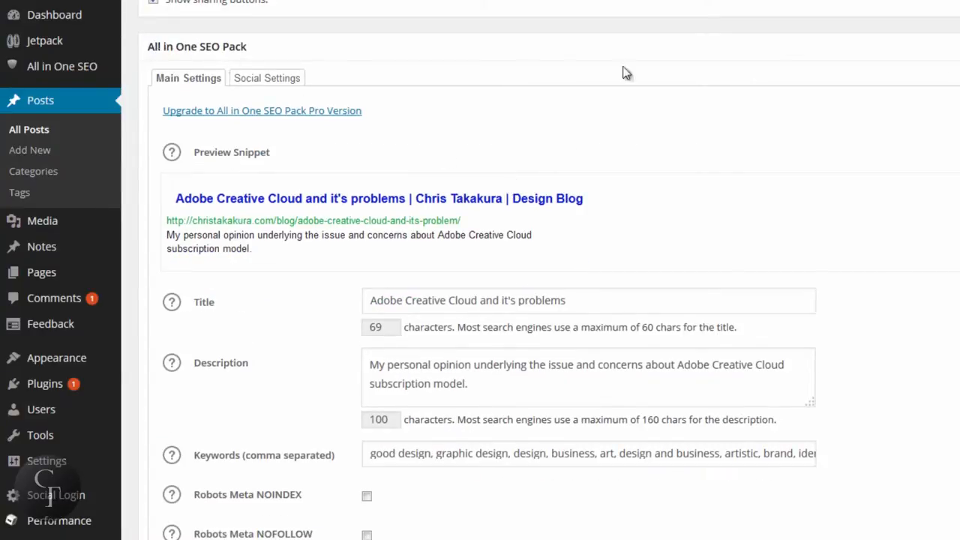
pyautogui.moveTo(197, 57)
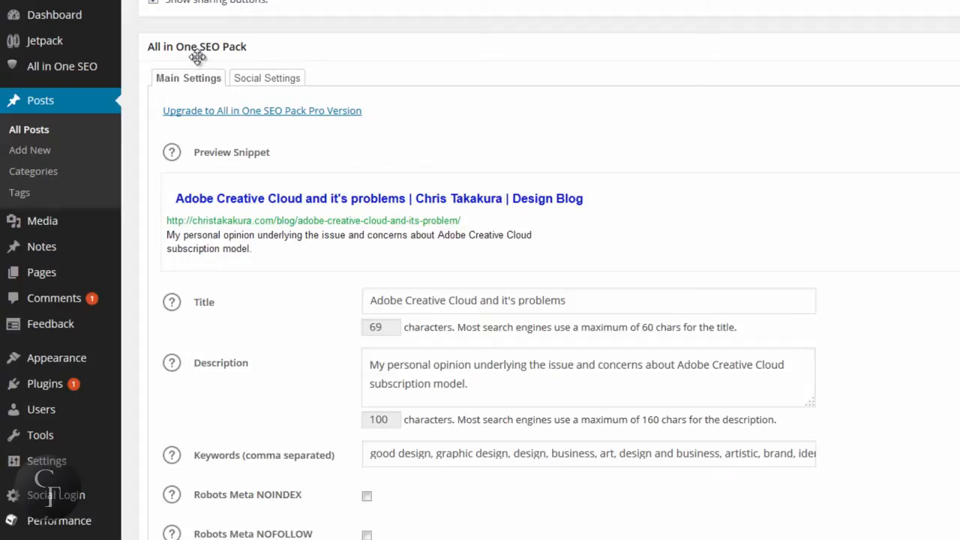
pyautogui.moveTo(642, 225)
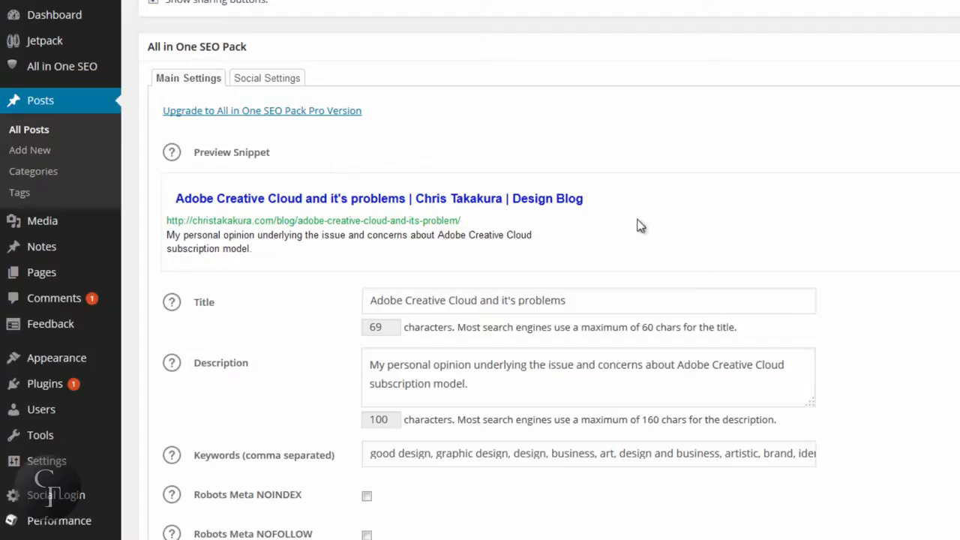
pyautogui.scroll(-3)
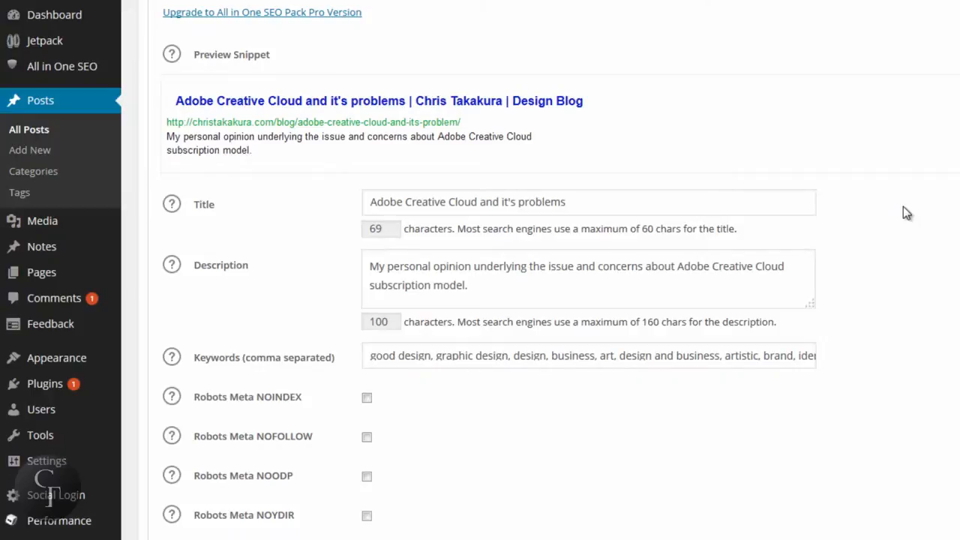
pyautogui.moveTo(229, 410)
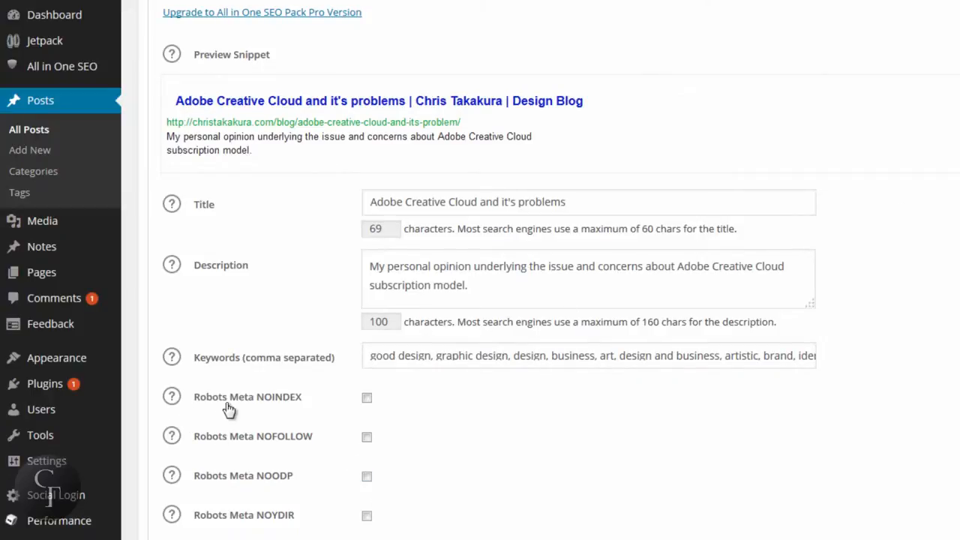
pyautogui.moveTo(236, 415)
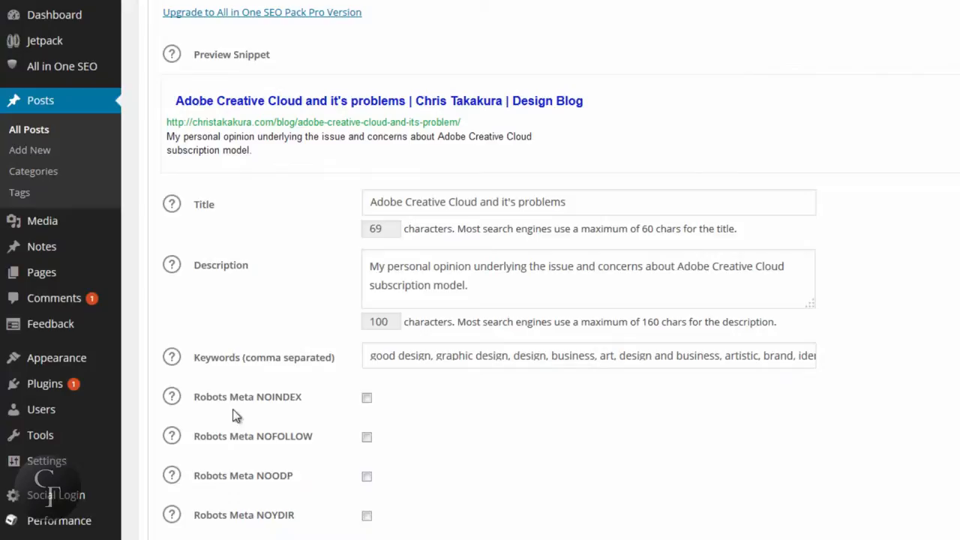
pyautogui.moveTo(340, 413)
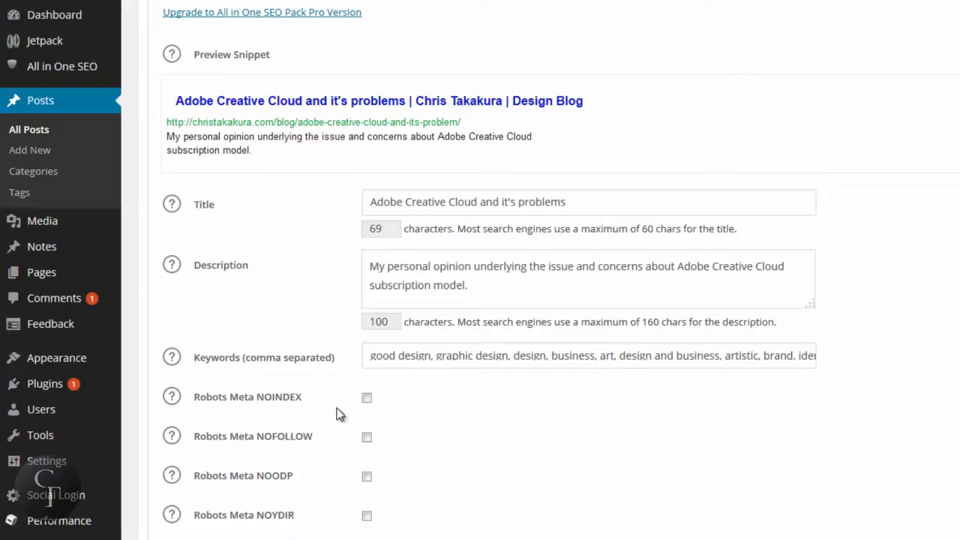
pyautogui.moveTo(320, 434)
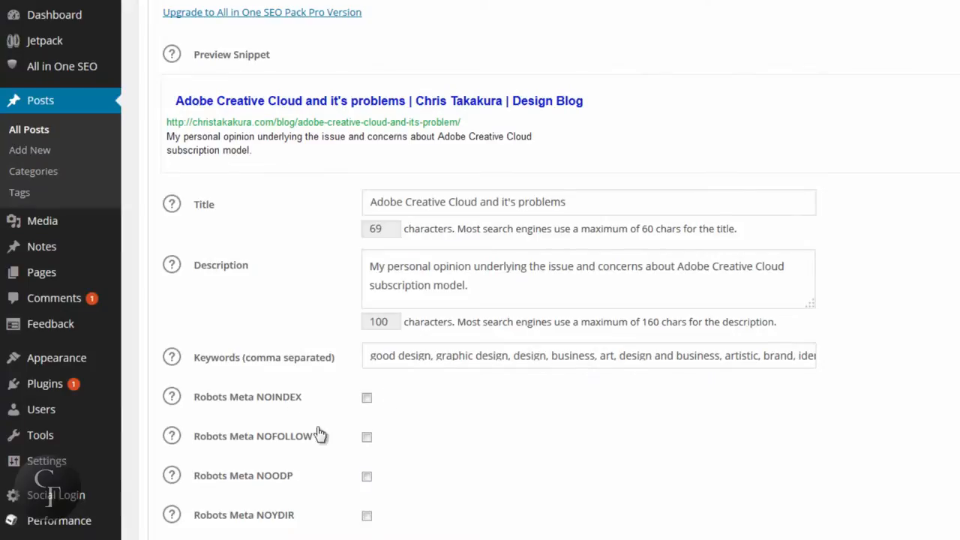
# Step: Trim the SEO title to 'Adobe Creative Cloud' by removing "and it's problems"
pyautogui.click(620, 202)
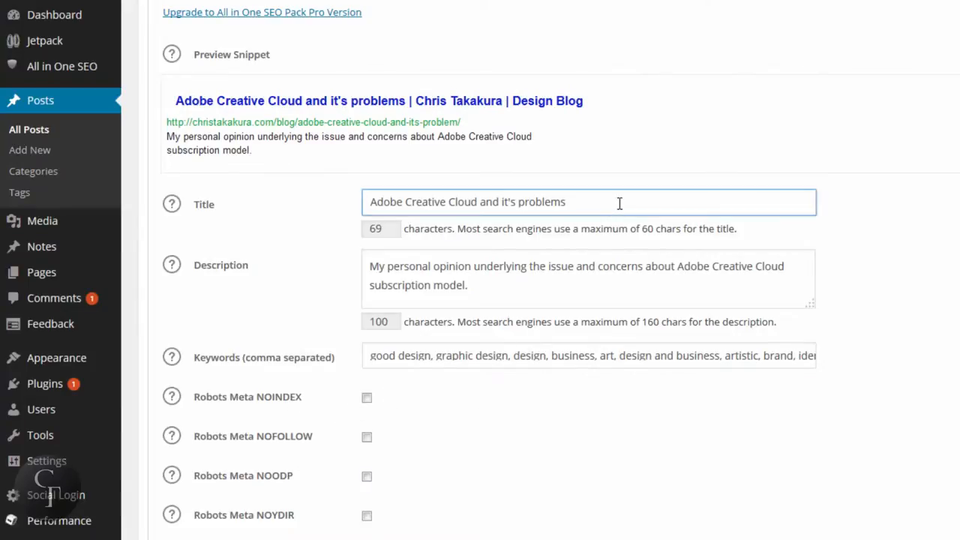
pyautogui.moveTo(593, 203)
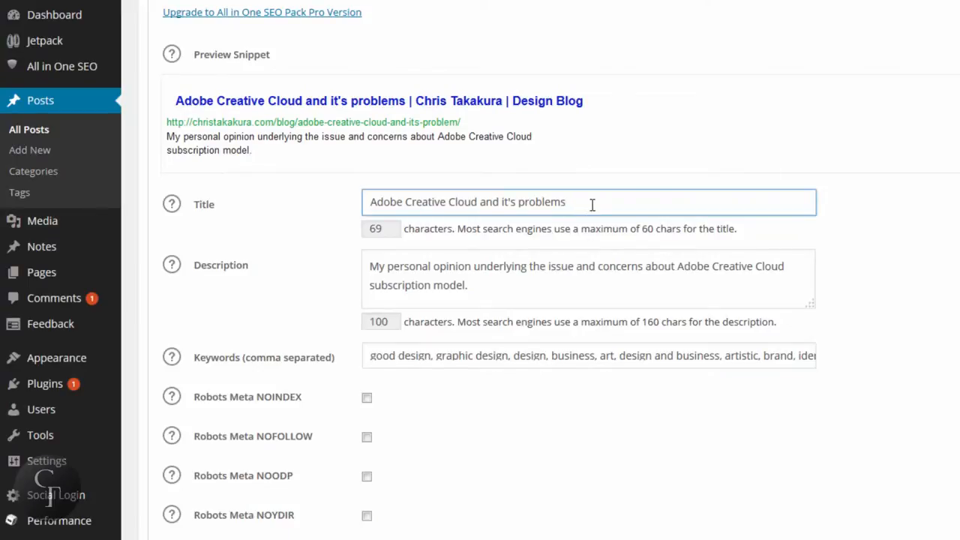
pyautogui.click(589, 201)
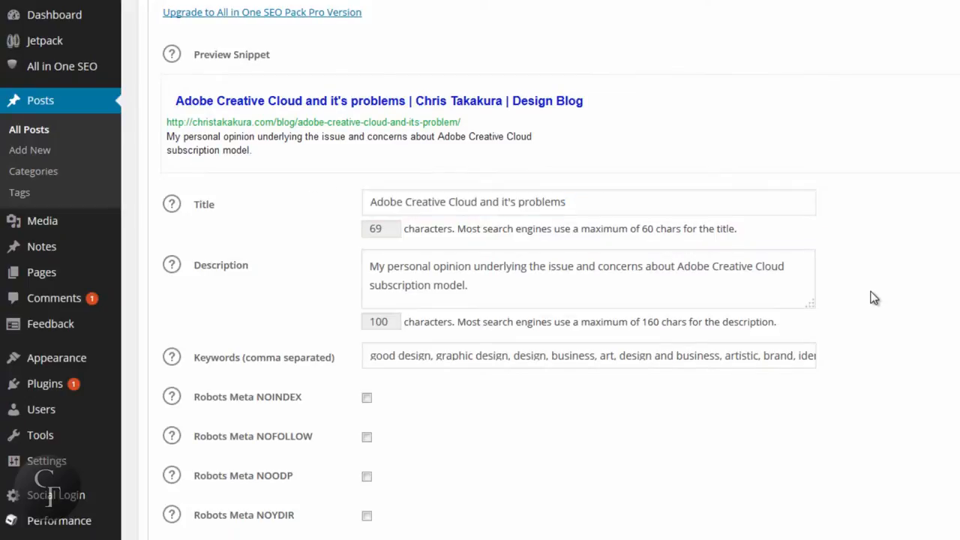
pyautogui.click(593, 202)
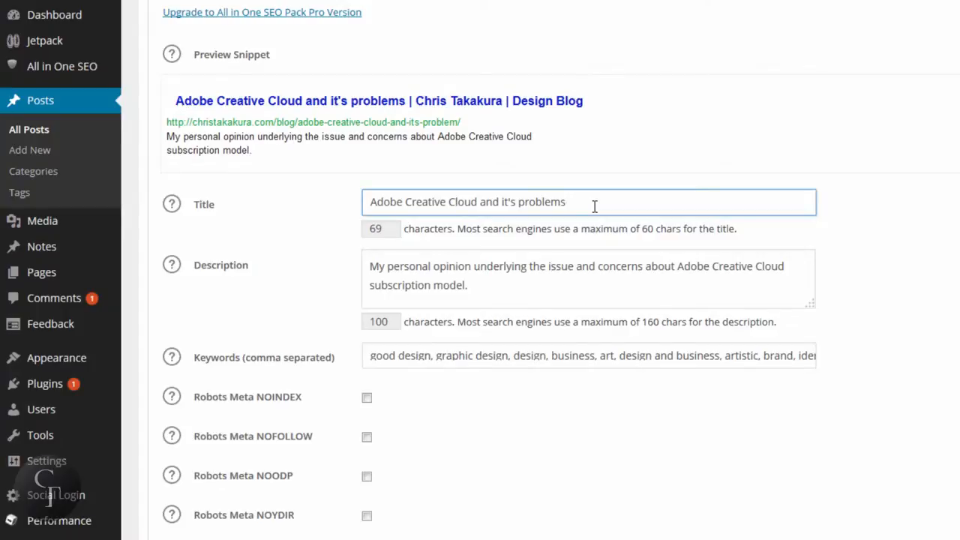
pyautogui.click(589, 202)
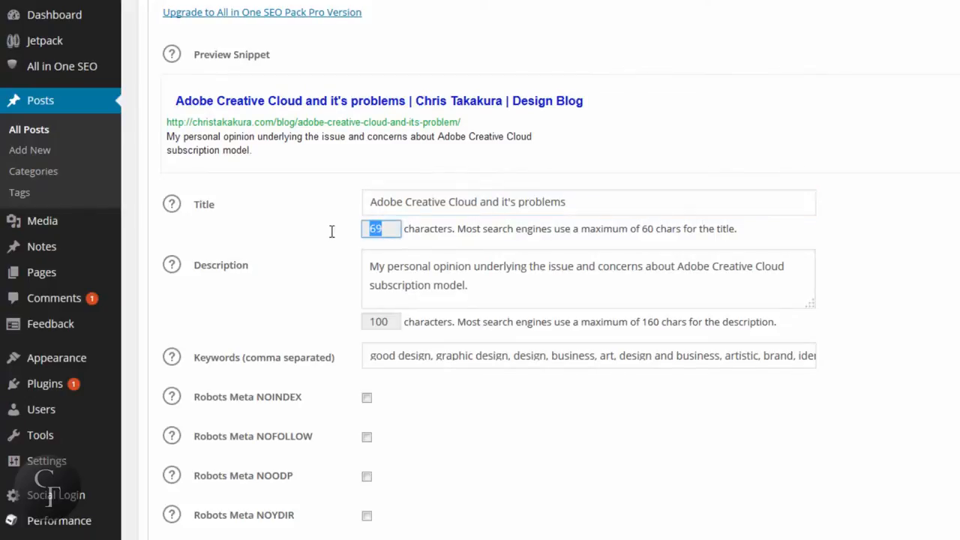
pyautogui.moveTo(690, 250)
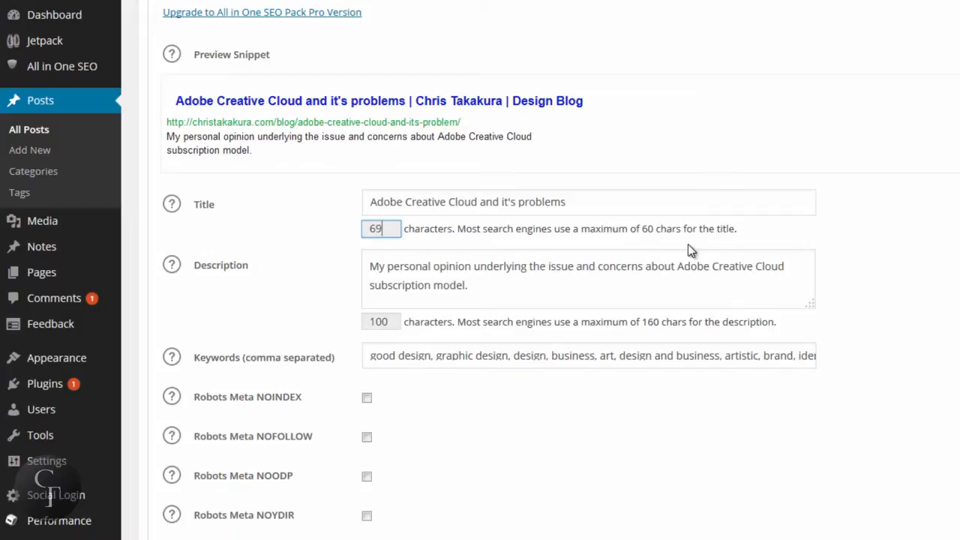
pyautogui.moveTo(564, 241)
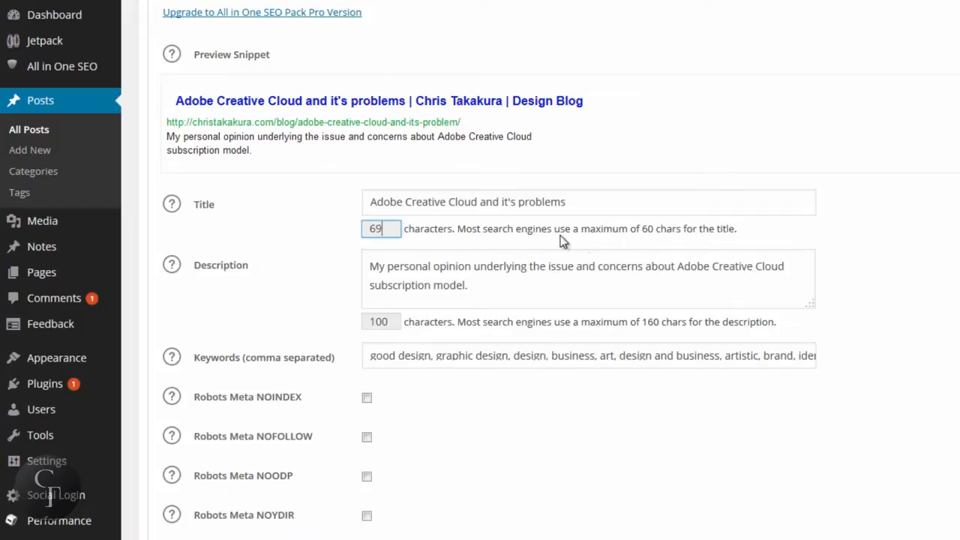
pyautogui.moveTo(602, 231)
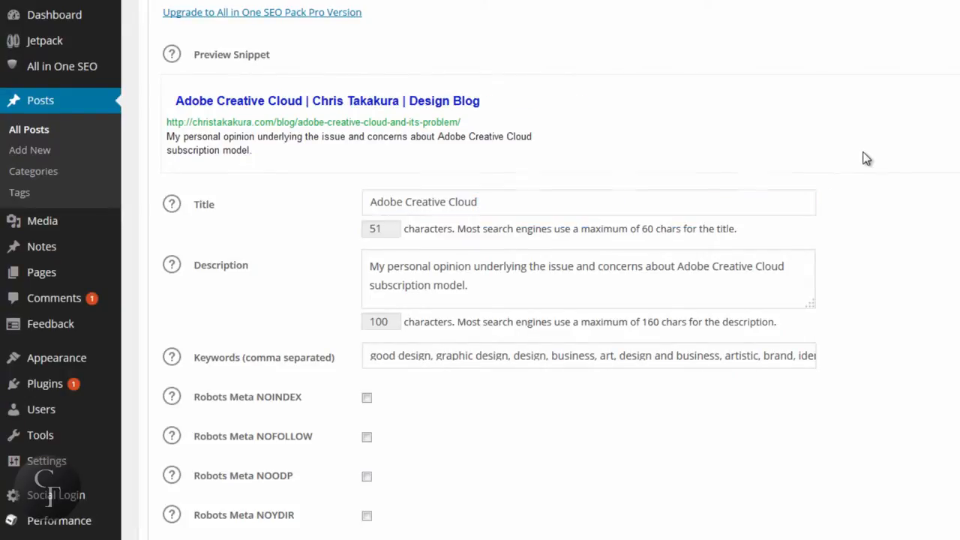
pyautogui.moveTo(874, 158)
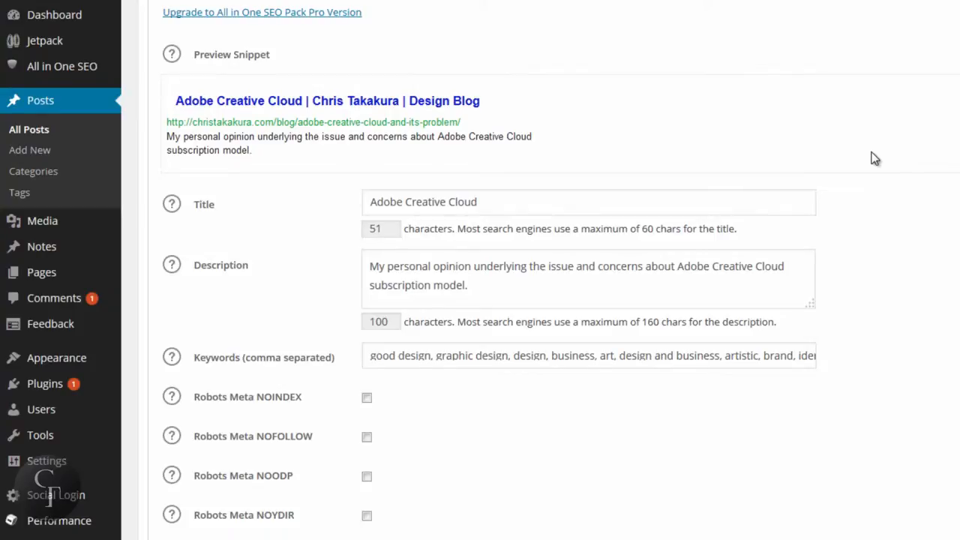
pyautogui.moveTo(615, 160)
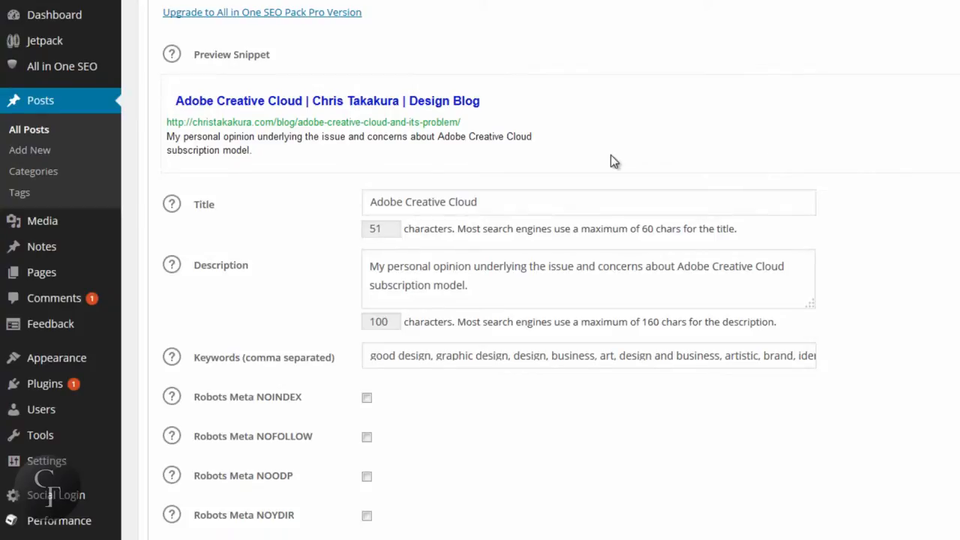
pyautogui.moveTo(403, 113)
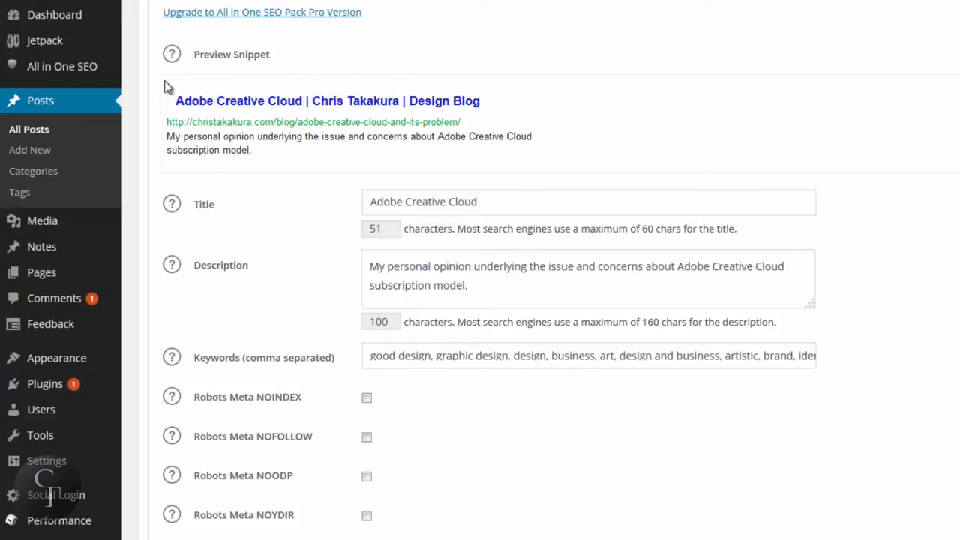
pyautogui.moveTo(220, 103)
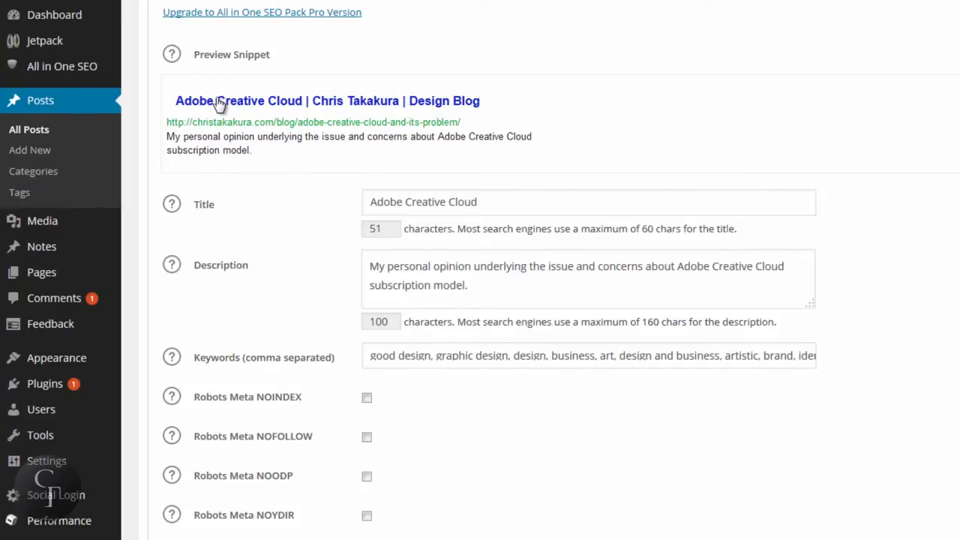
# Step: Point out the SEO Description and Keywords fields, ending back in the description
pyautogui.click(589, 279)
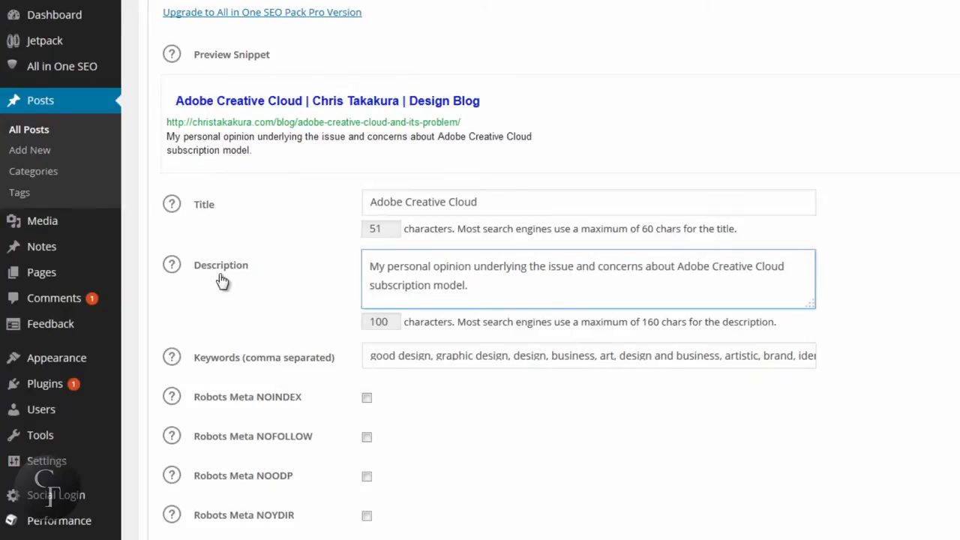
pyautogui.moveTo(508, 290)
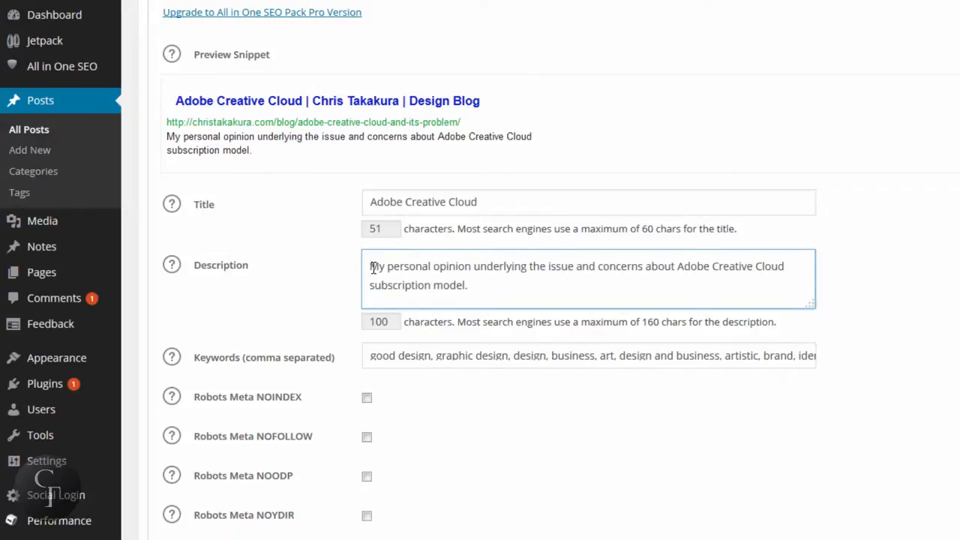
pyautogui.click(588, 355)
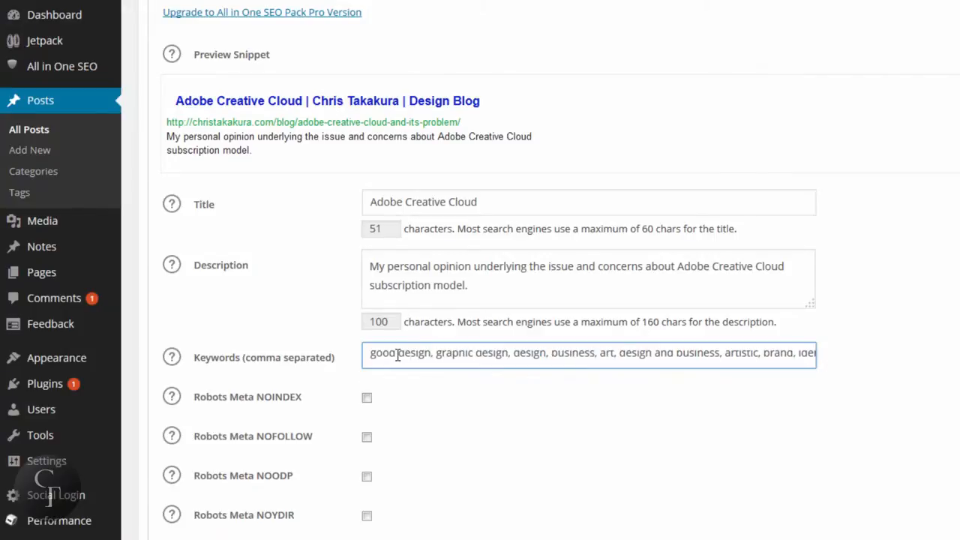
pyautogui.moveTo(881, 357)
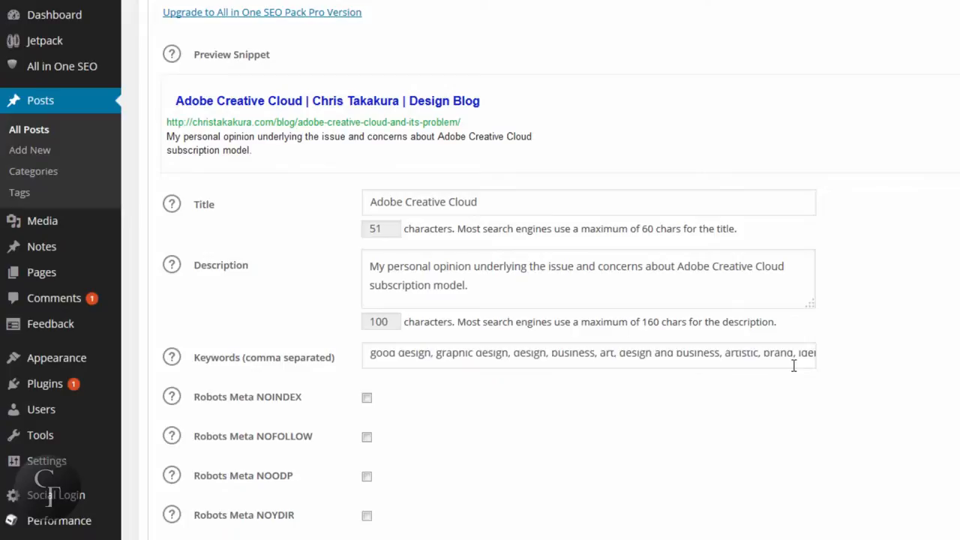
pyautogui.moveTo(404, 265)
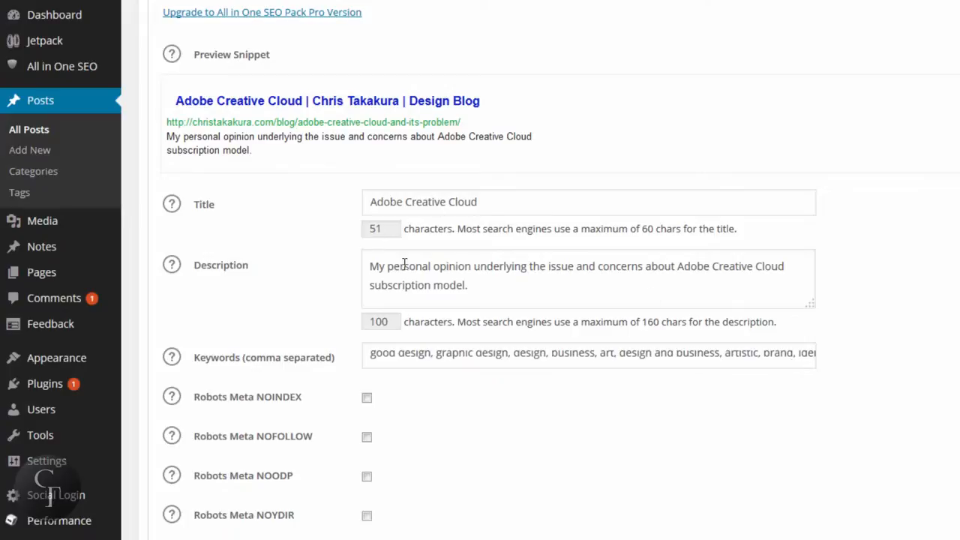
pyautogui.click(471, 272)
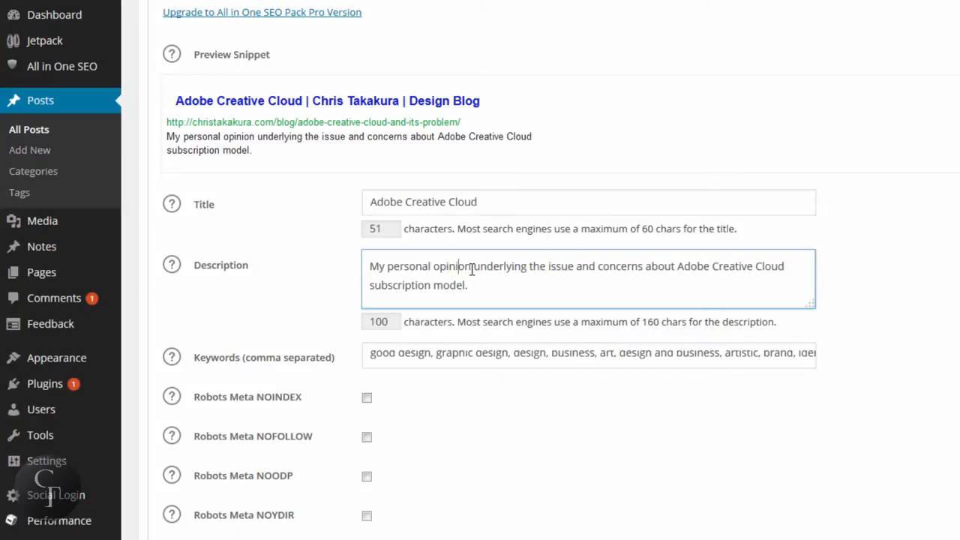
pyautogui.moveTo(942, 343)
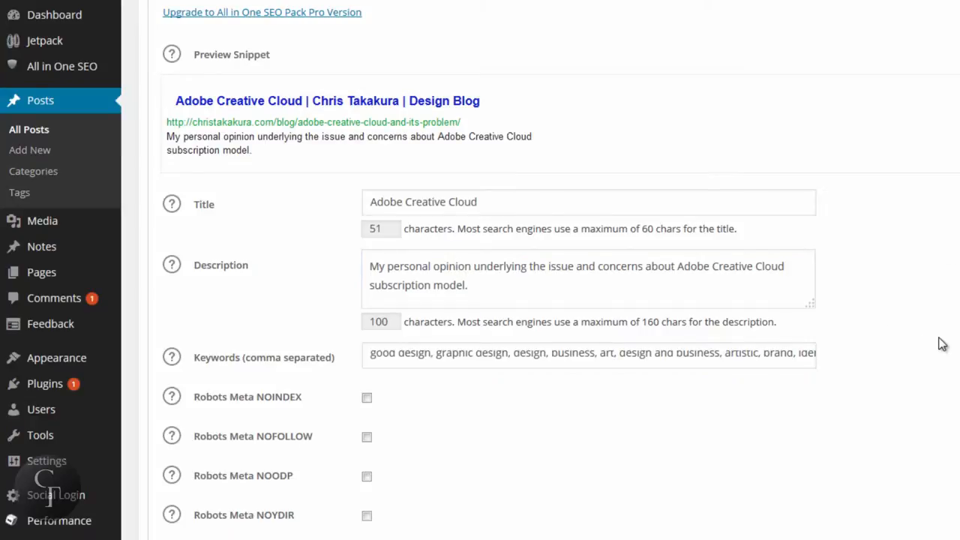
pyautogui.scroll(3)
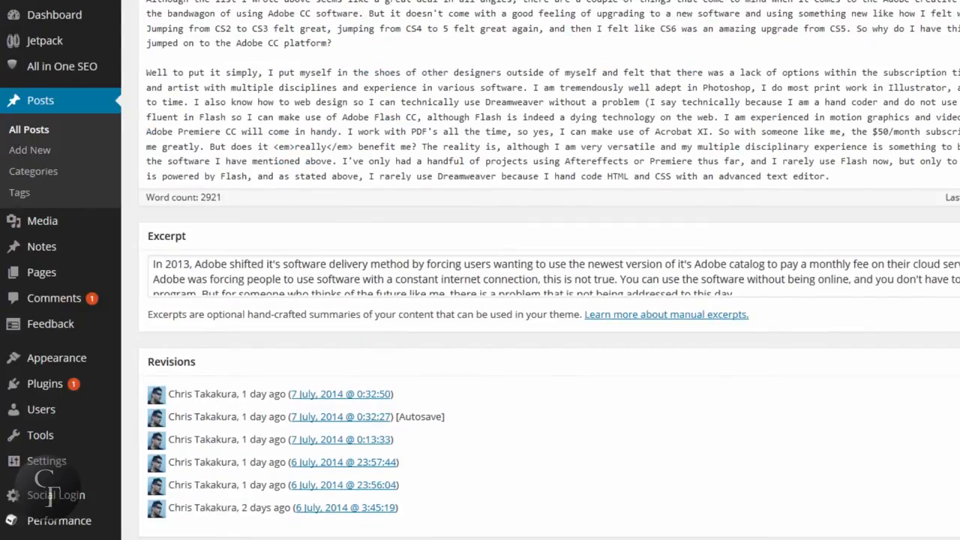
pyautogui.scroll(3)
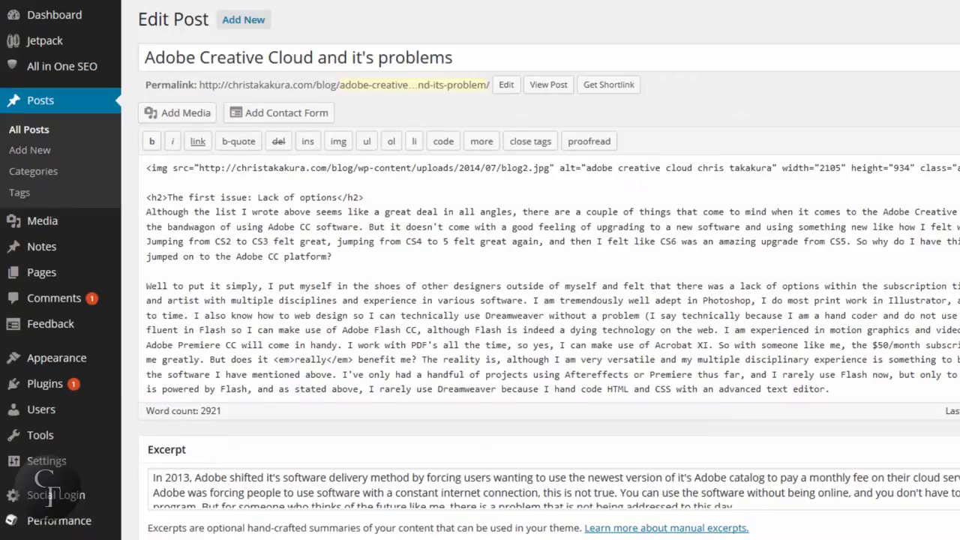
pyautogui.scroll(-3)
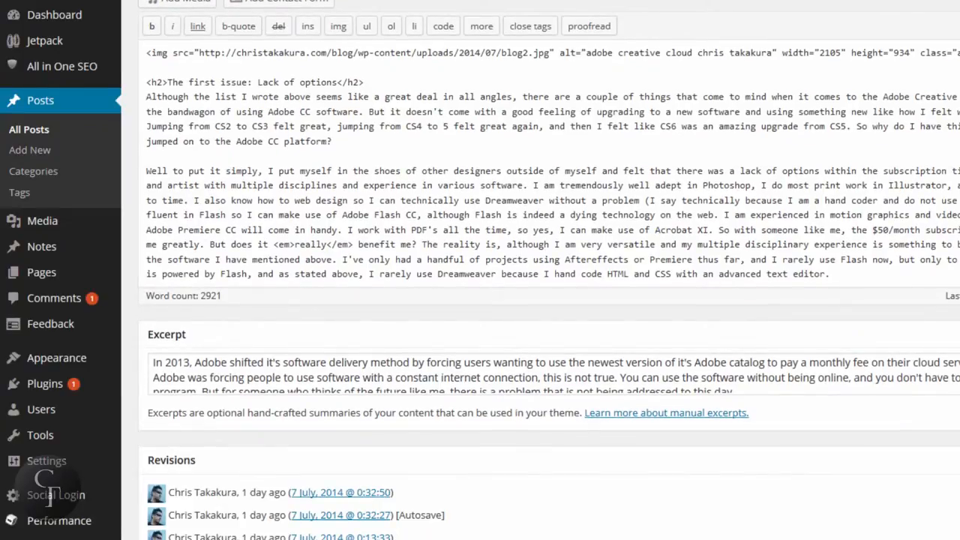
pyautogui.scroll(3)
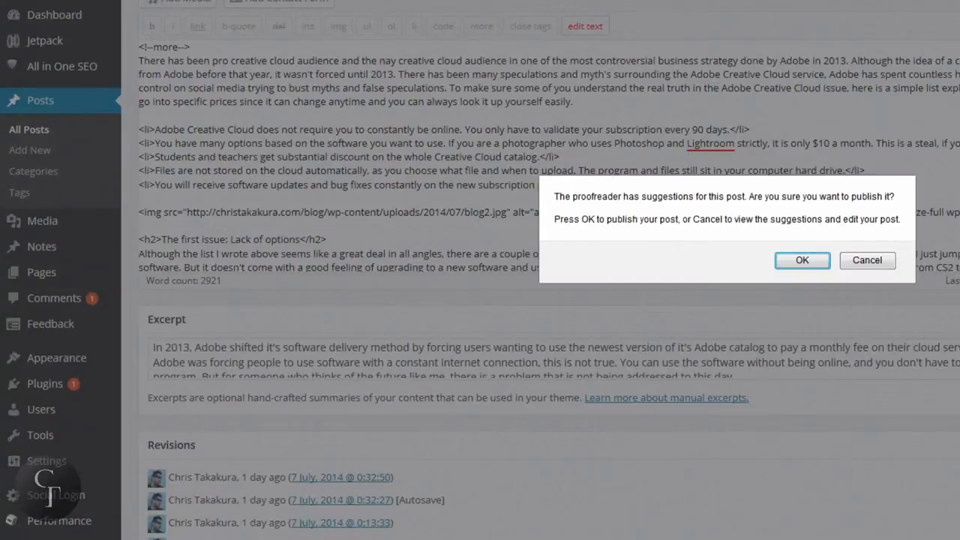
pyautogui.click(867, 260)
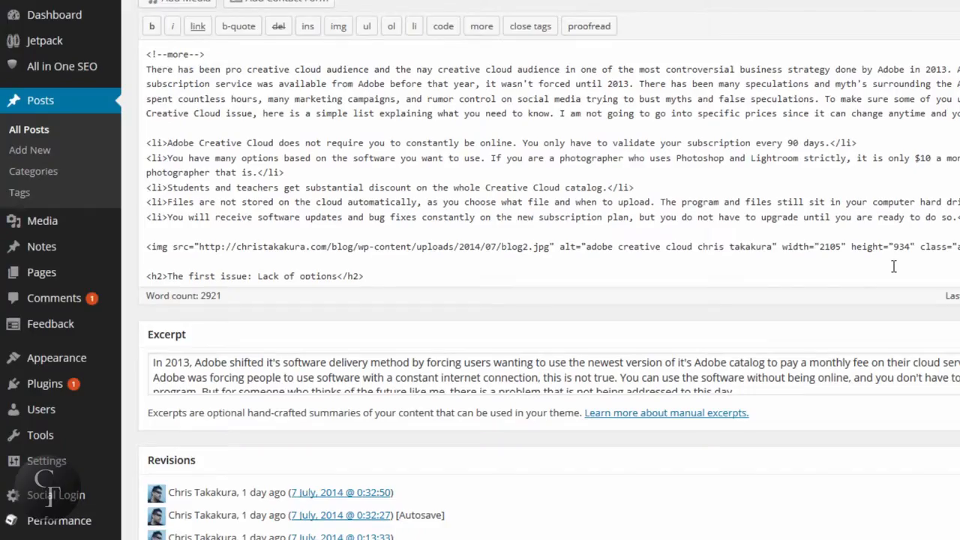
pyautogui.moveTo(525, 187)
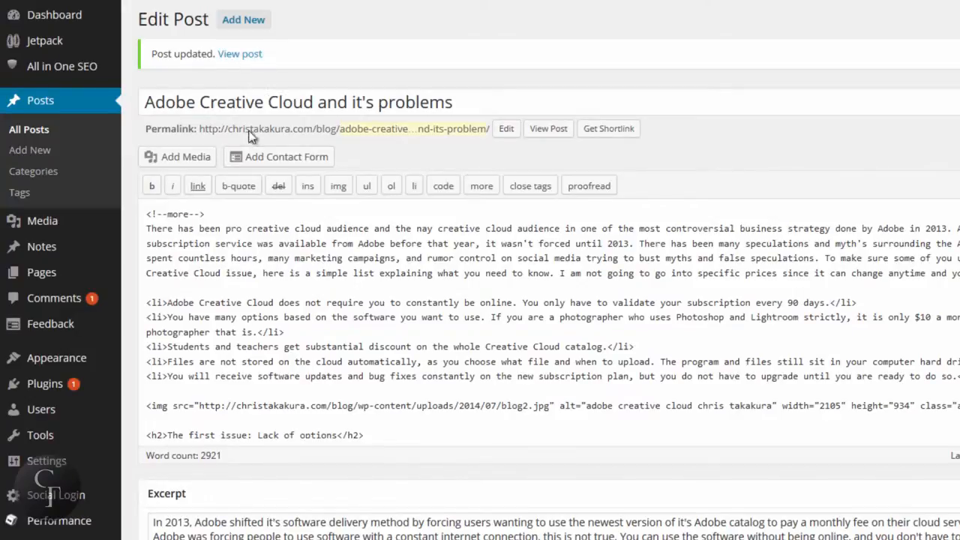
pyautogui.moveTo(29, 129)
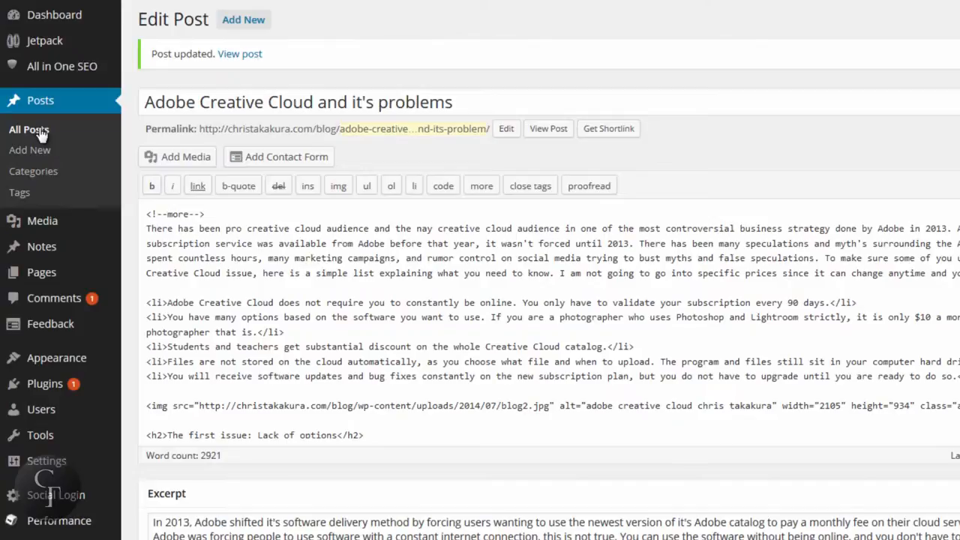
# Step: Return to the All Posts list from the admin menu
pyautogui.click(29, 129)
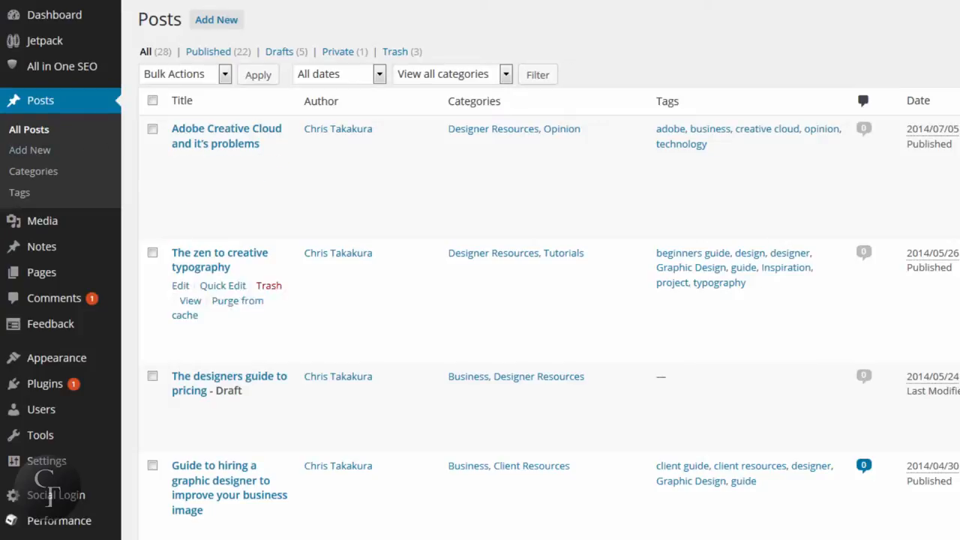
pyautogui.moveTo(226, 135)
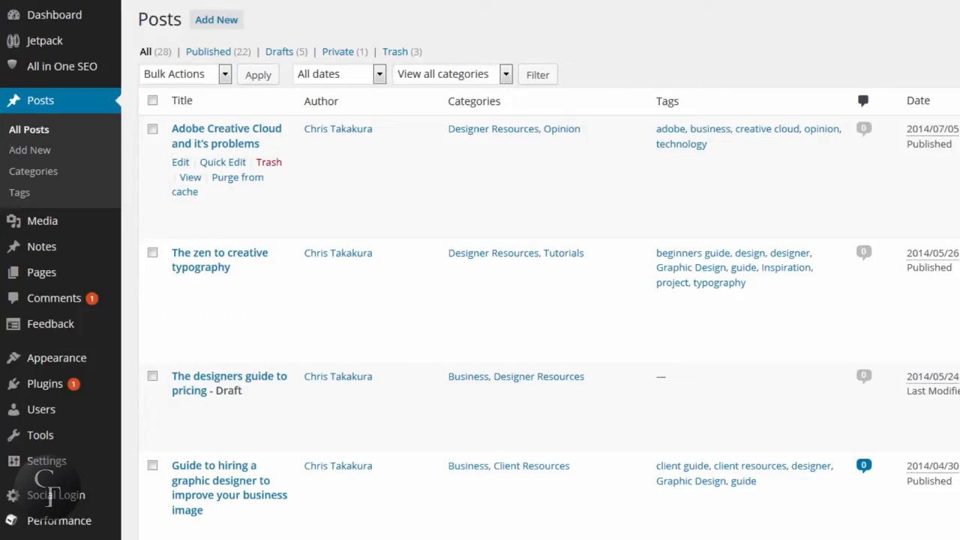
pyautogui.moveTo(799, 223)
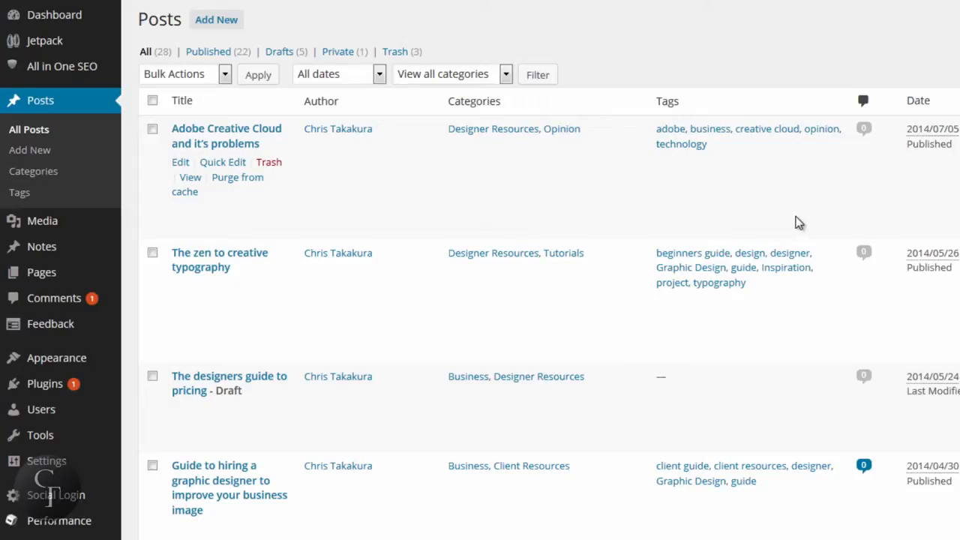
pyautogui.moveTo(465, 188)
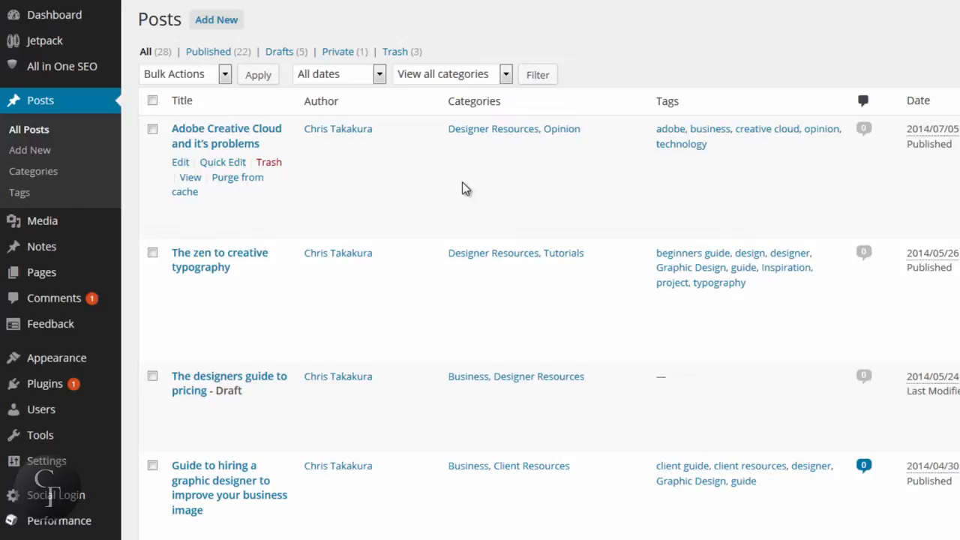
pyautogui.moveTo(67, 246)
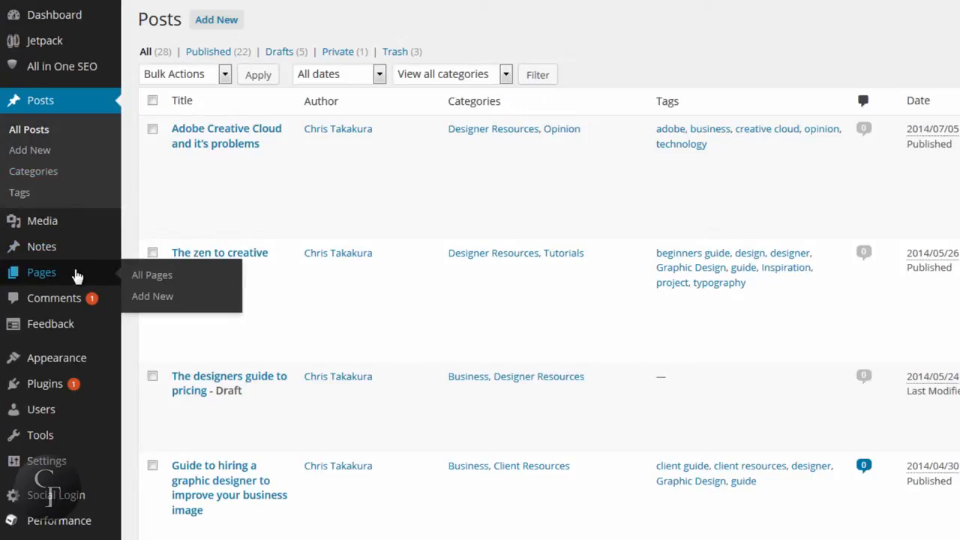
pyautogui.moveTo(81, 275)
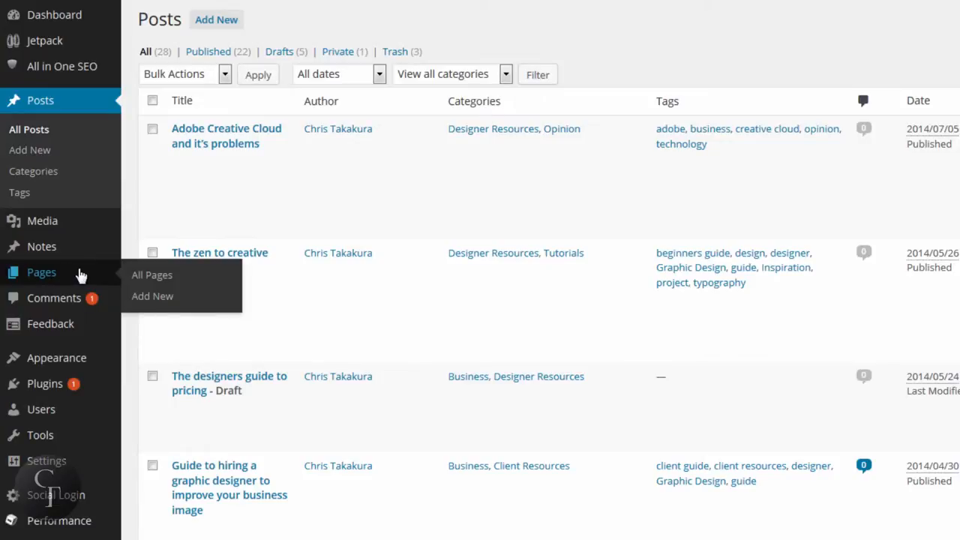
pyautogui.moveTo(39, 281)
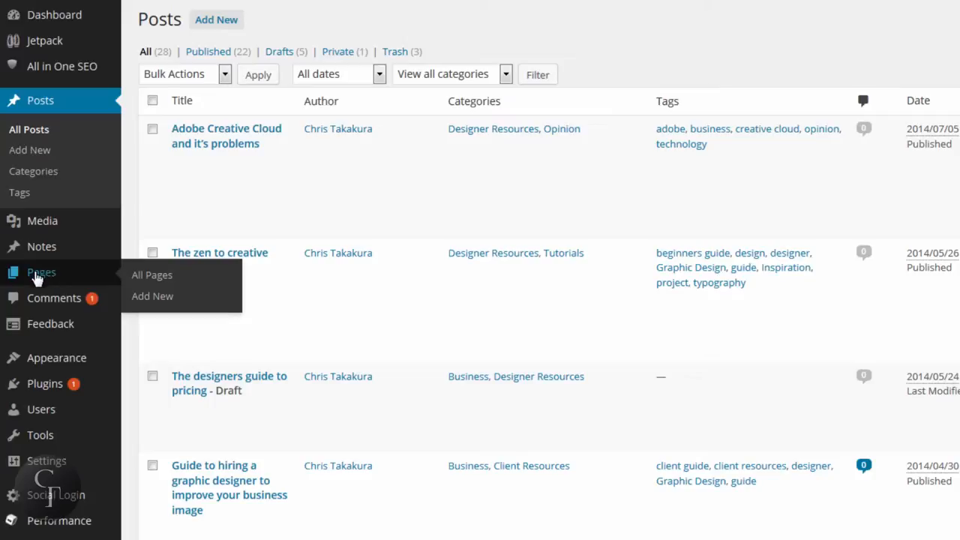
# Step: Go to the Pages list and open the Dinner page in the editor
pyautogui.click(152, 275)
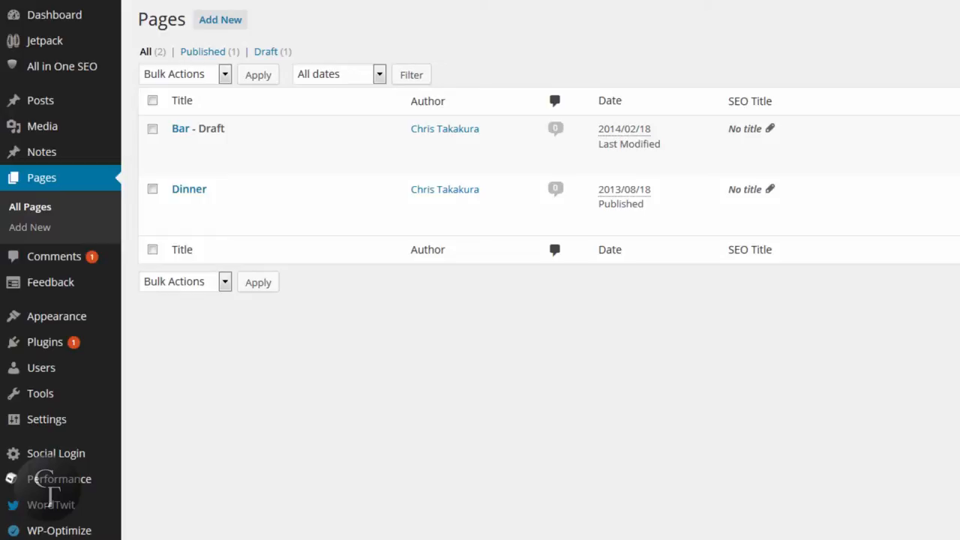
pyautogui.moveTo(549, 433)
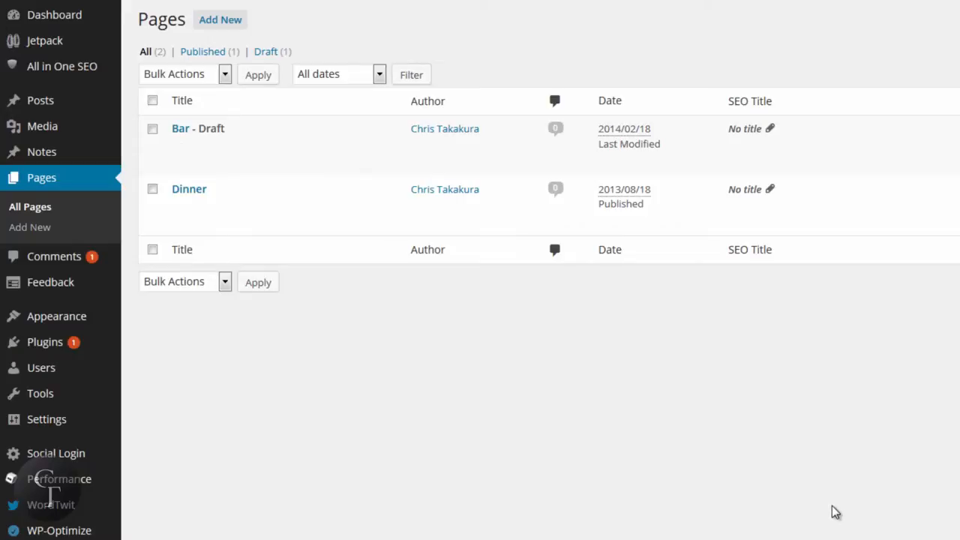
pyautogui.moveTo(225, 210)
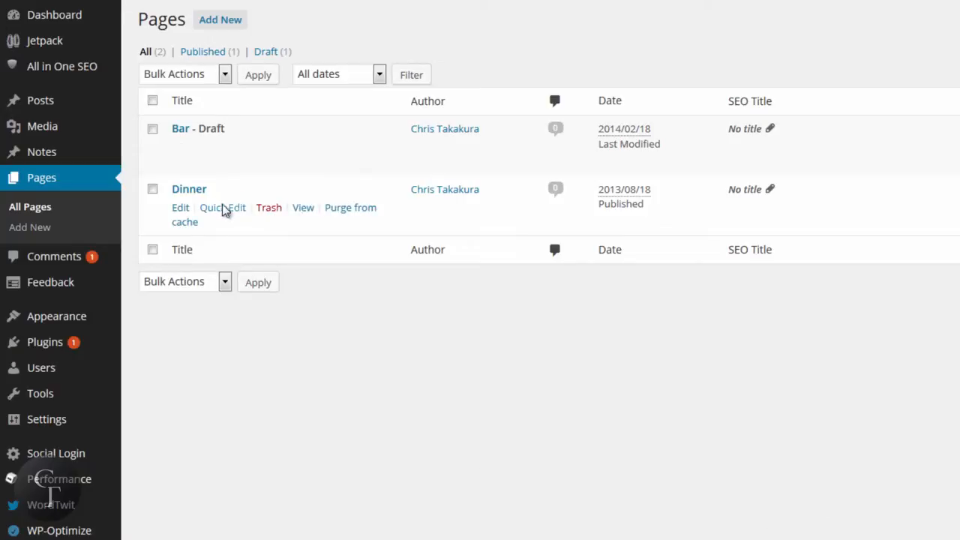
pyautogui.moveTo(180, 208)
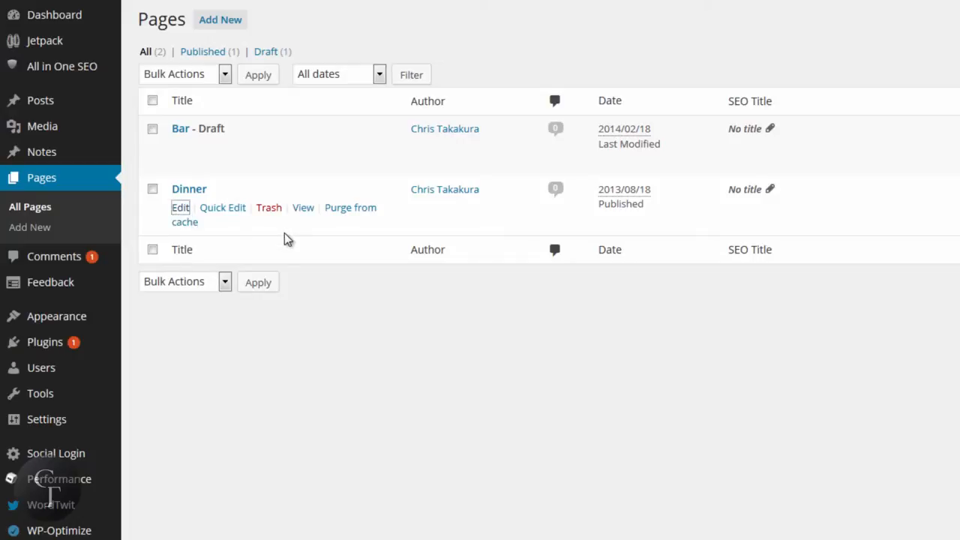
pyautogui.click(180, 208)
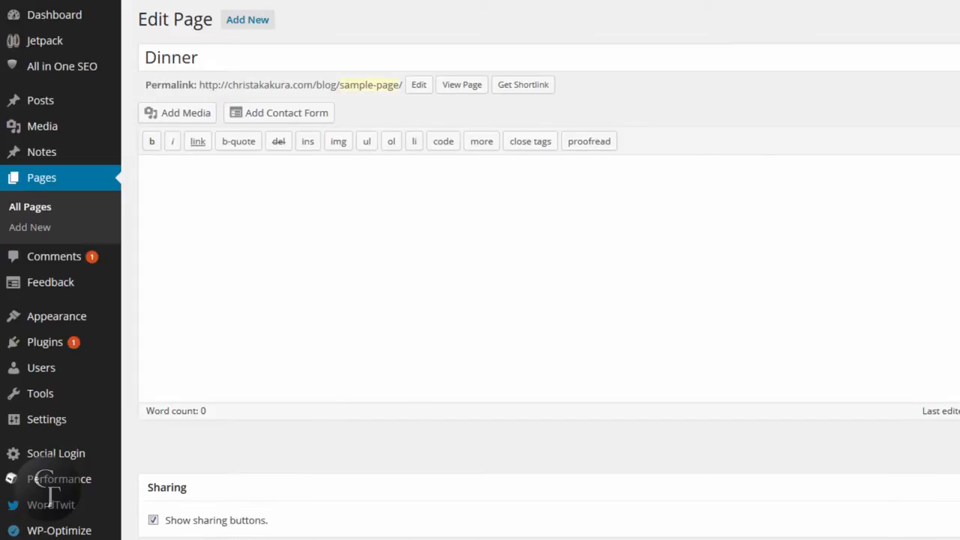
pyautogui.scroll(-3)
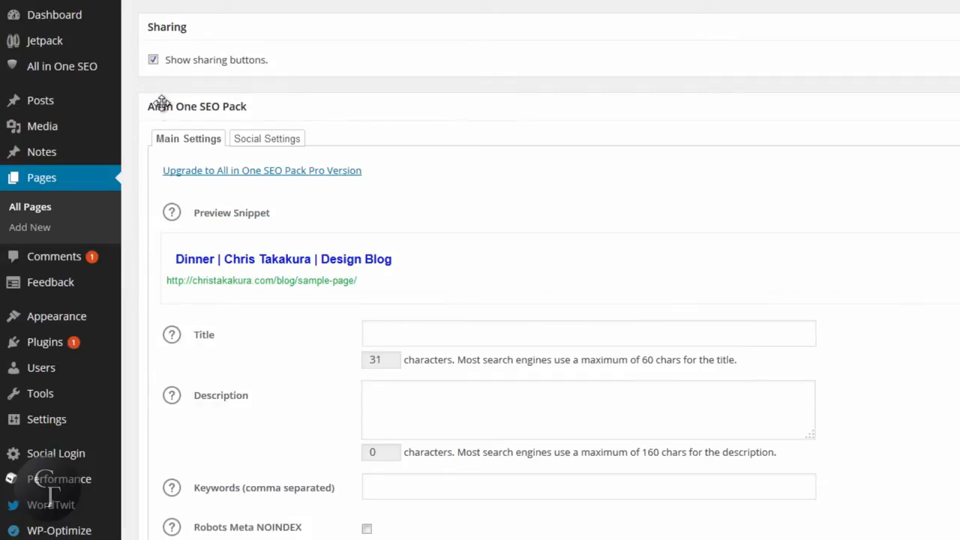
pyautogui.moveTo(325, 111)
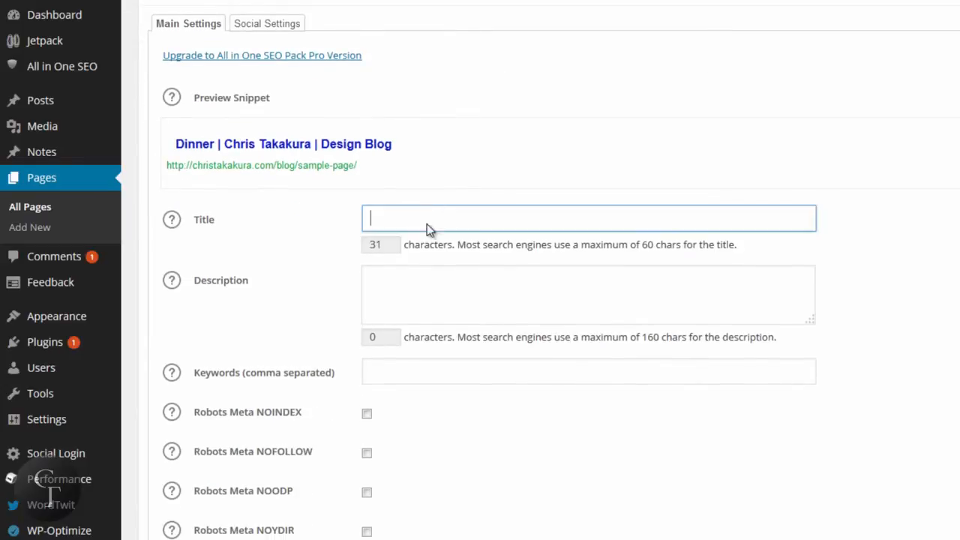
pyautogui.click(589, 371)
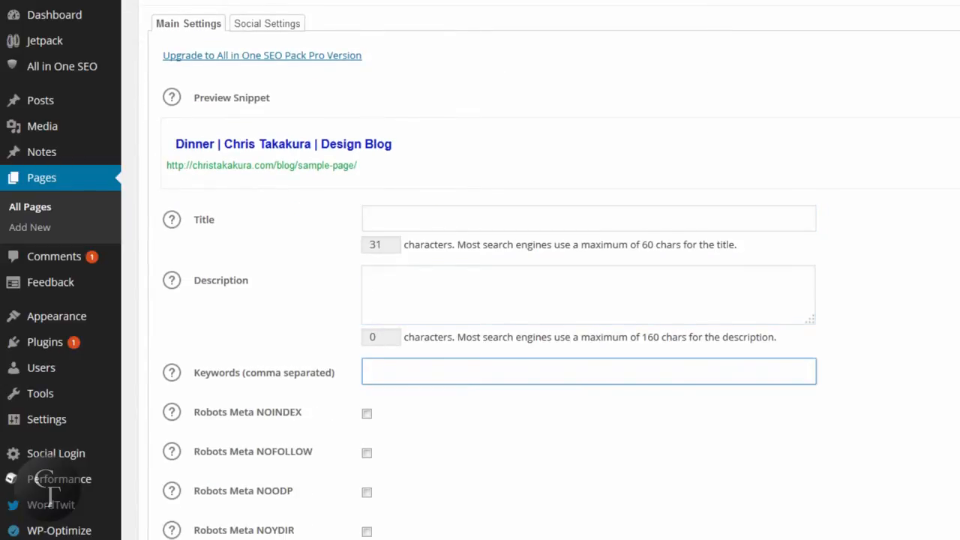
pyautogui.scroll(3)
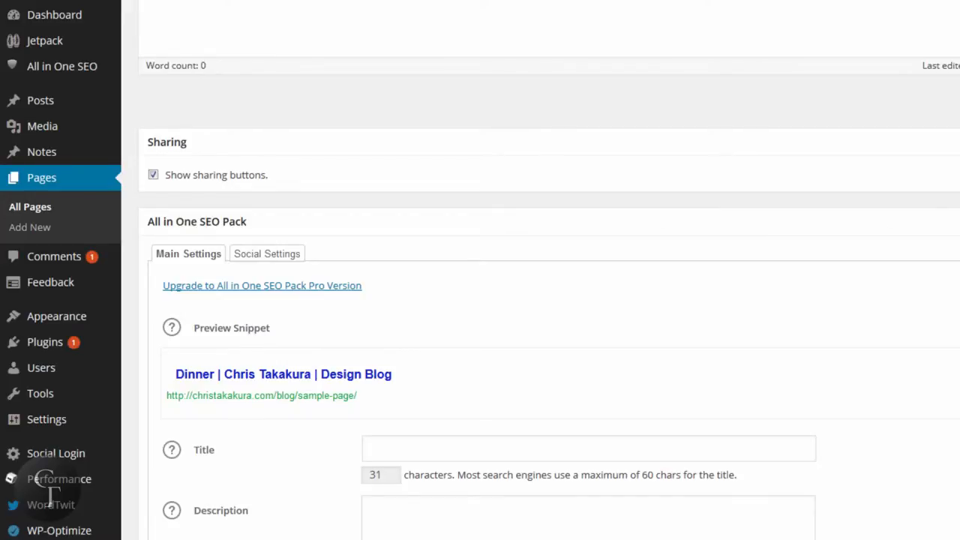
pyautogui.moveTo(347, 263)
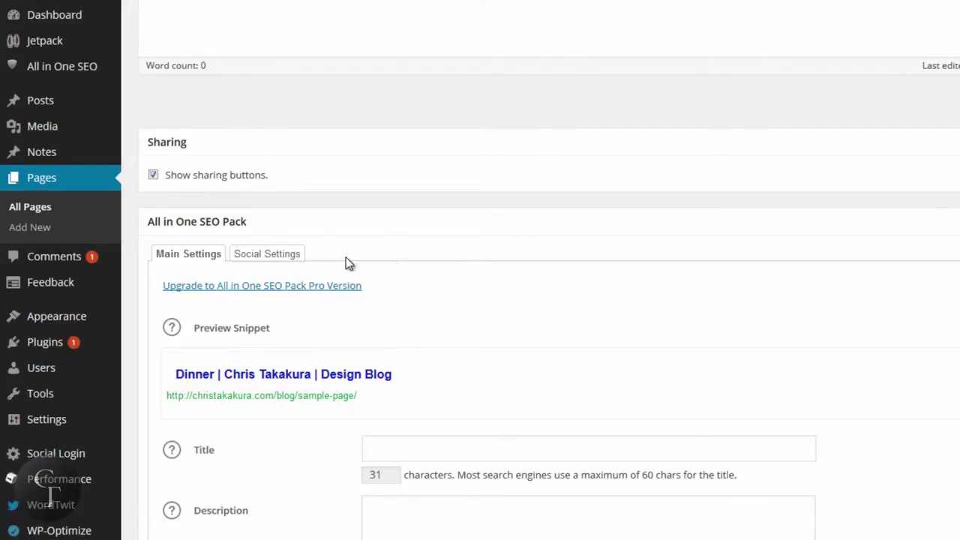
# Step: Switch the Dinner page's SEO box to Social Settings and inspect its empty Title and Description
pyautogui.click(266, 254)
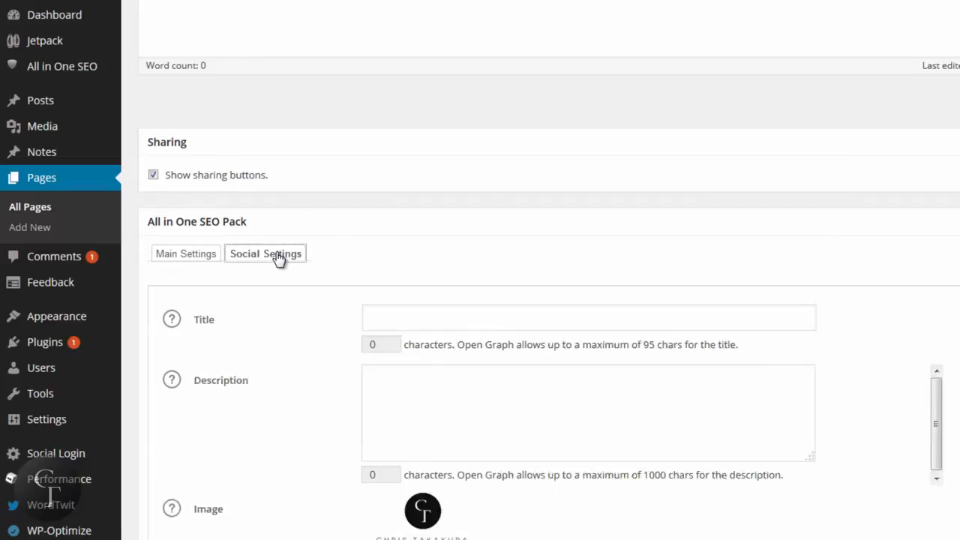
pyautogui.scroll(-3)
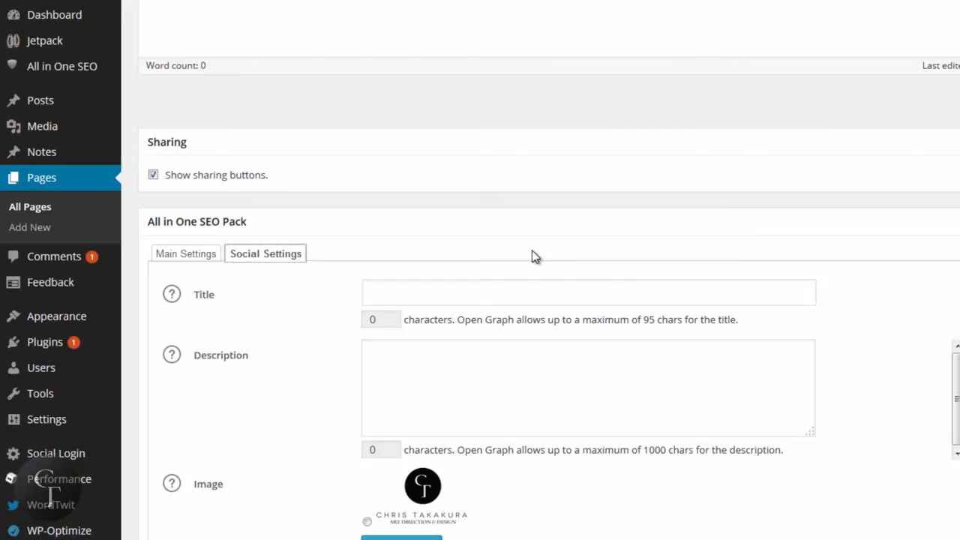
pyautogui.click(589, 293)
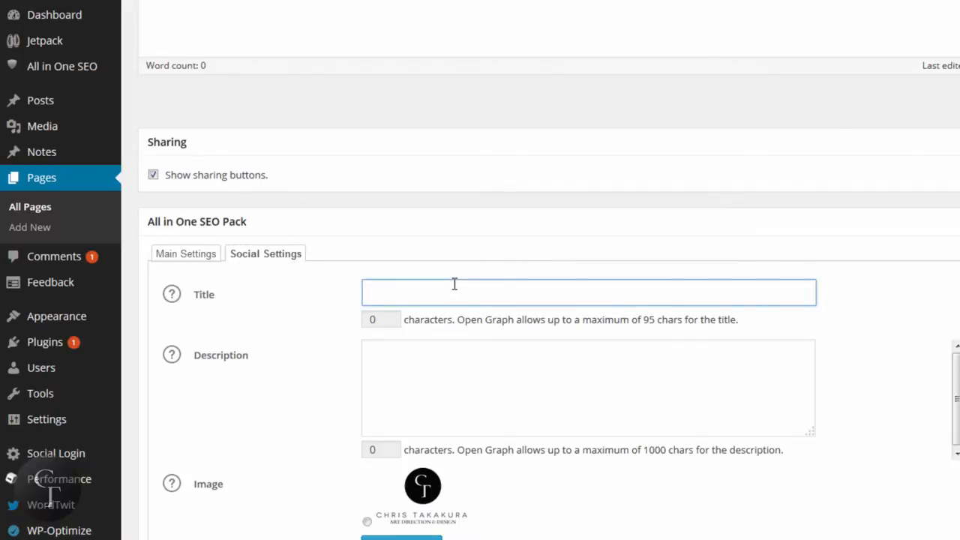
pyautogui.click(589, 292)
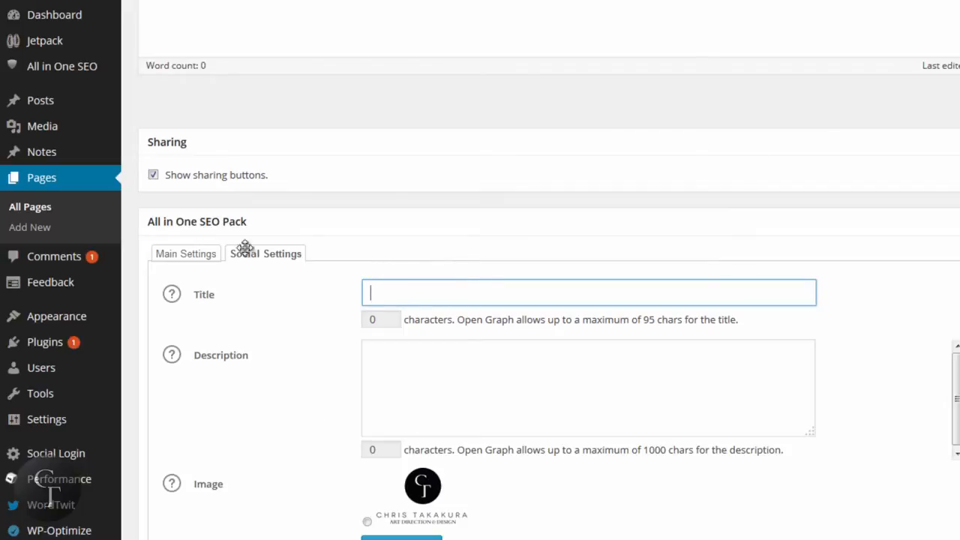
pyautogui.click(589, 293)
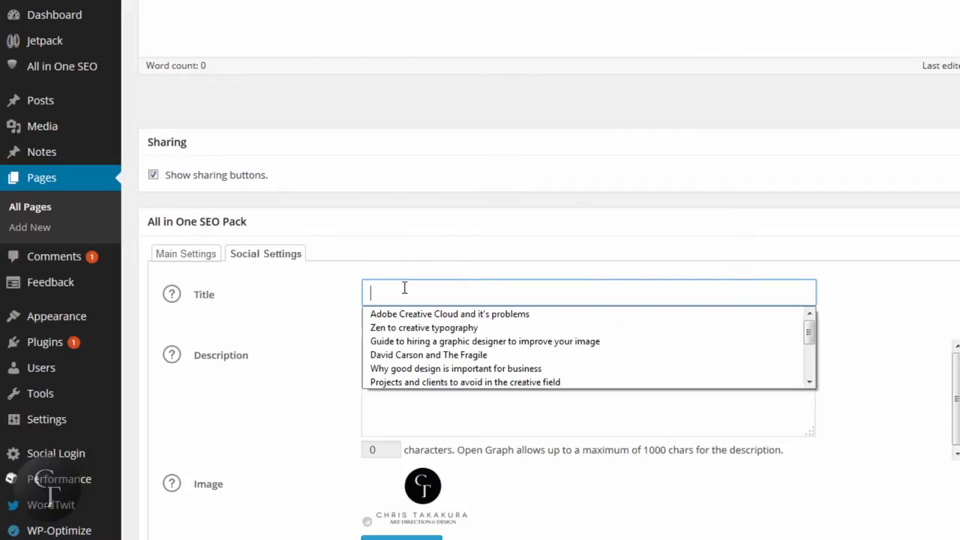
pyautogui.moveTo(252, 268)
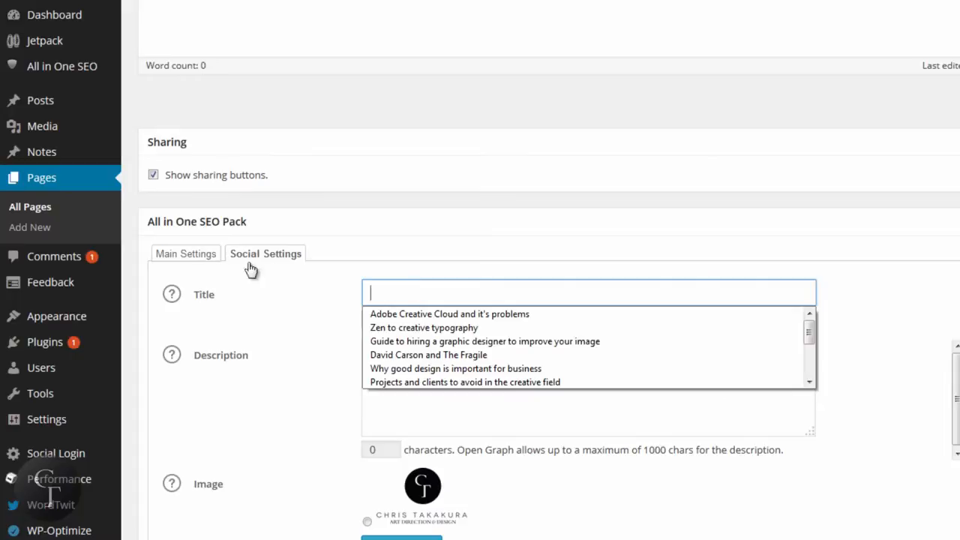
pyautogui.click(266, 254)
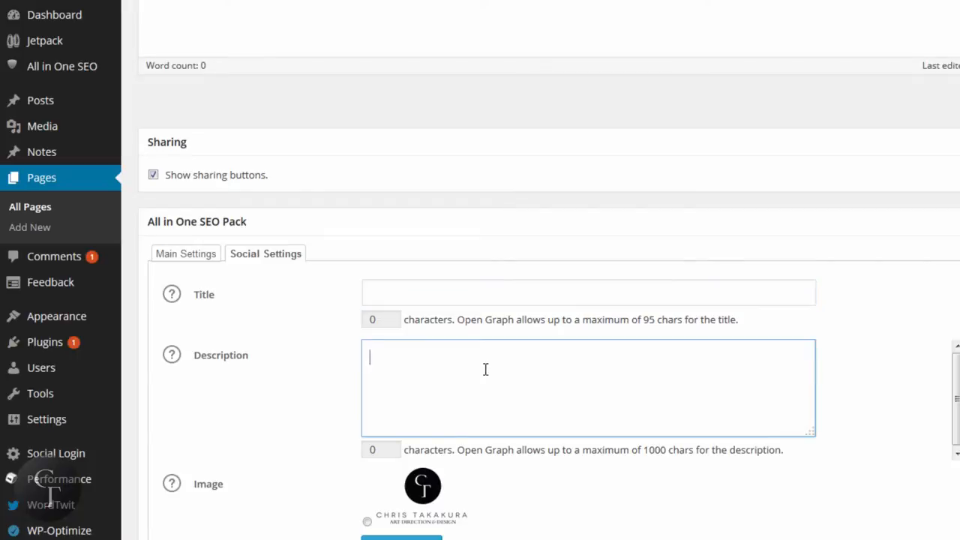
# Step: Select the site logo as the Dinner page's social image and focus the Custom Image field
pyautogui.scroll(-3)
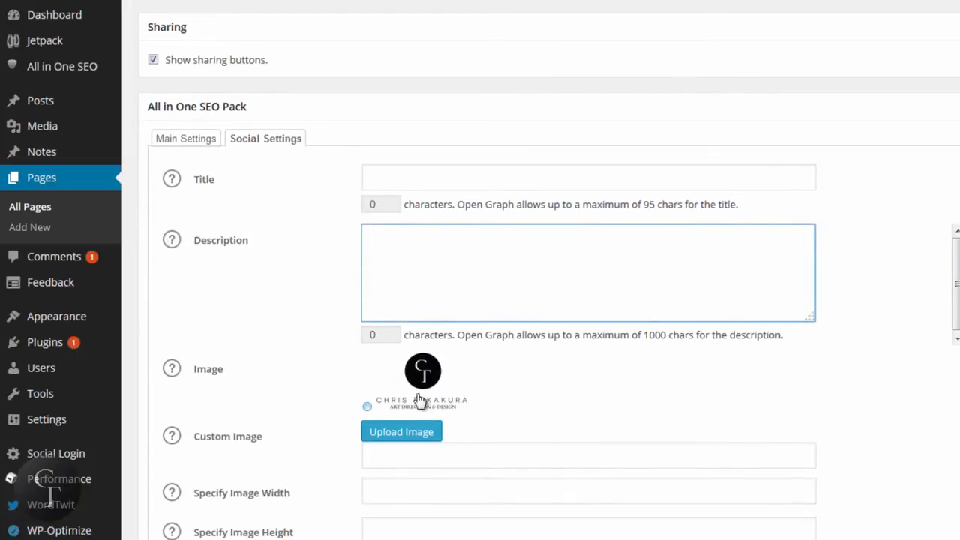
pyautogui.click(589, 271)
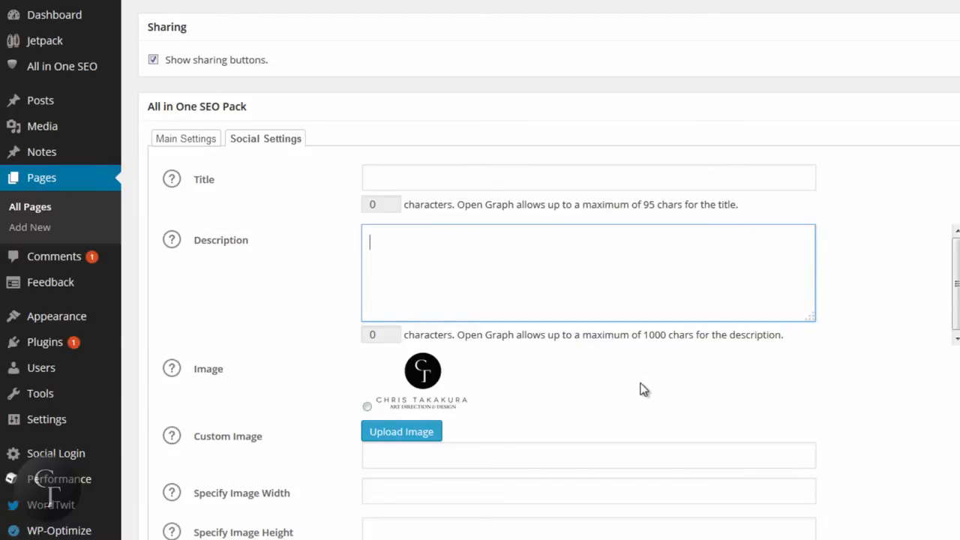
pyautogui.moveTo(568, 385)
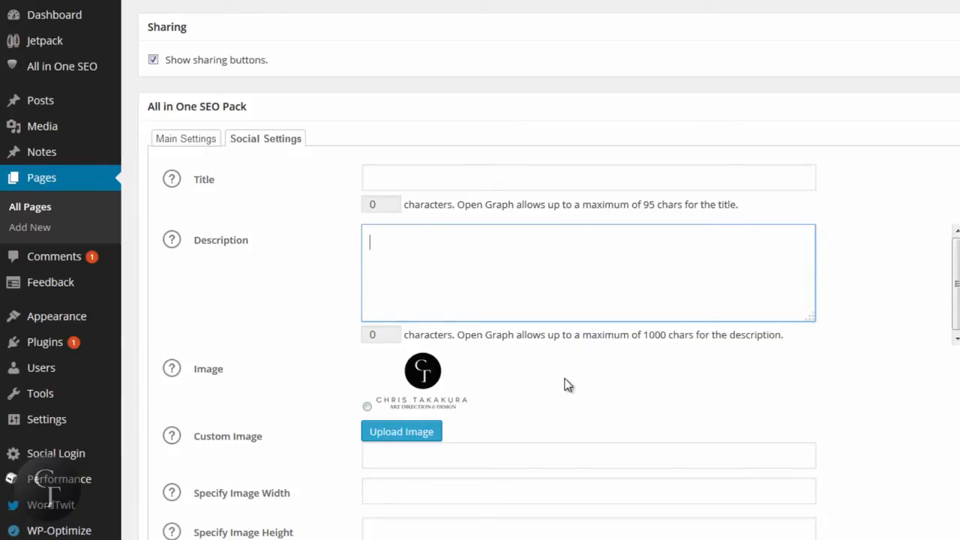
pyautogui.moveTo(455, 391)
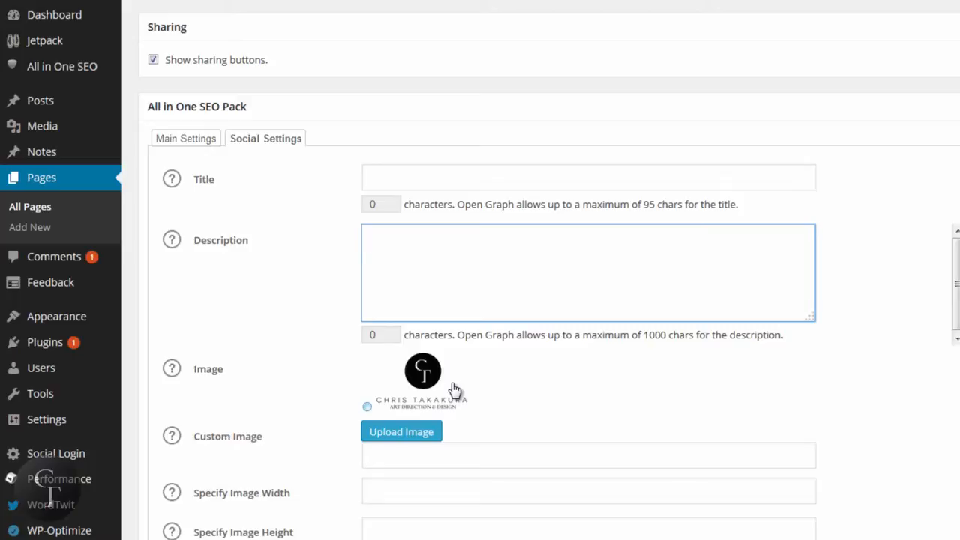
pyautogui.moveTo(500, 394)
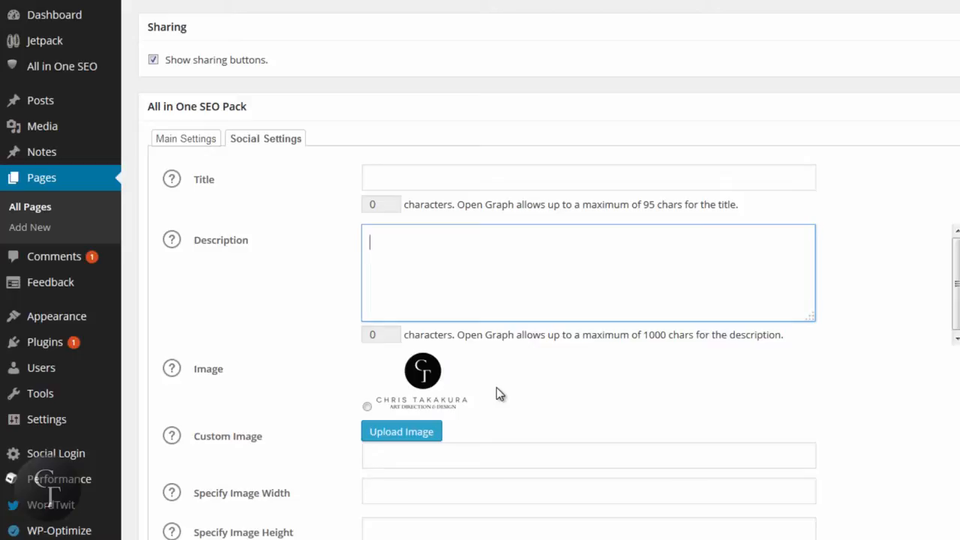
pyautogui.moveTo(478, 398)
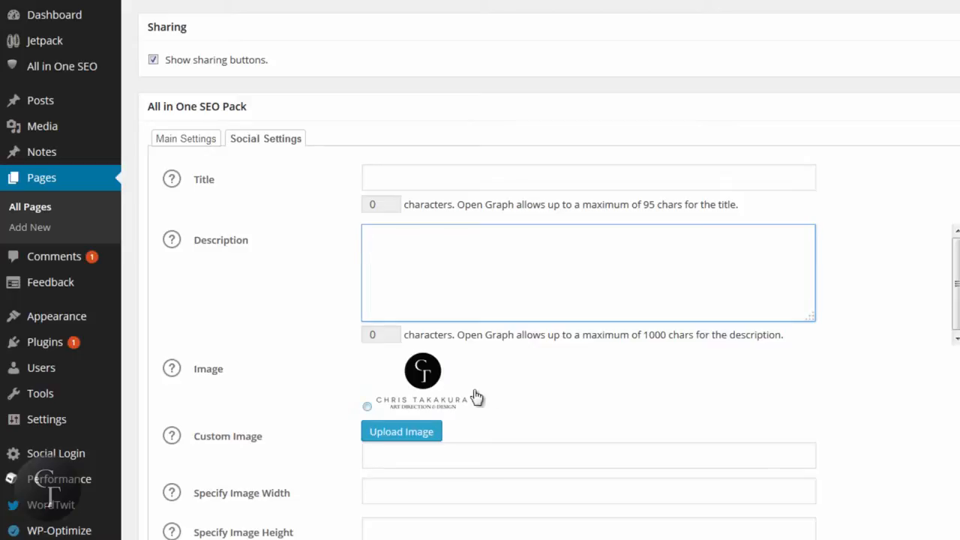
pyautogui.moveTo(510, 368)
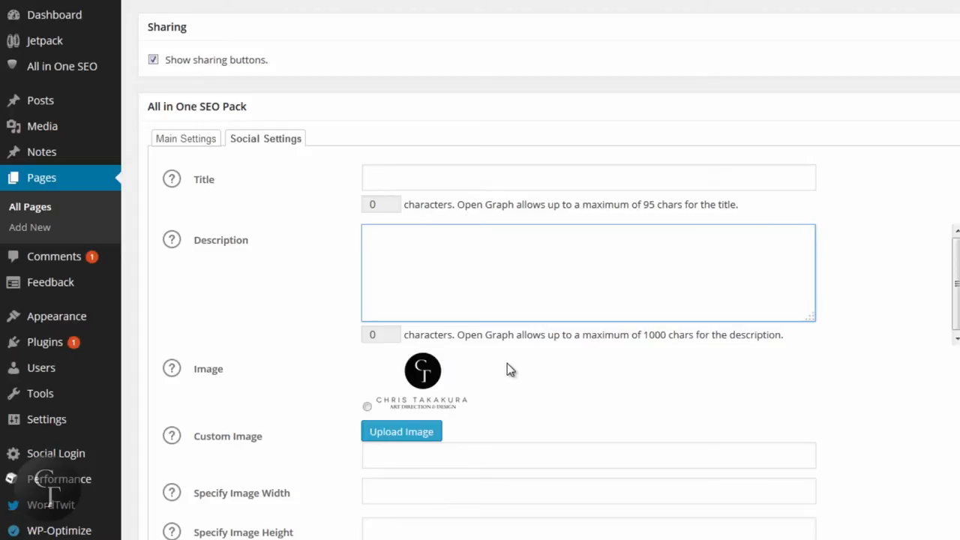
pyautogui.click(589, 273)
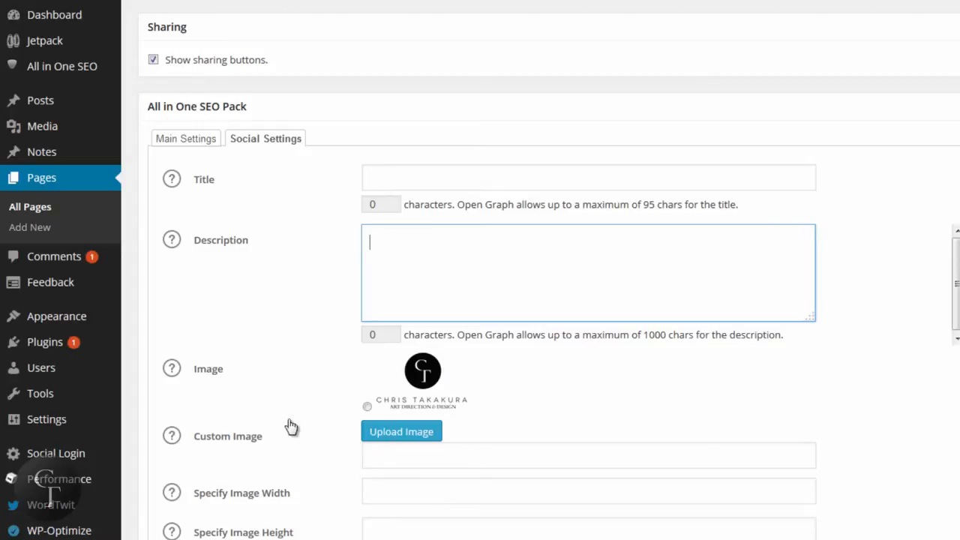
pyautogui.click(367, 406)
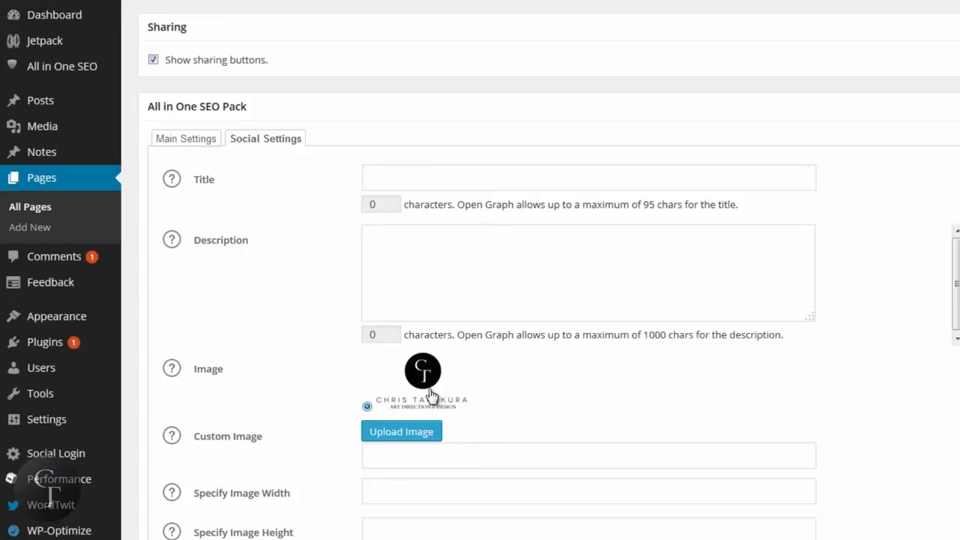
pyautogui.moveTo(439, 396)
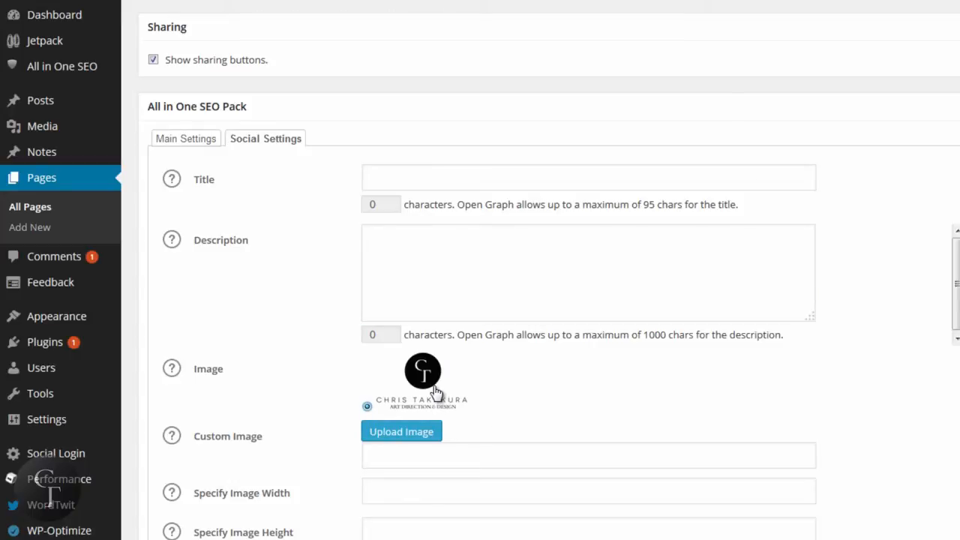
pyautogui.moveTo(520, 385)
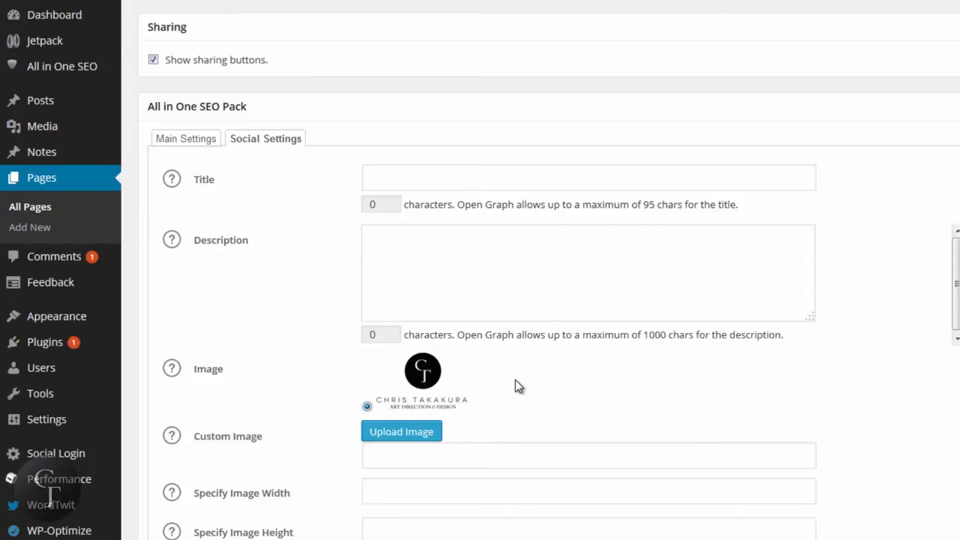
pyautogui.moveTo(435, 375)
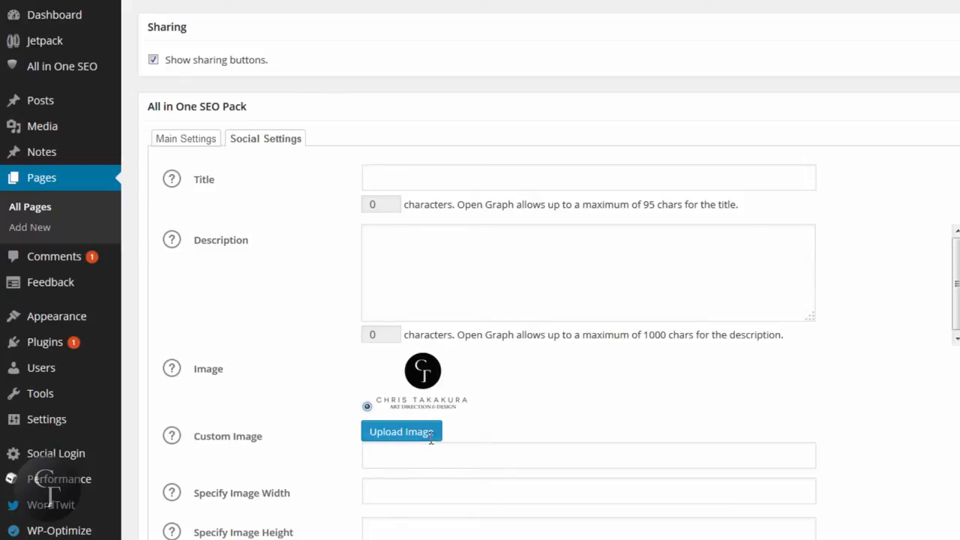
pyautogui.click(588, 455)
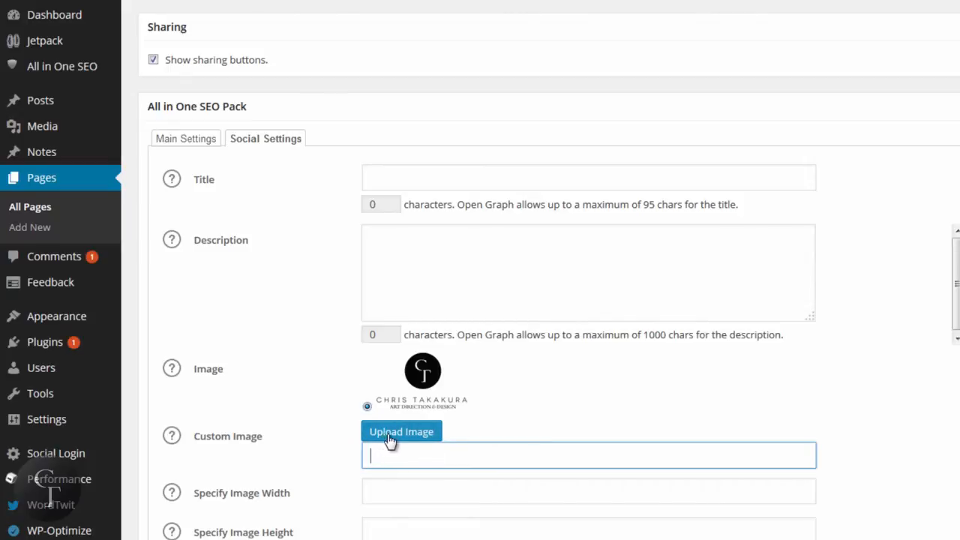
pyautogui.moveTo(502, 381)
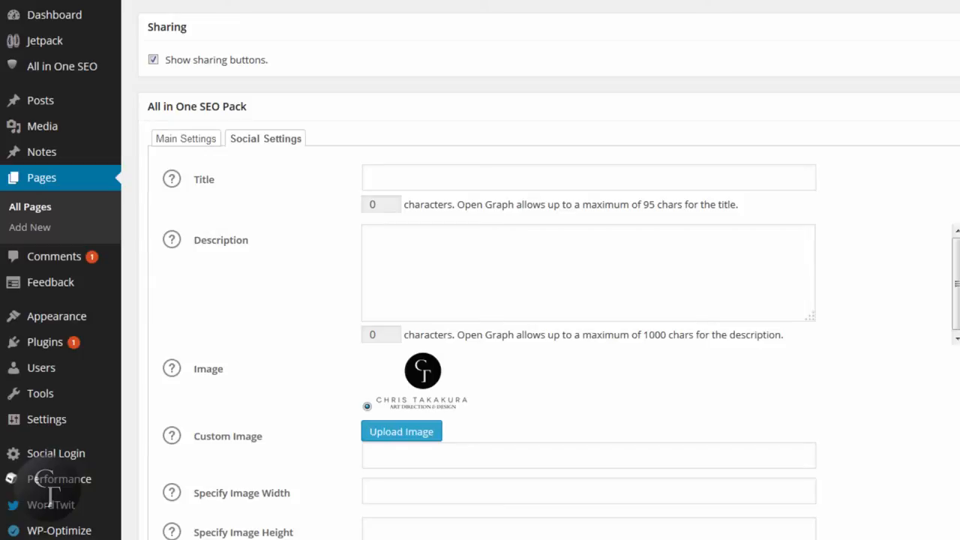
pyautogui.scroll(-3)
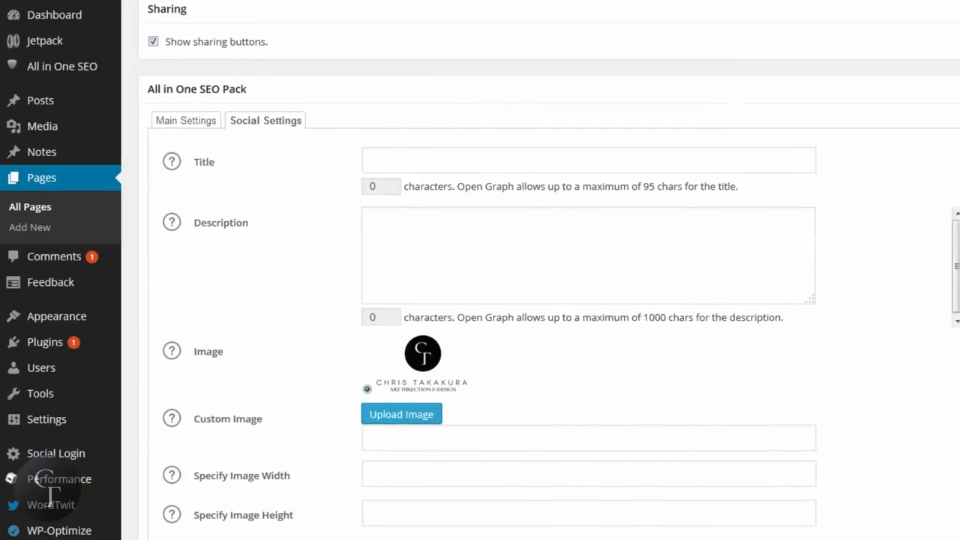
pyautogui.scroll(3)
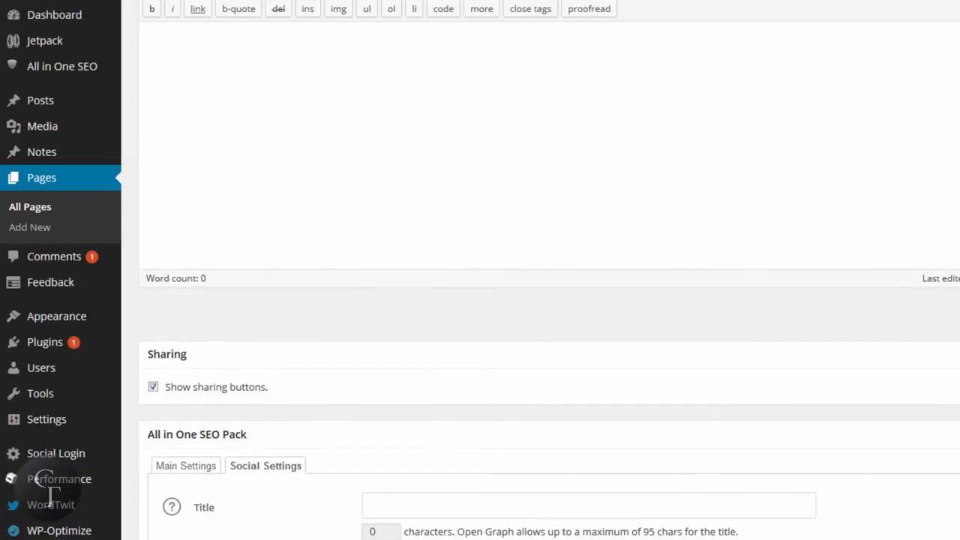
pyautogui.scroll(3)
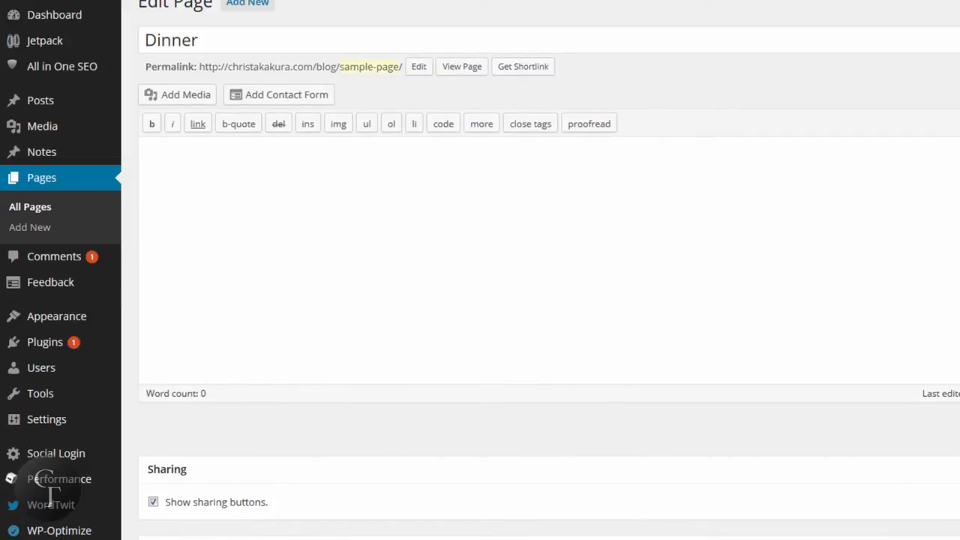
pyautogui.scroll(3)
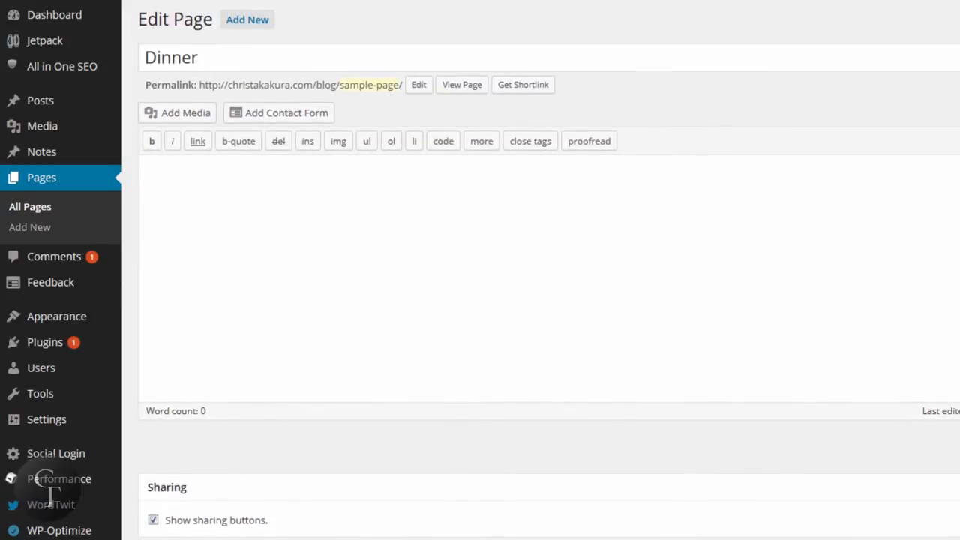
pyautogui.scroll(-3)
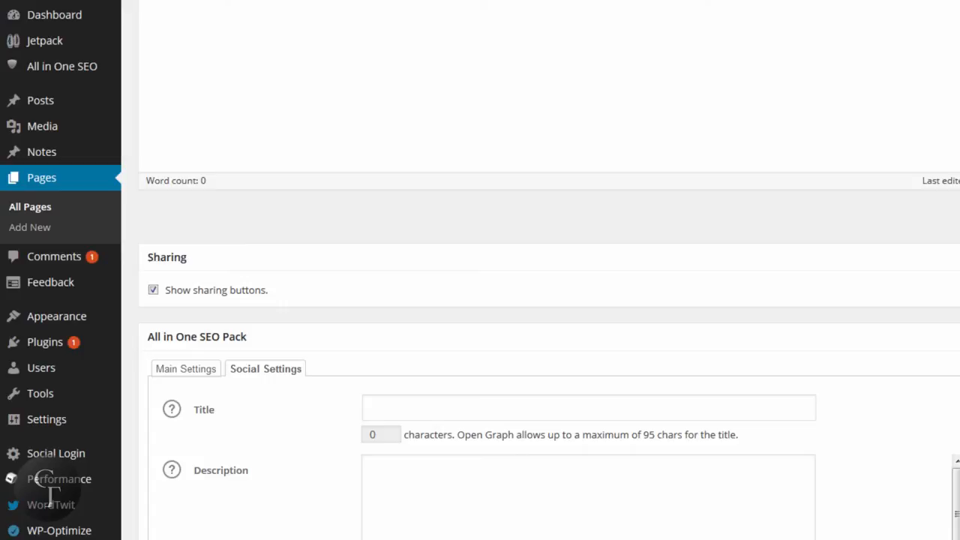
# Step: Type 'Gallery' as the social title, select all and retype 'G', then view Main Settings
pyautogui.click(589, 407)
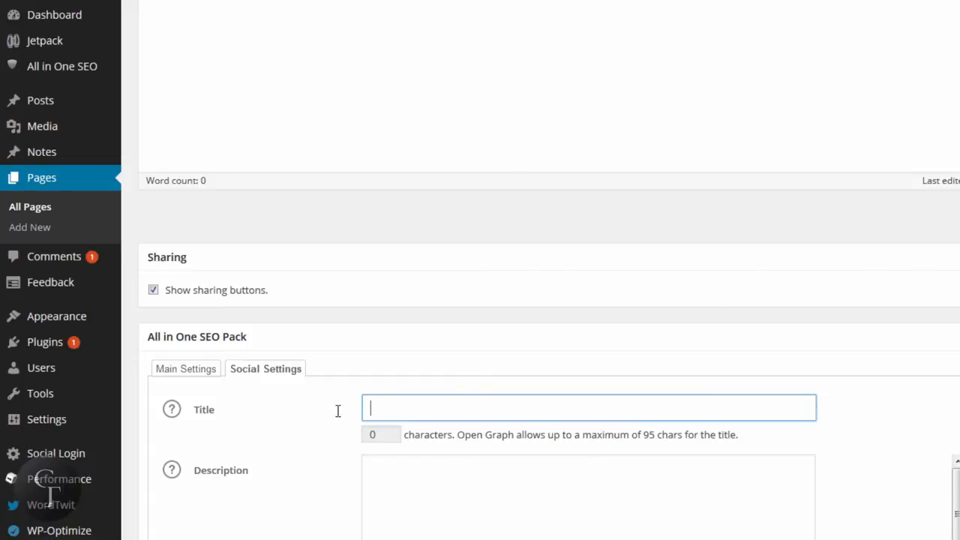
pyautogui.moveTo(471, 407)
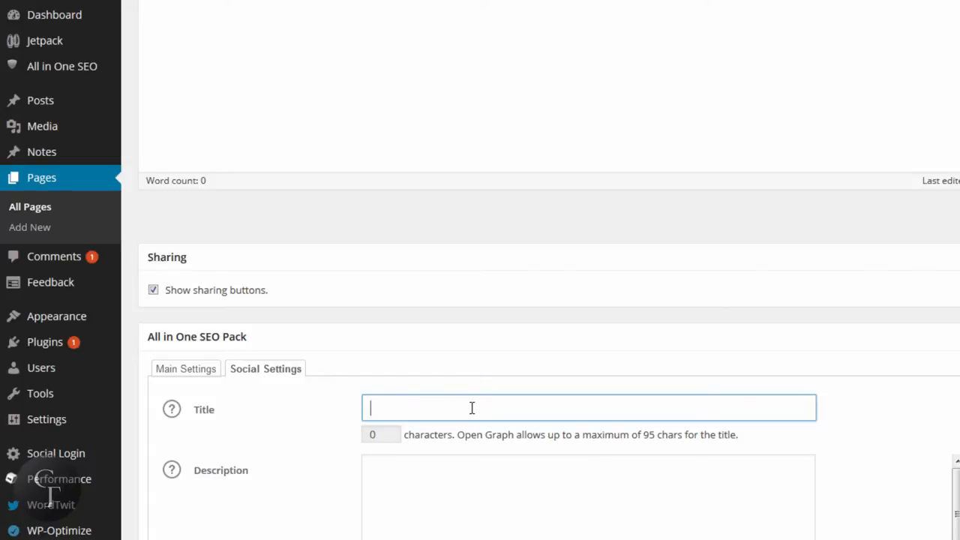
pyautogui.write('Gallerl')
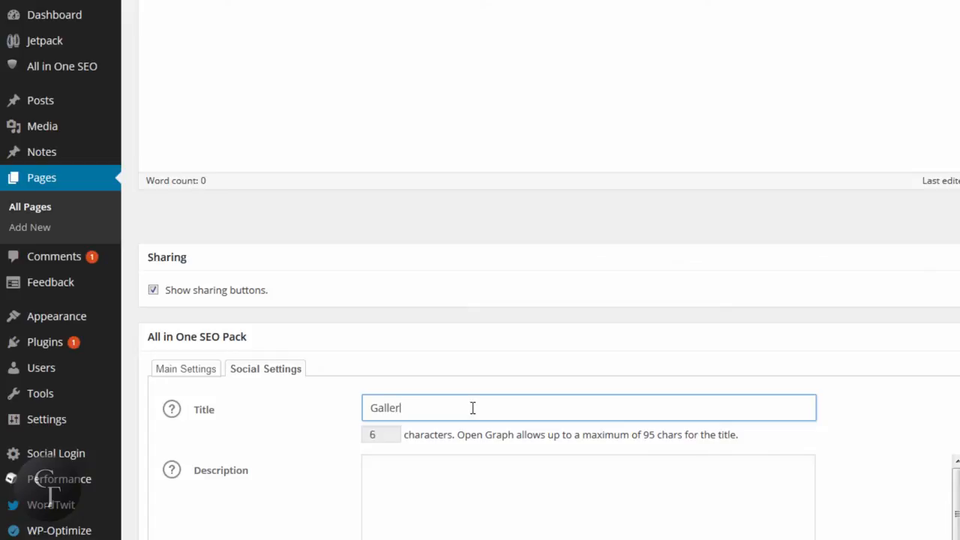
pyautogui.write('y')
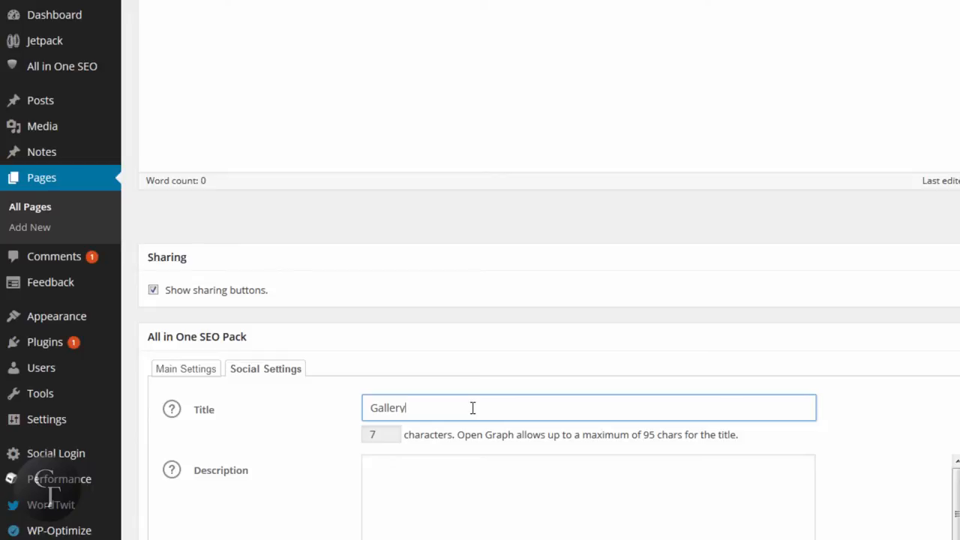
pyautogui.press('ctrl+a')
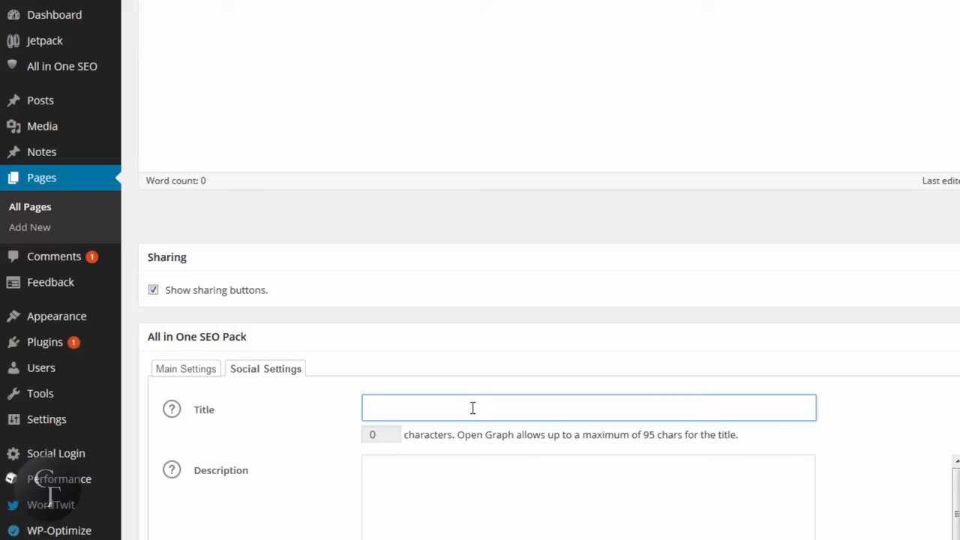
pyautogui.write('Gallery')
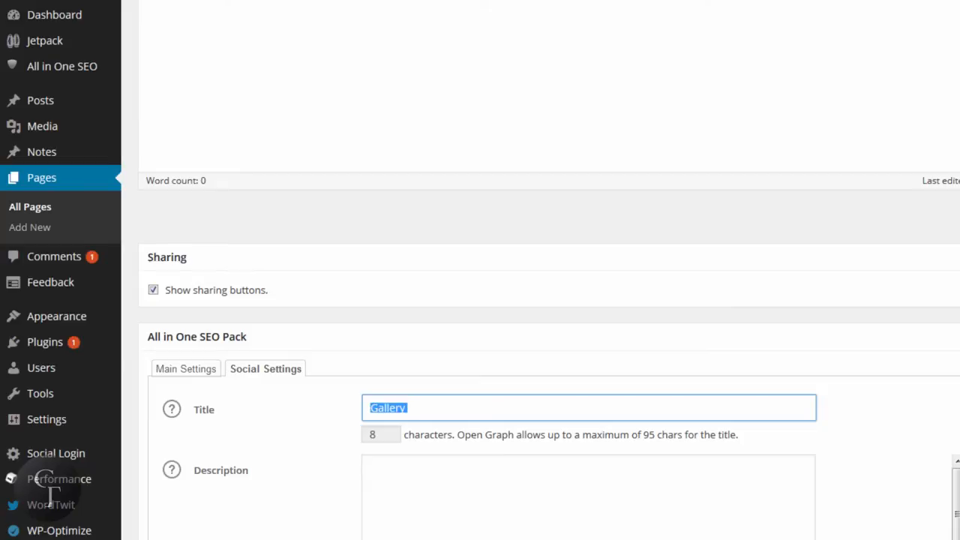
pyautogui.click(588, 495)
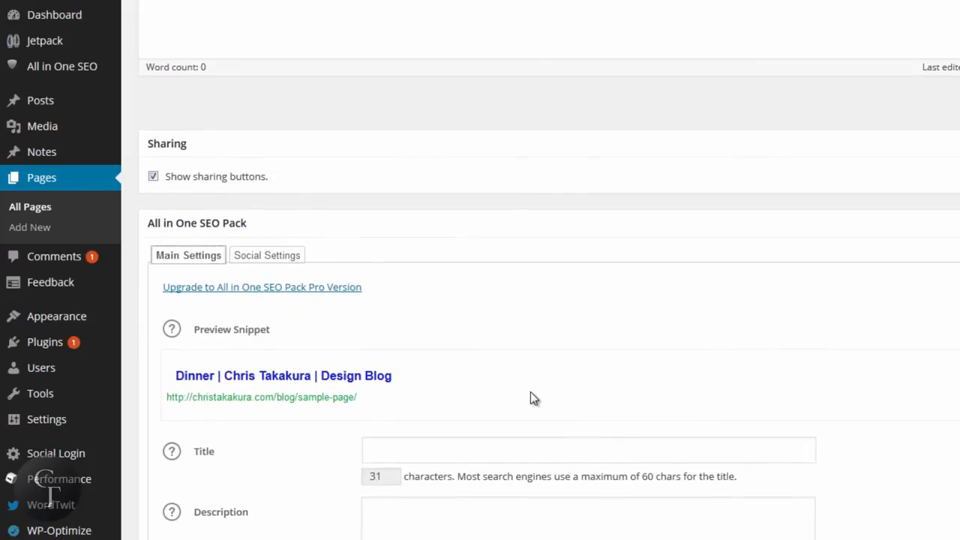
# Step: Go to the All Posts list showing each post's SEO title, description and keywords
pyautogui.scroll(-3)
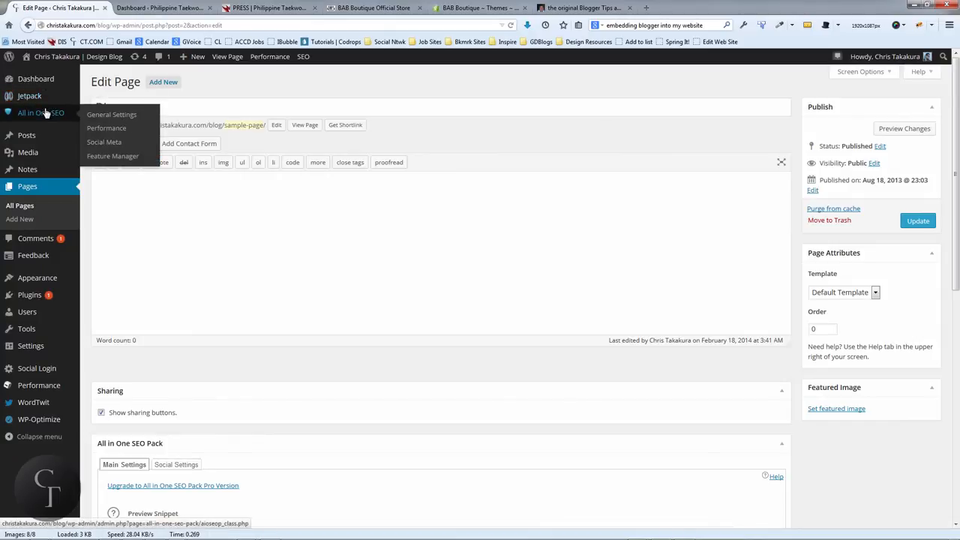
pyautogui.moveTo(26, 135)
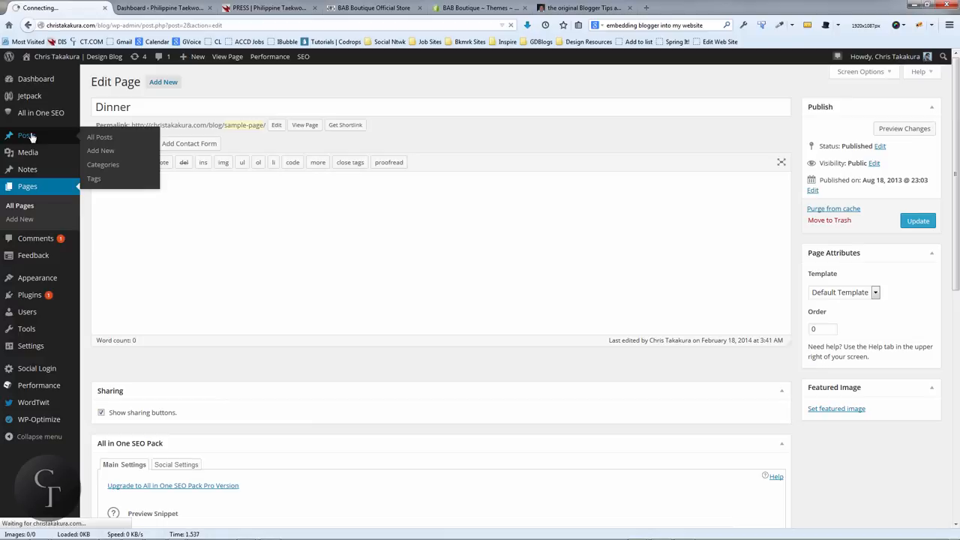
pyautogui.click(100, 137)
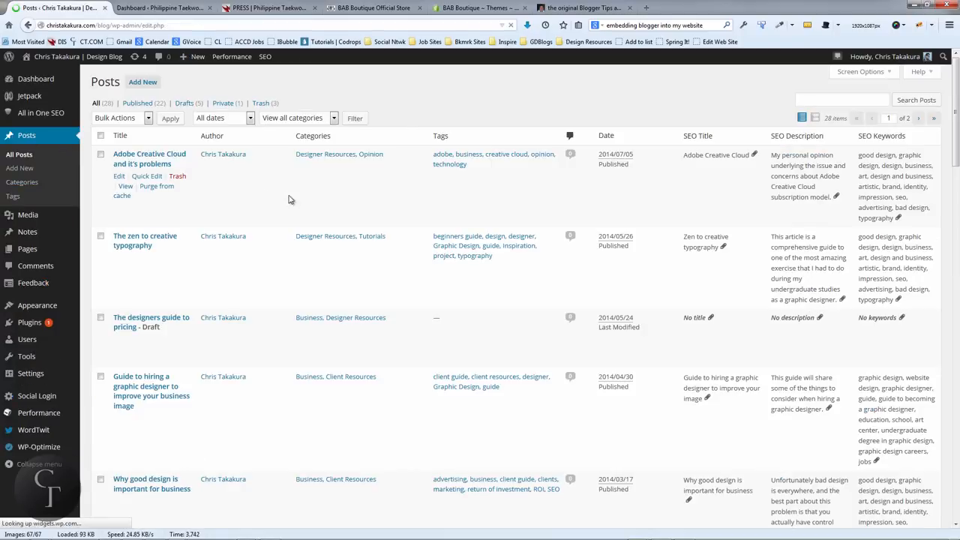
pyautogui.moveTo(291, 200)
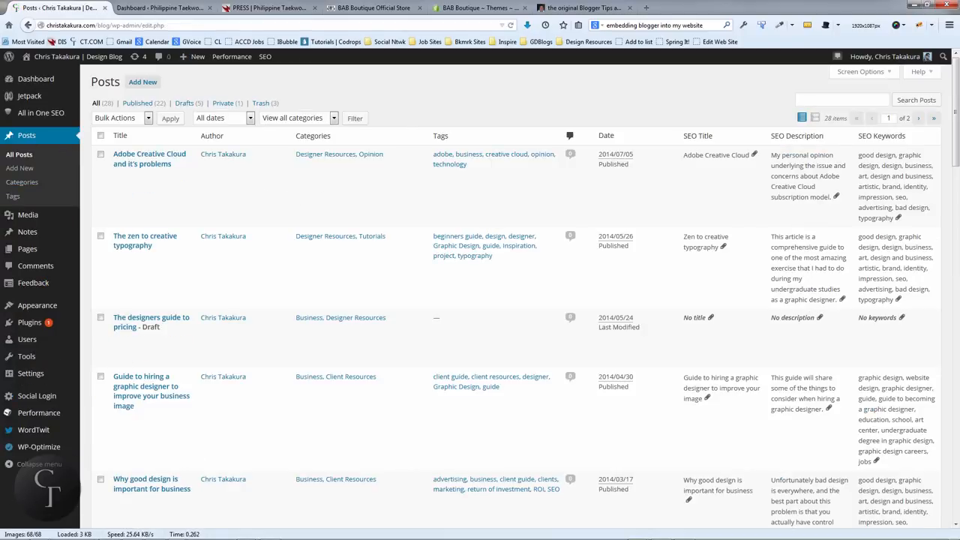